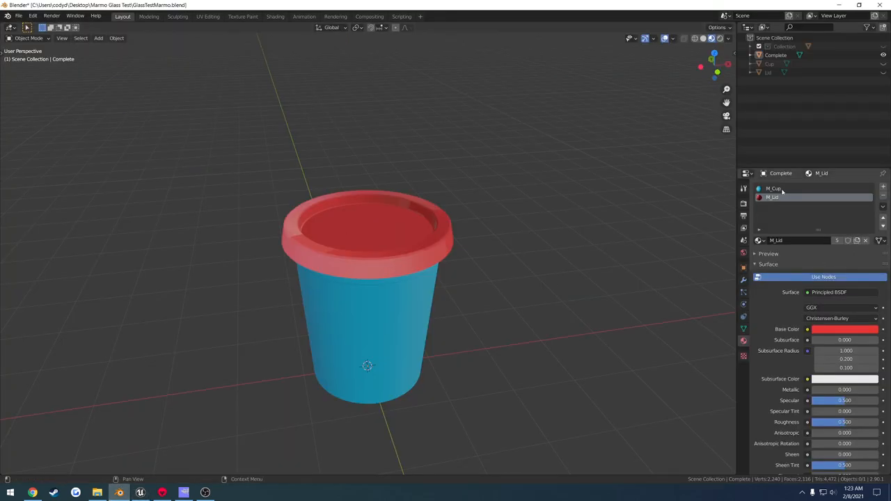
pyautogui.moveTo(785, 198)
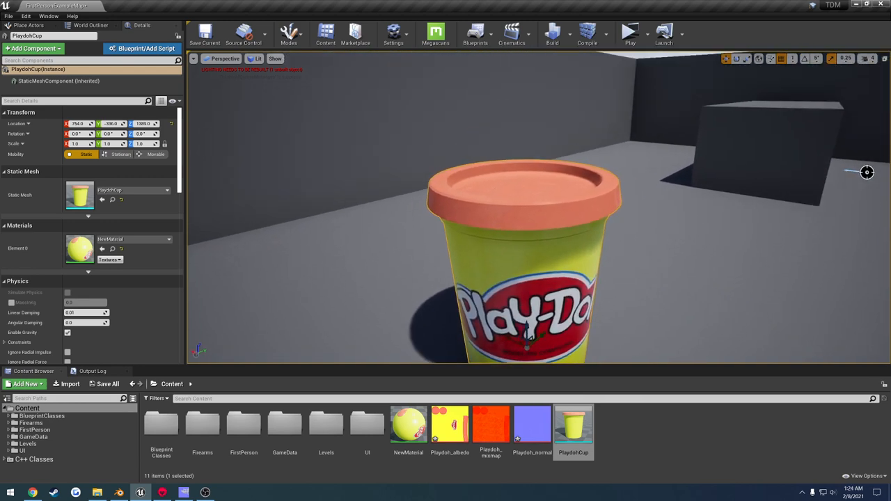
# Orbit around the PlaydohCup actor in Unreal, then bring the Marmoset project forward.
pyautogui.moveTo(865, 173); pyautogui.dragTo(549, 243)
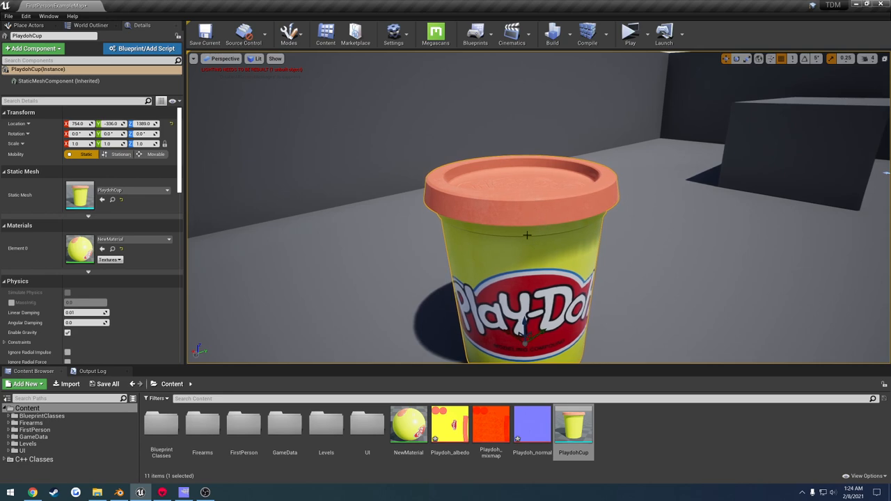
pyautogui.moveTo(528, 212)
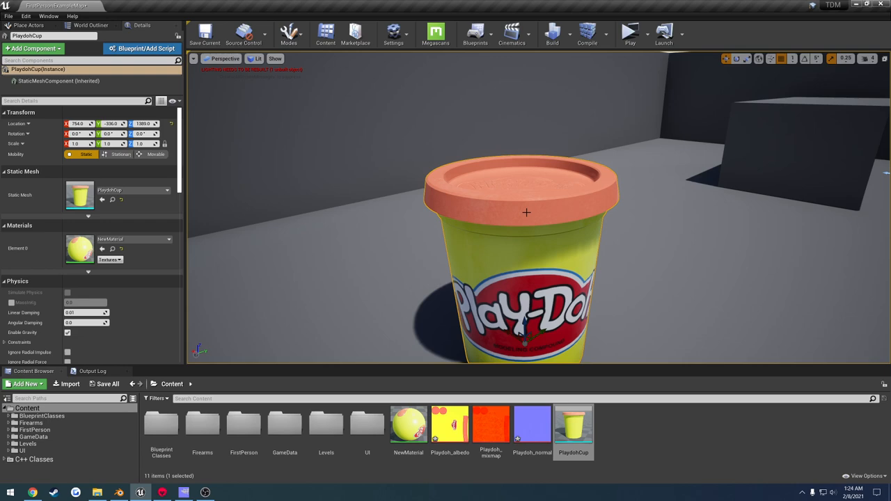
pyautogui.moveTo(534, 194)
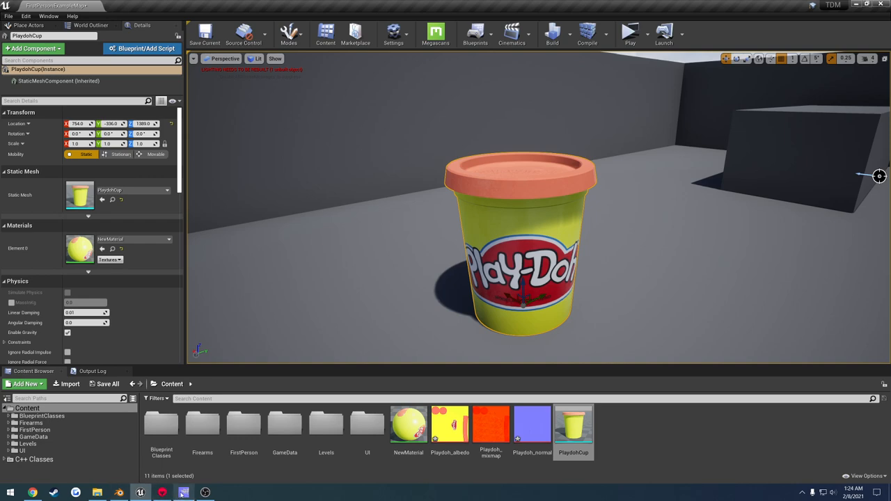
pyautogui.click(159, 490)
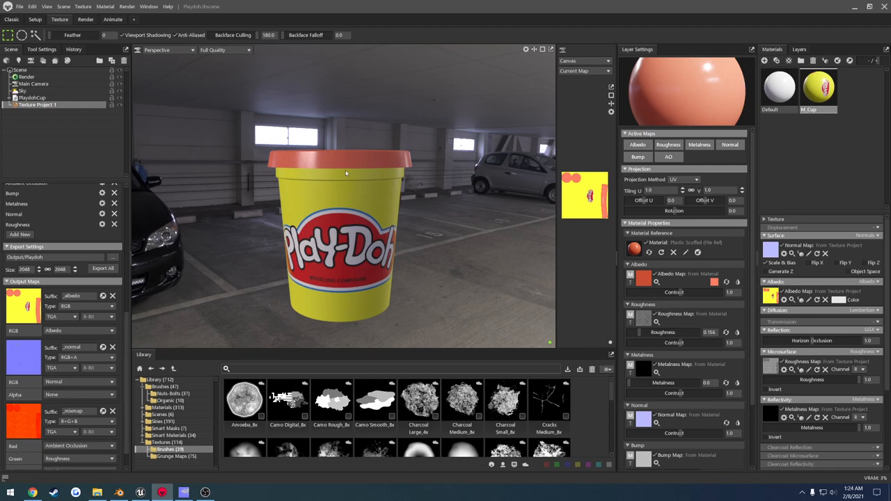
pyautogui.moveTo(337, 176)
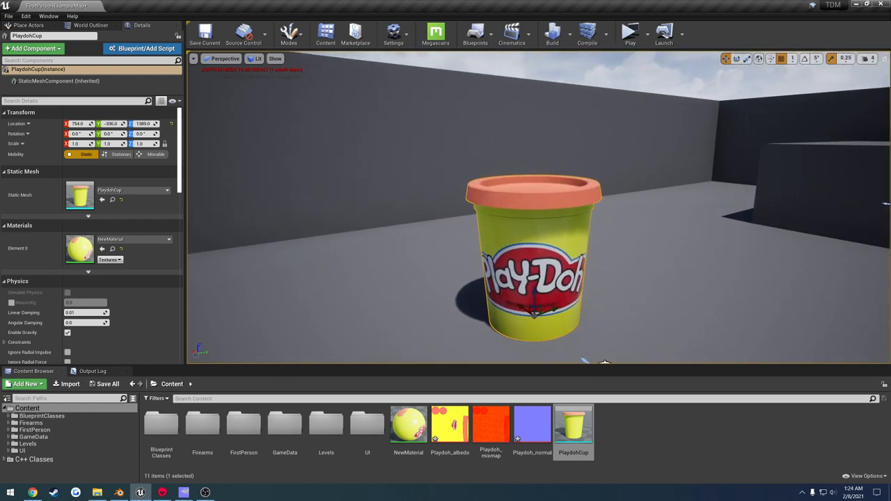
pyautogui.moveTo(507, 229)
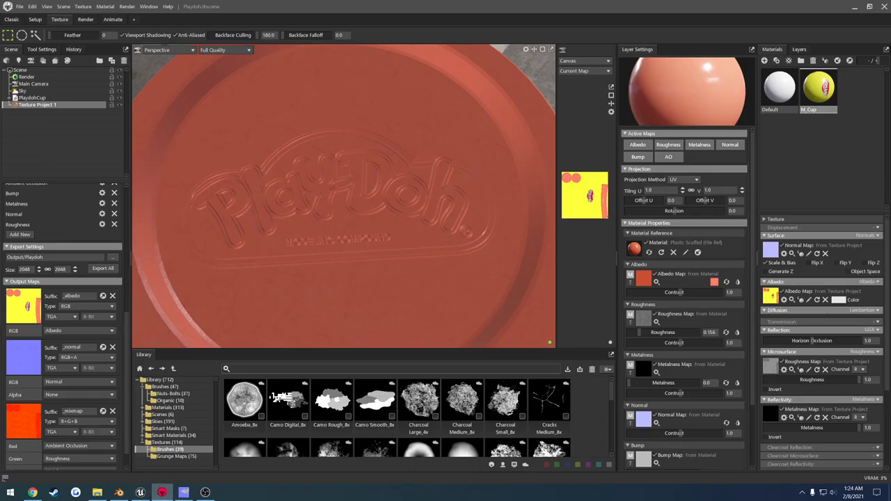
# Start a new empty scene from the File menu.
pyautogui.click(43, 16)
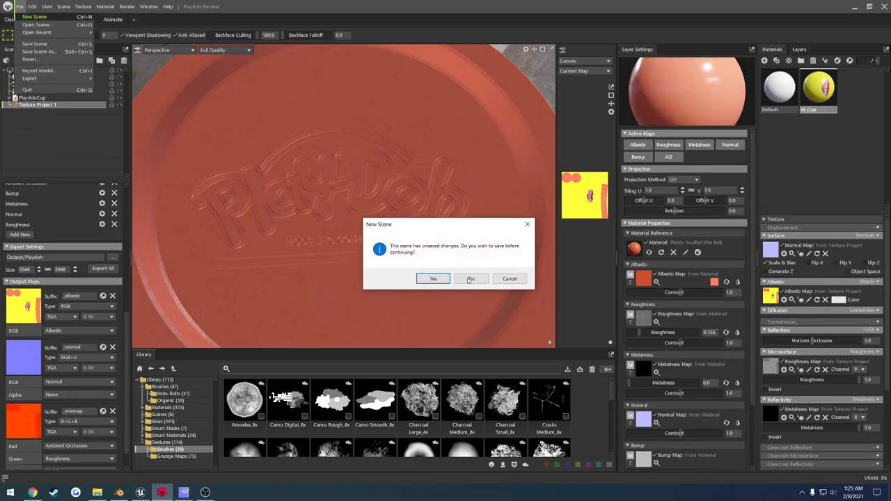
# Discard the unsaved changes, then select the Complete collection in Blender's Outliner.
pyautogui.click(470, 279)
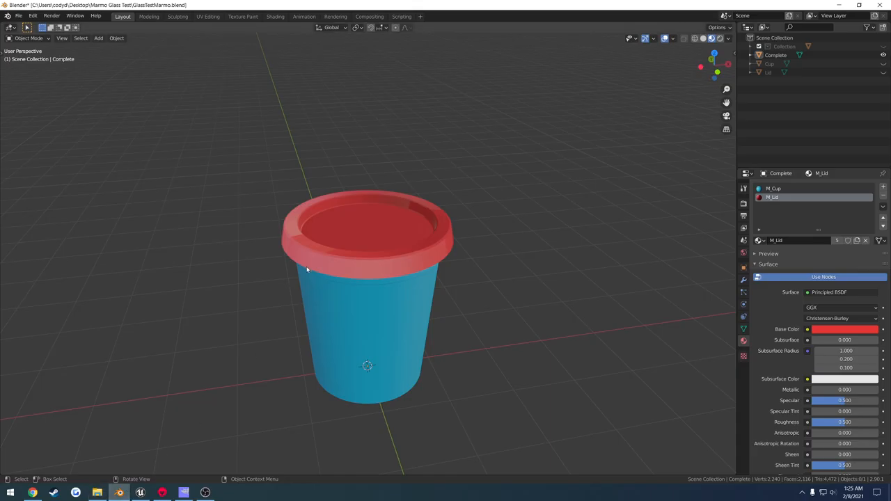
pyautogui.click(775, 54)
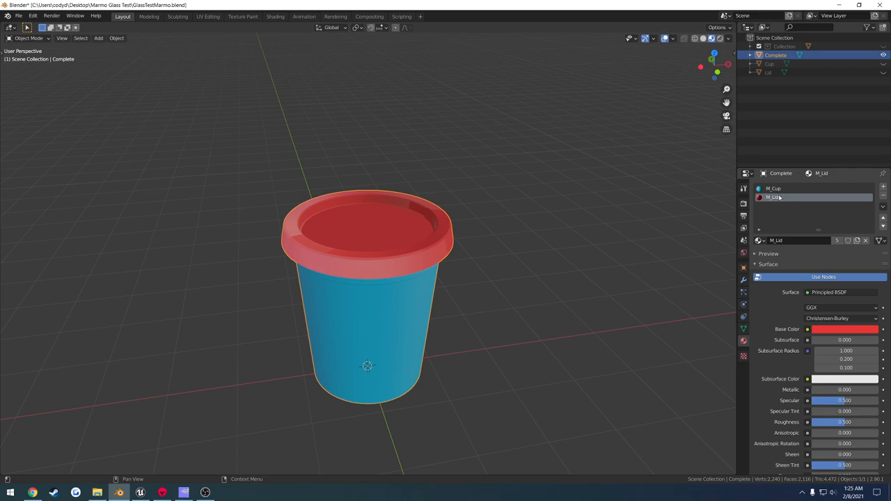
pyautogui.moveTo(776, 194)
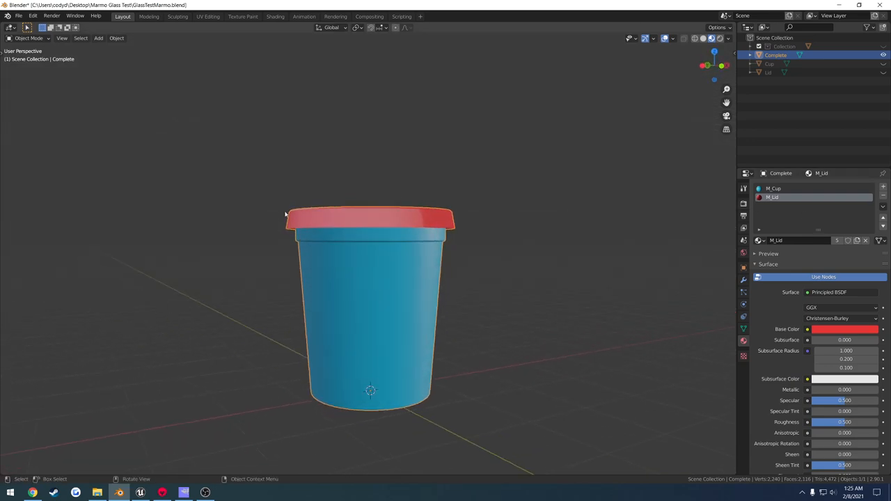
# Export the cup as PlaydohCup.fbx into the Marmoset Tut folder on the desktop.
pyautogui.click(28, 17)
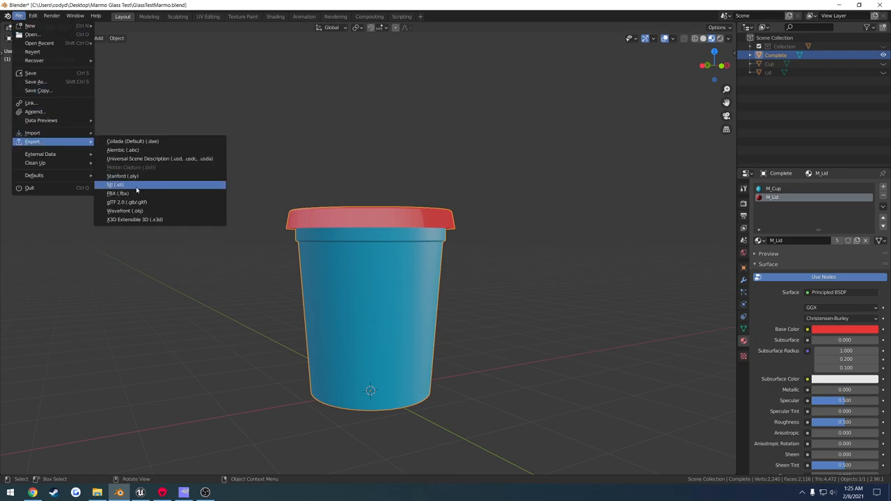
pyautogui.click(116, 194)
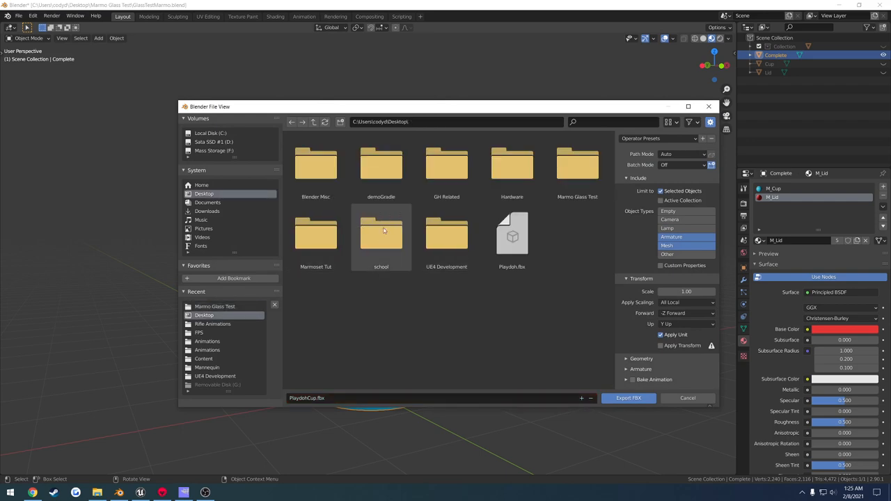
pyautogui.doubleClick(315, 234)
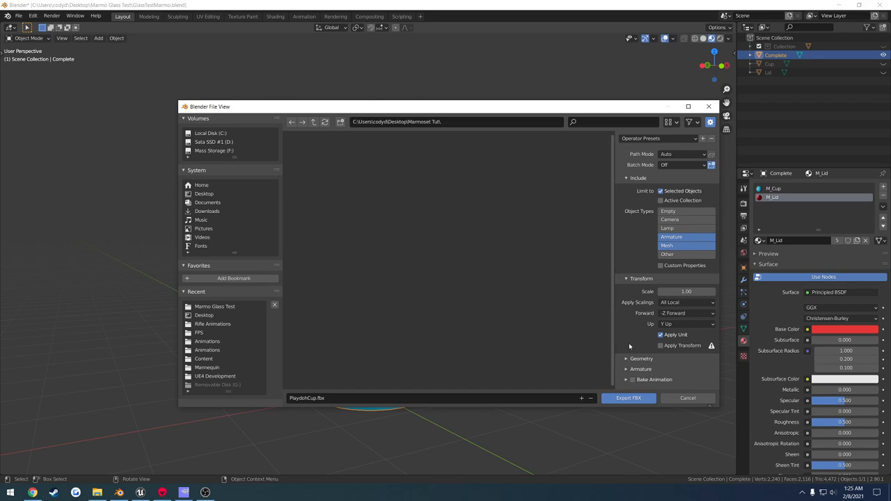
pyautogui.click(640, 359)
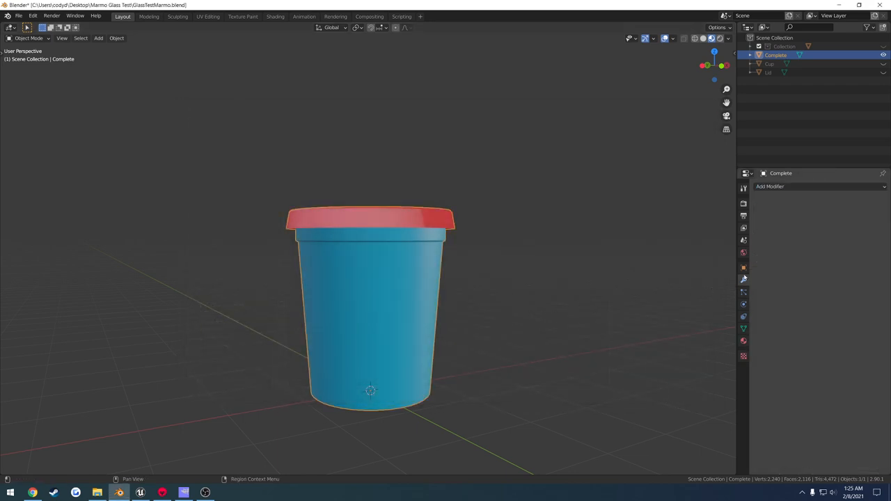
# Add a Triangulate modifier to the cup.
pyautogui.click(777, 187)
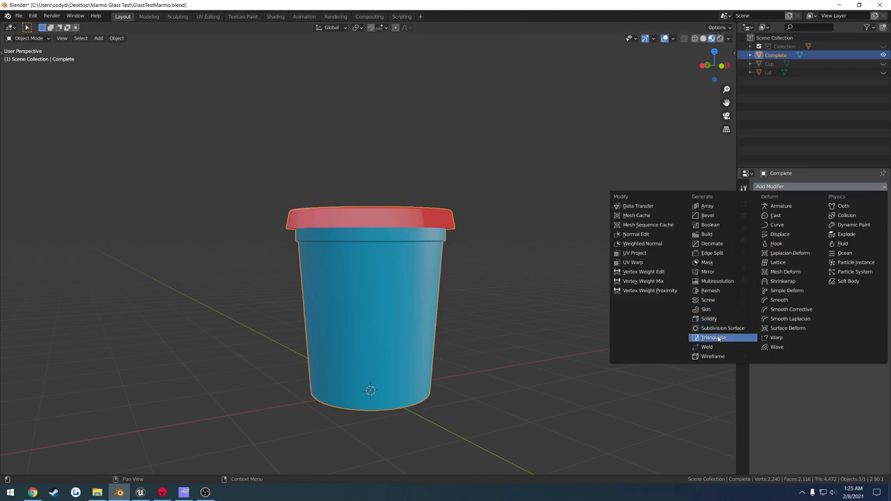
pyautogui.click(713, 338)
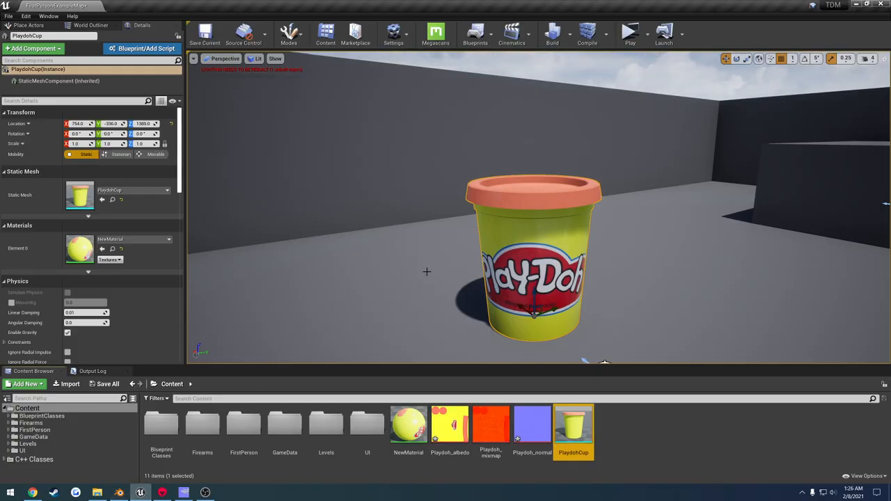
pyautogui.moveTo(140, 490)
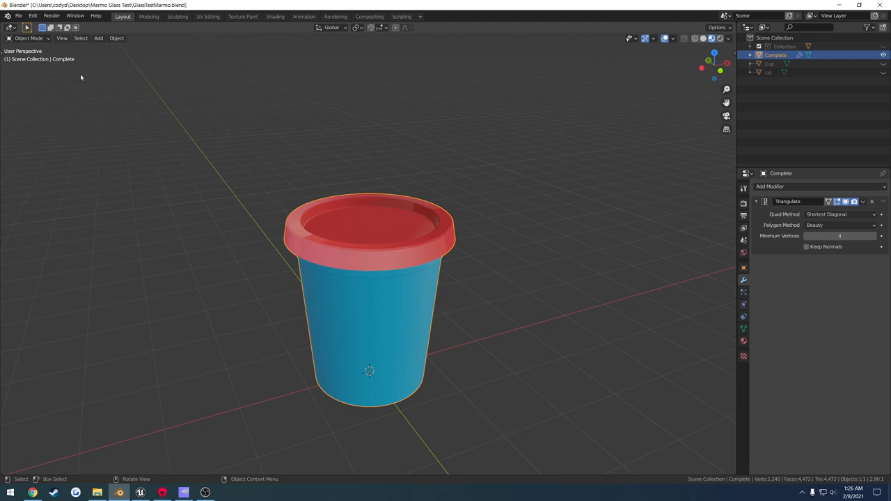
# Re-export the triangulated cup over PlaydohCup.fbx with modifiers applied, then return to Marmoset.
pyautogui.click(27, 17)
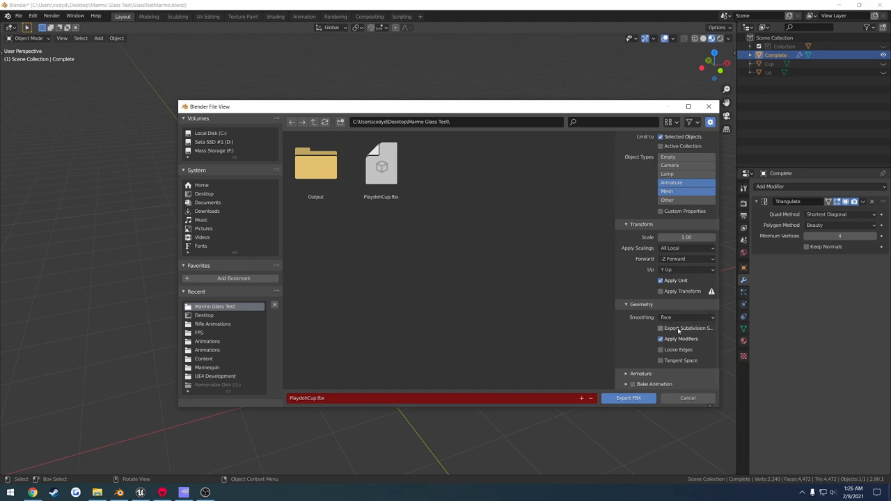
pyautogui.click(381, 164)
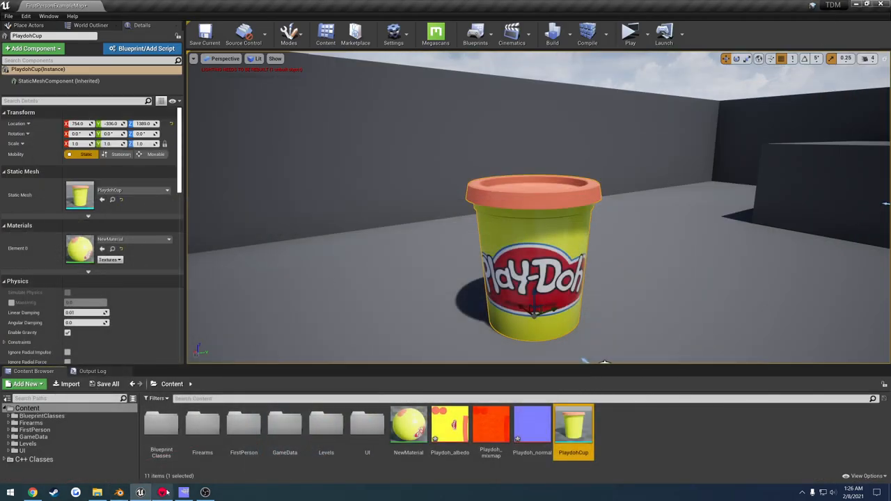
pyautogui.click(158, 490)
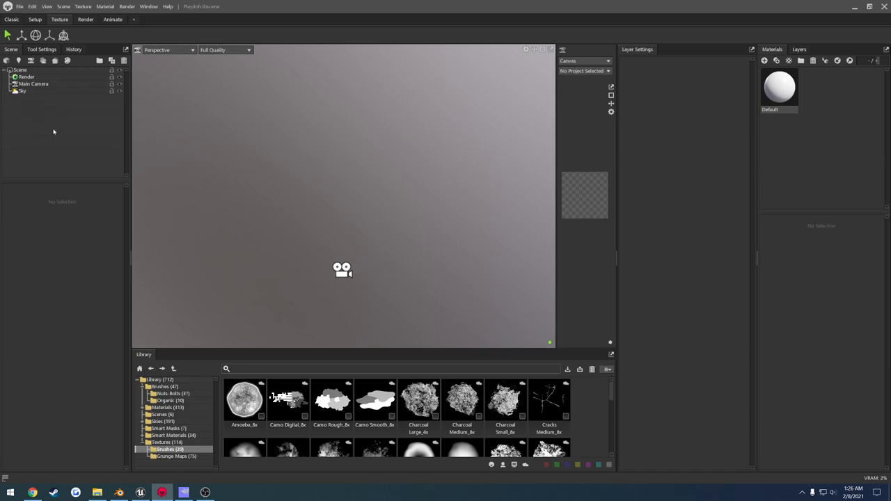
# Import PlaydohCup.fbx from the Marmoset Tut folder into the scene.
pyautogui.rightClick(53, 131)
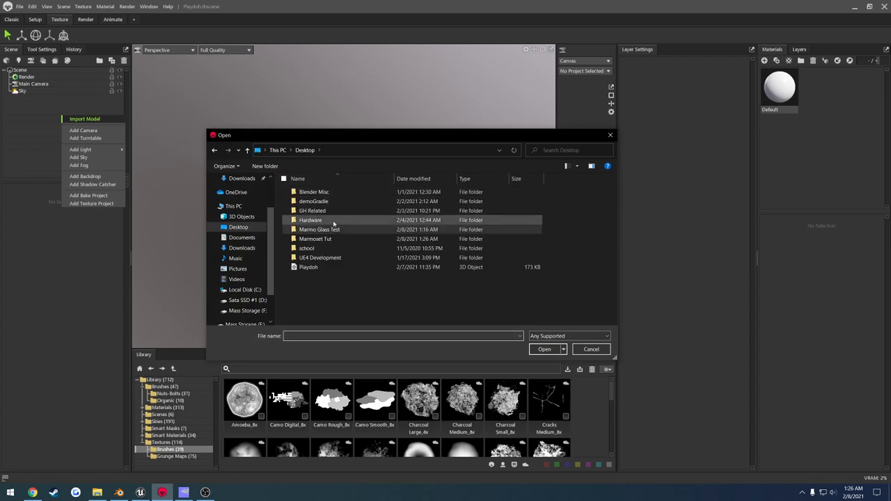
pyautogui.doubleClick(315, 239)
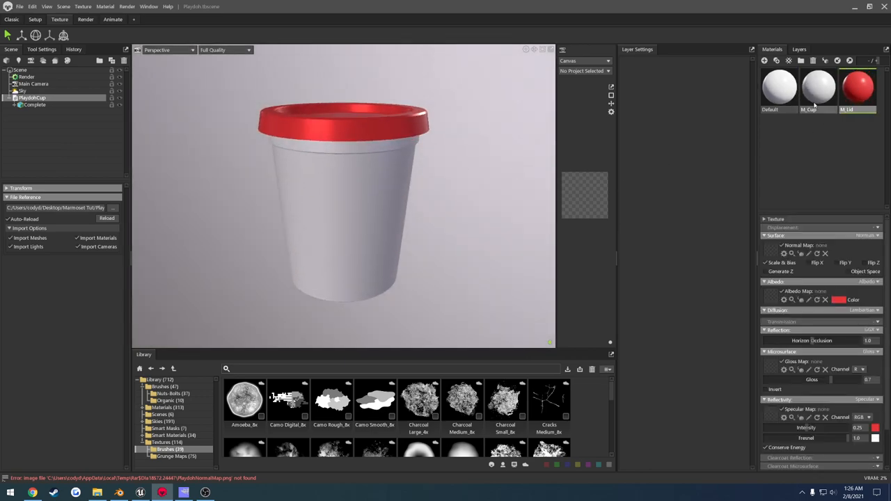
pyautogui.click(777, 89)
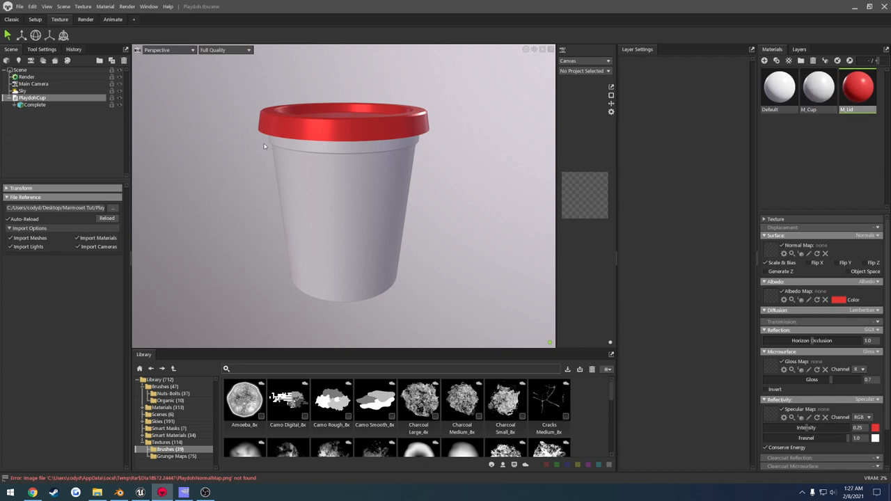
# Create a bake project and place the Complete mesh under both High and Low of its bake group.
pyautogui.rightClick(31, 129)
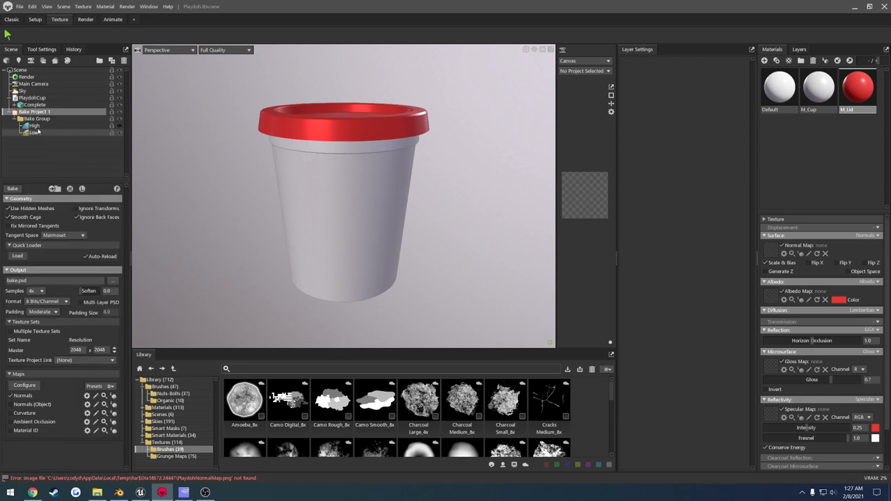
pyautogui.moveTo(48, 136)
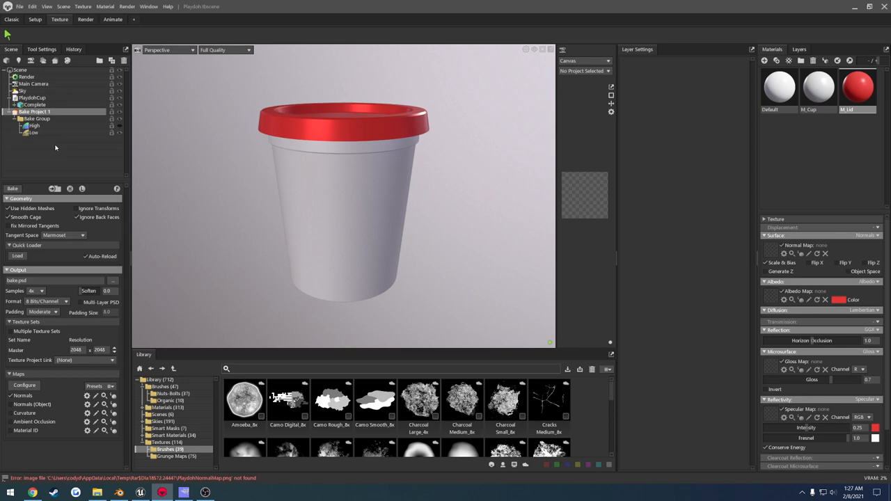
pyautogui.moveTo(59, 156)
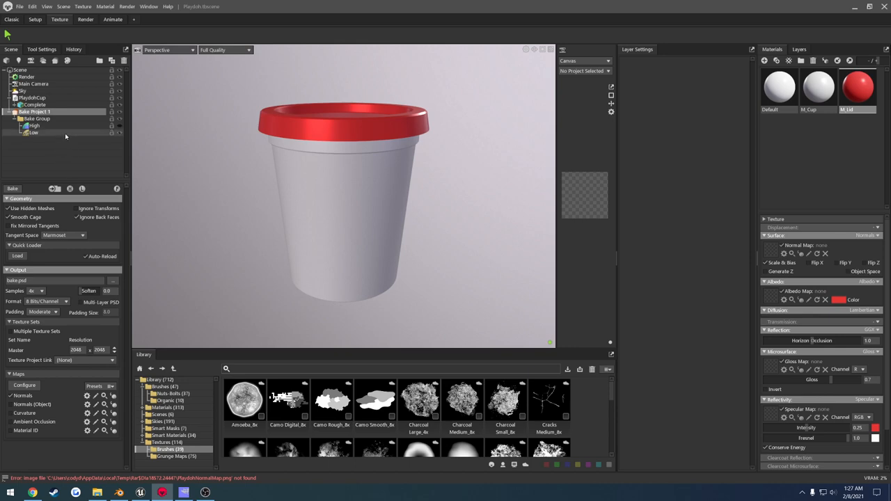
pyautogui.click(33, 106)
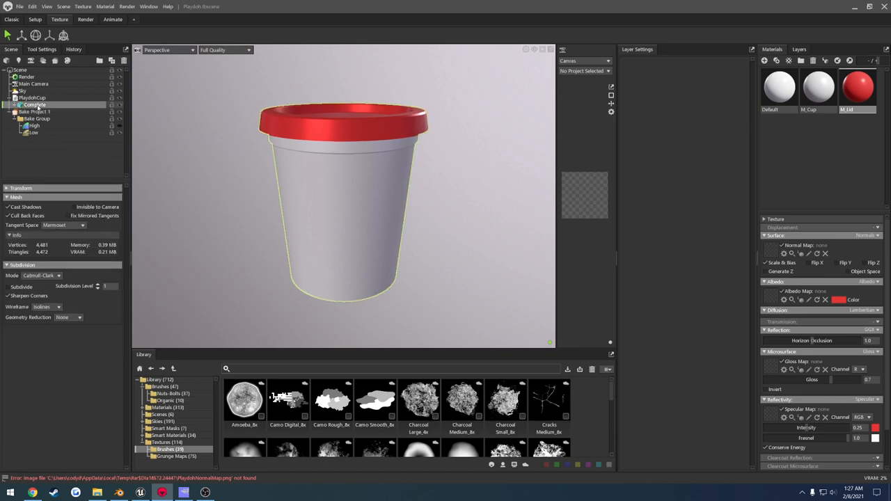
pyautogui.click(34, 104)
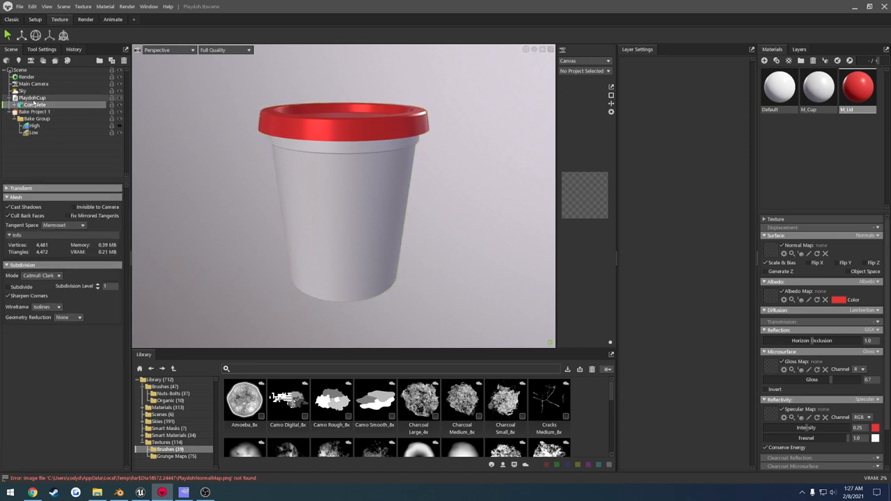
pyautogui.click(36, 103)
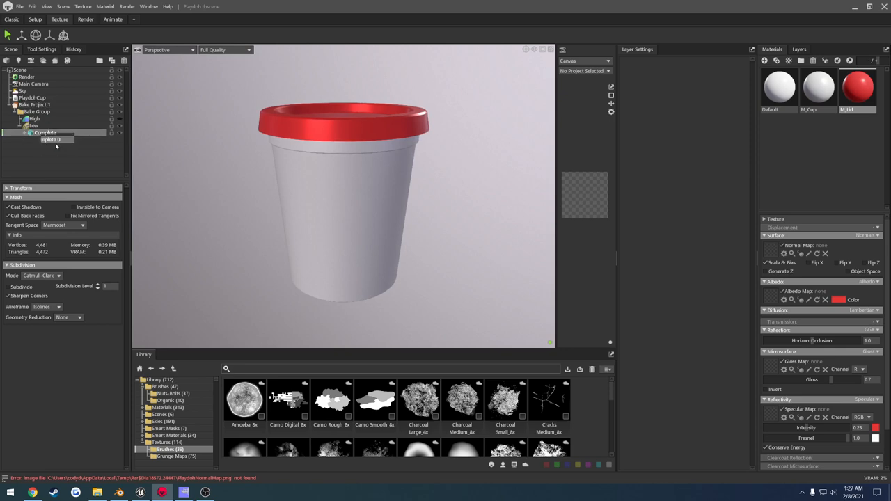
pyautogui.click(46, 139)
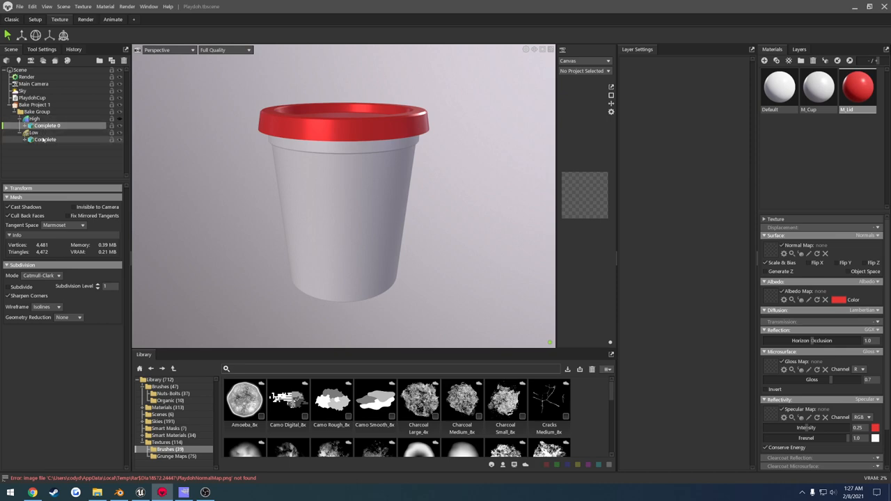
pyautogui.click(39, 104)
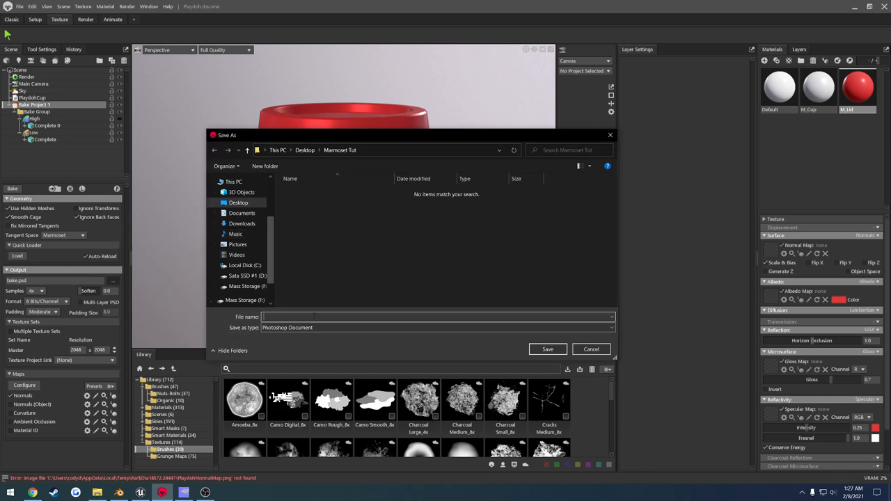
# Set the bake output file to MatID in the Marmoset Tut folder and save.
pyautogui.write('MatID')
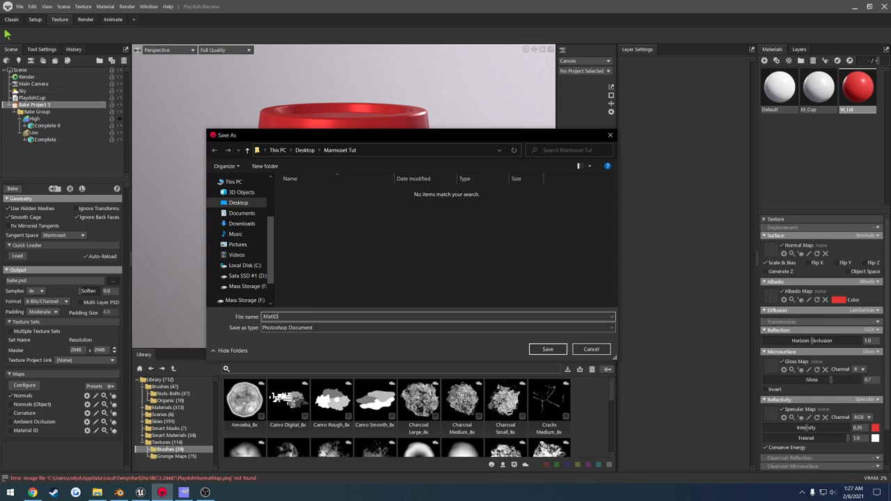
pyautogui.click(548, 348)
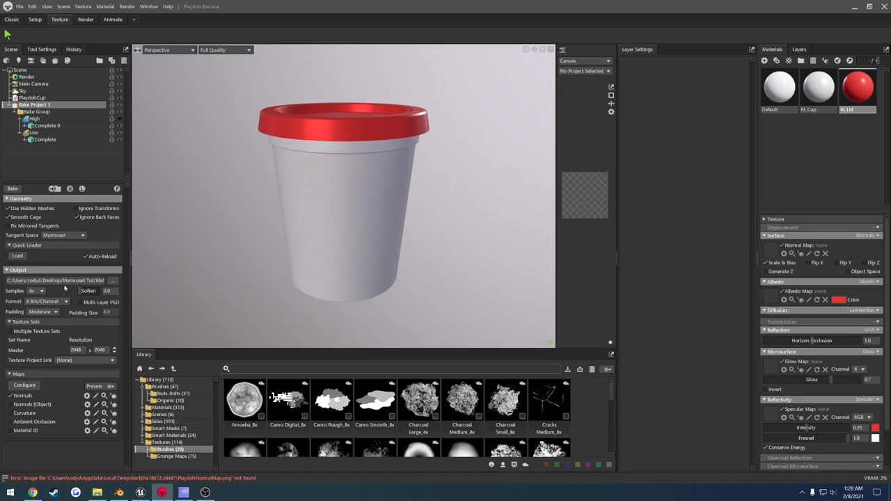
pyautogui.moveTo(53, 256)
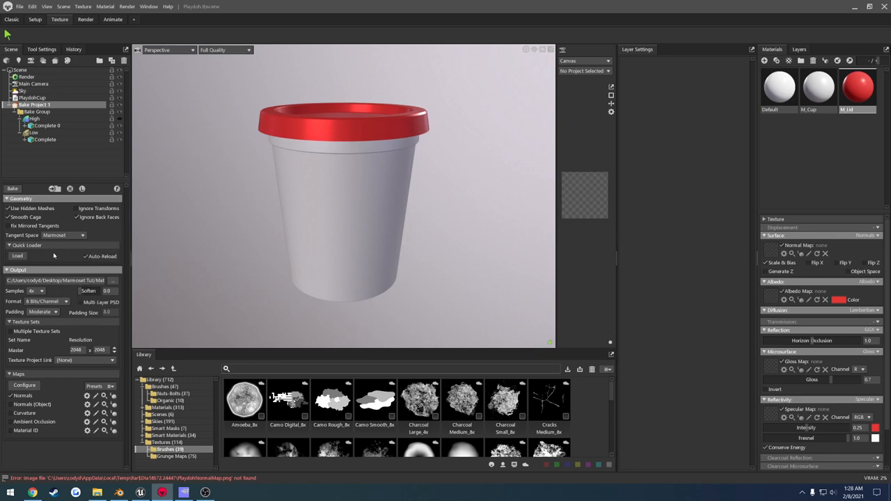
pyautogui.moveTo(11, 187)
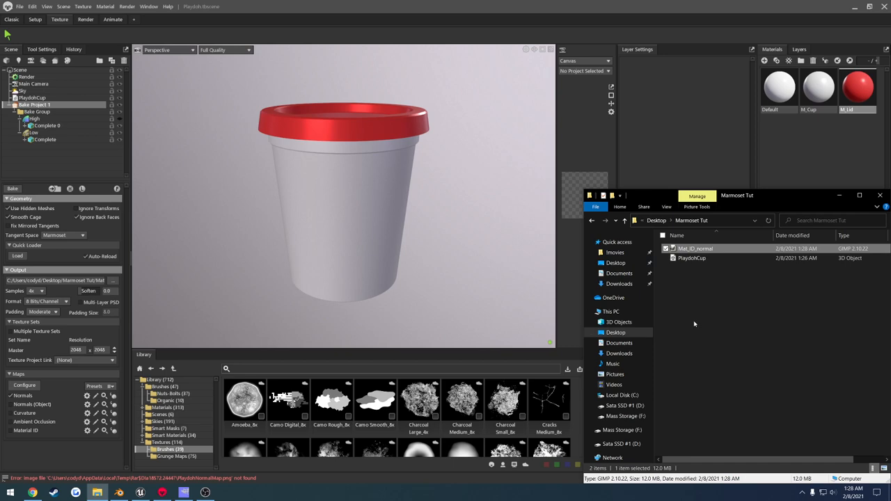
# View the baked normal map file in the Marmoset Tut folder.
pyautogui.doubleClick(694, 248)
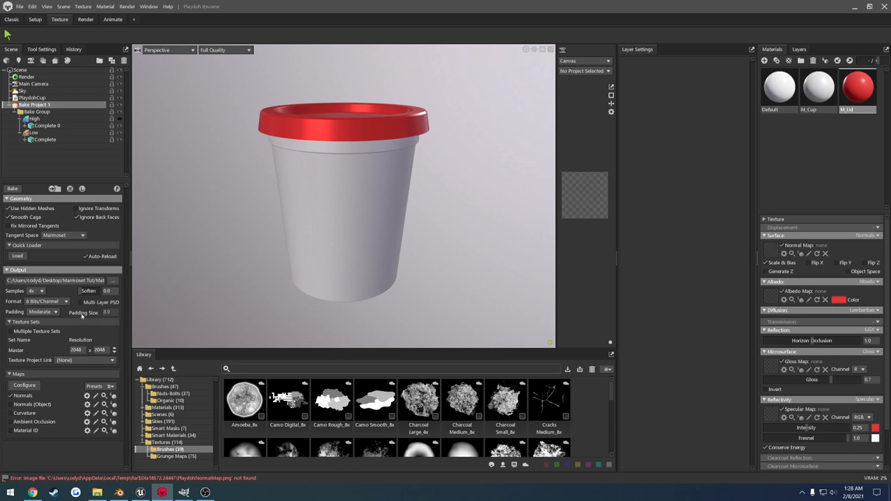
pyautogui.moveTo(243, 245)
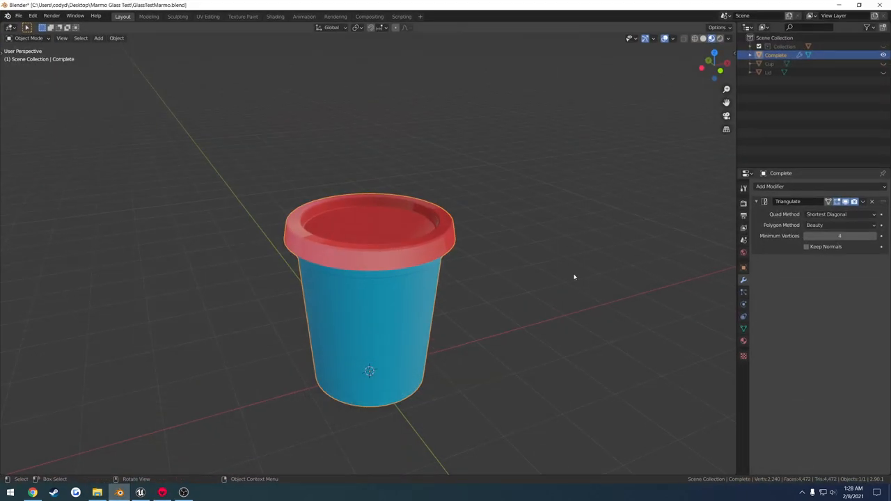
# Reload the exported FBX so the whole cup with lid shows in plain white.
pyautogui.click(743, 341)
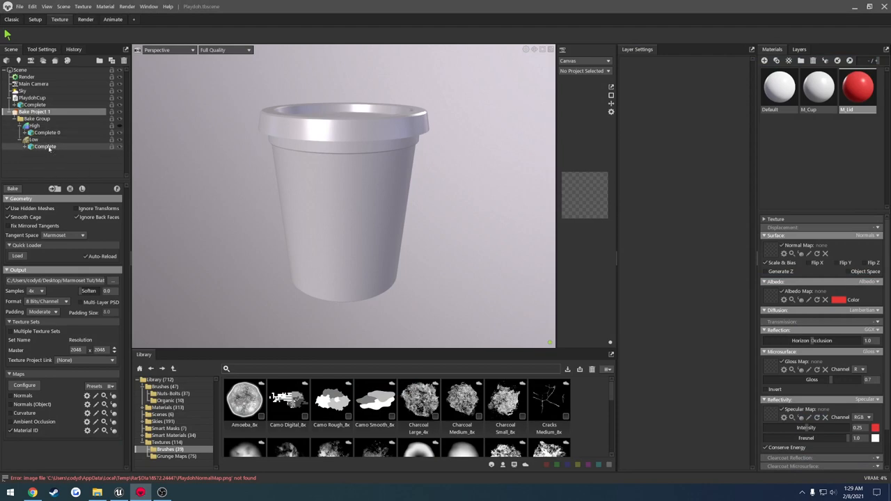
# Start a new scene without saving and import the PlaydohCup model from Marmoset Tut.
pyautogui.click(25, 5)
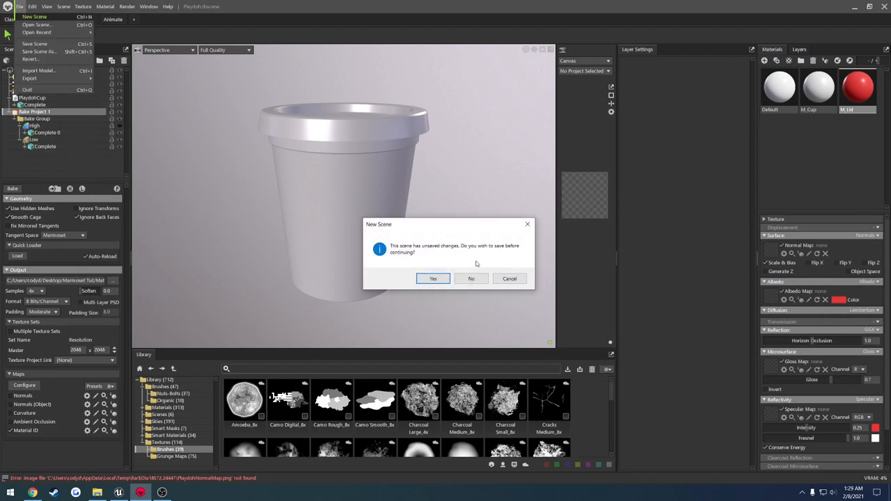
pyautogui.click(470, 279)
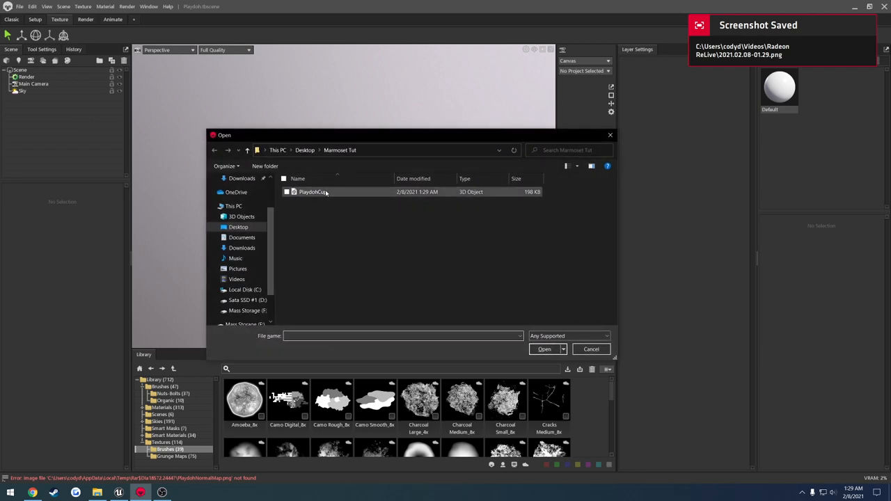
pyautogui.moveTo(317, 196)
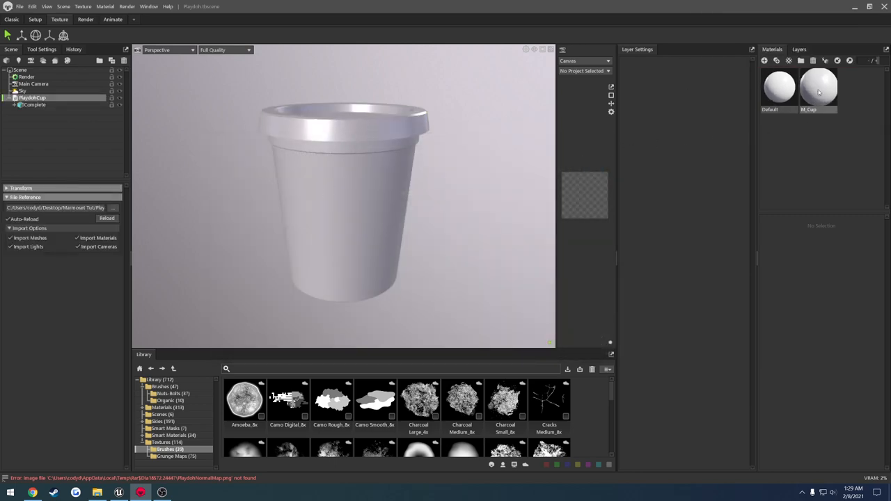
pyautogui.click(815, 91)
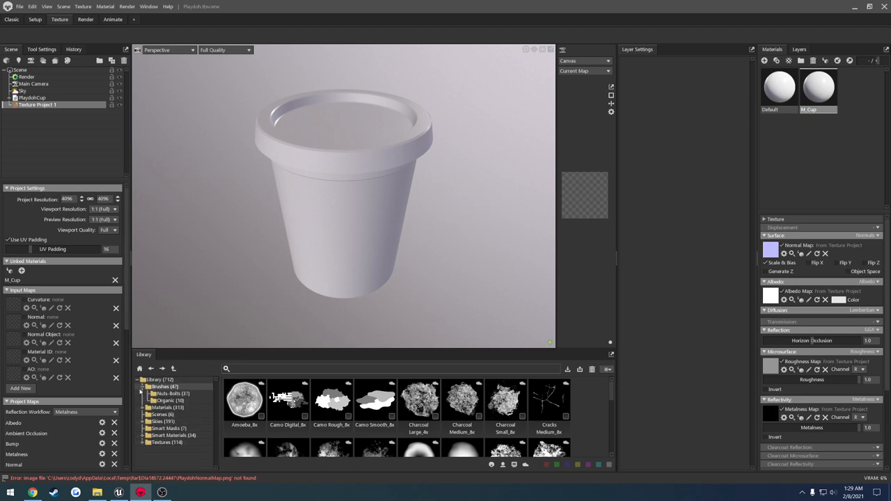
# Load the baked Material ID map into the texture project's input maps and browse the Materials library.
pyautogui.click(148, 406)
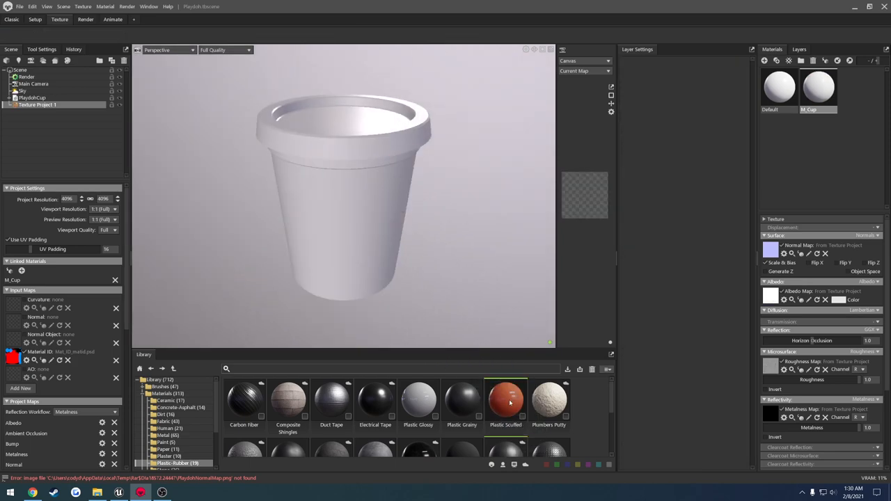
pyautogui.doubleClick(504, 400)
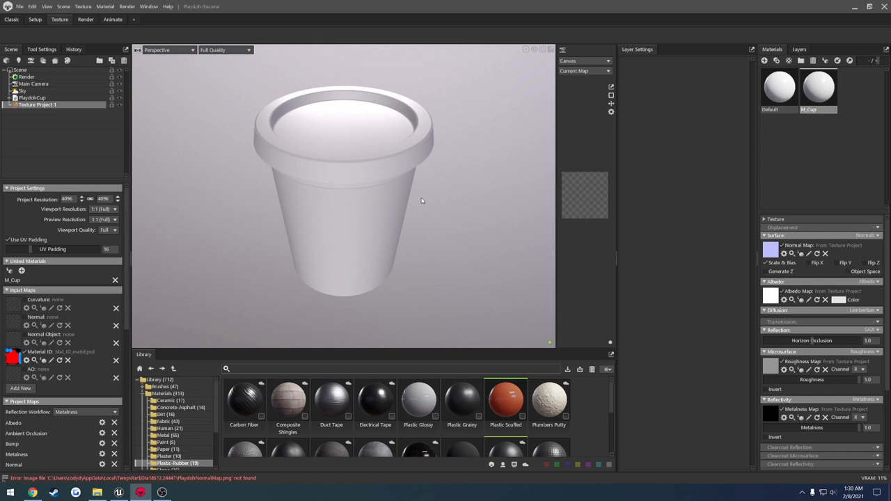
pyautogui.moveTo(412, 176)
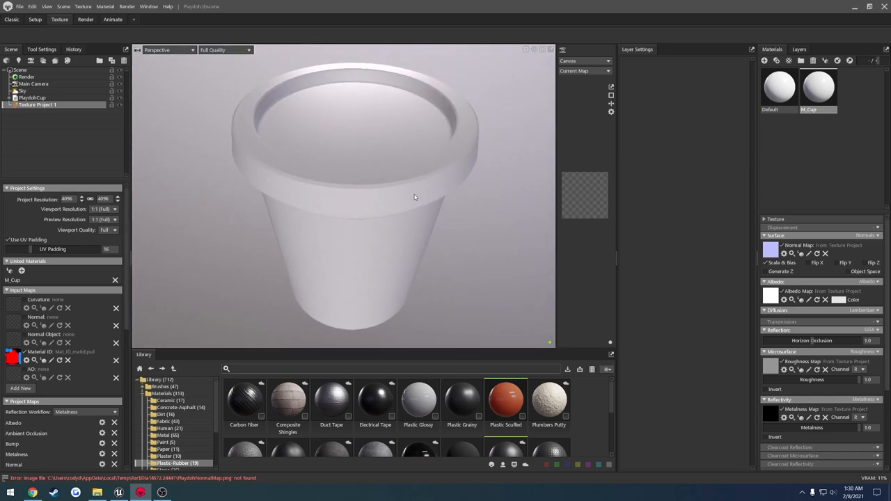
pyautogui.moveTo(505, 420)
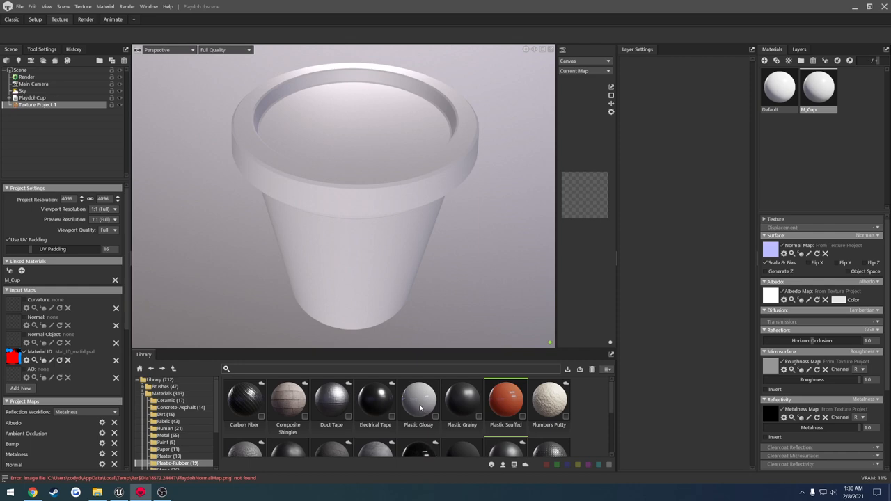
pyautogui.doubleClick(418, 401)
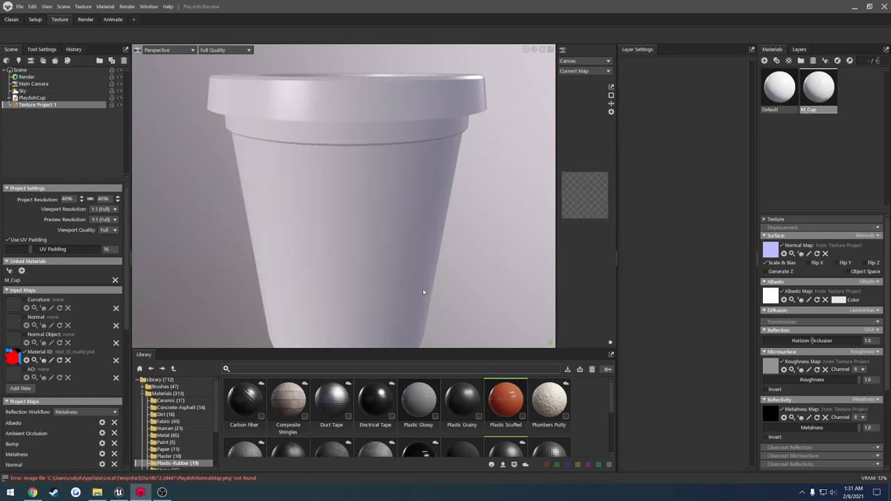
pyautogui.moveTo(445, 261)
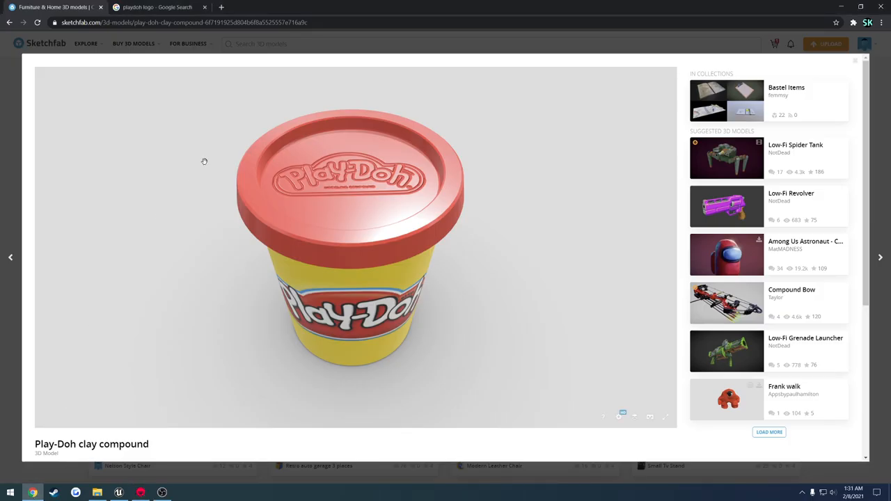
# Search Google Images for 'playdoh cup' and browse the results for a reference photo.
pyautogui.moveTo(203, 162); pyautogui.dragTo(374, 242)
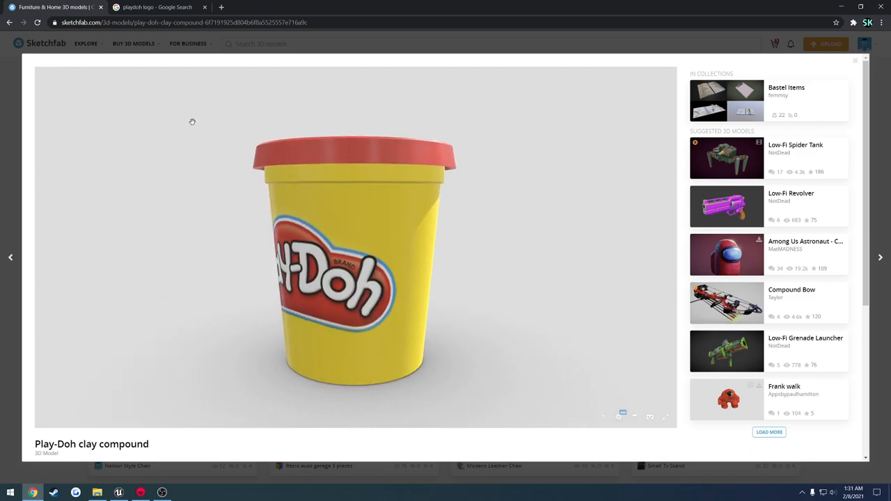
pyautogui.click(156, 8)
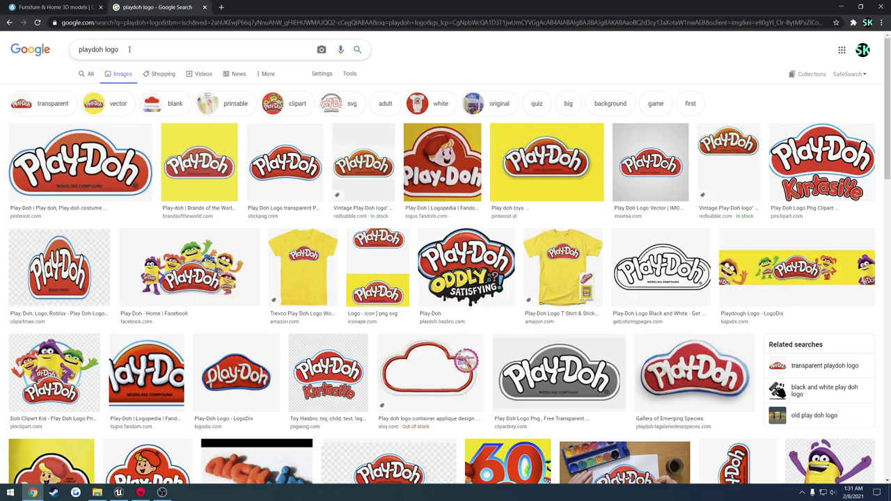
pyautogui.doubleClick(114, 50)
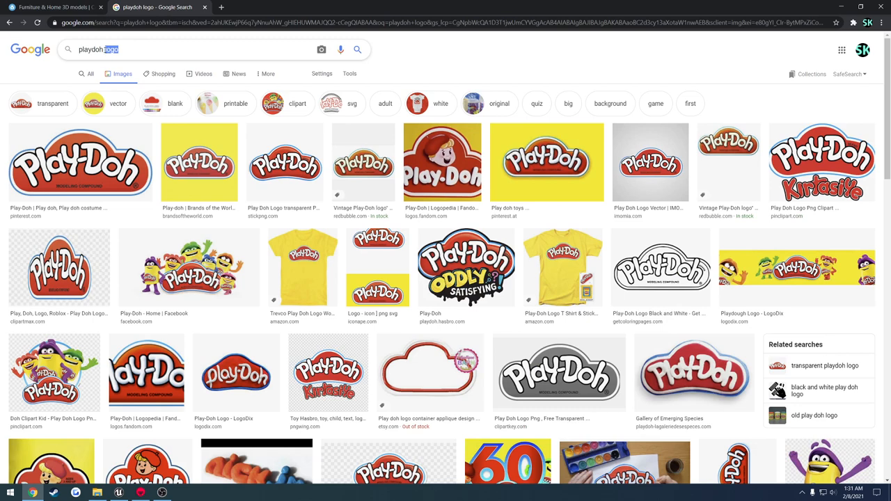
pyautogui.write('playdoh cup')
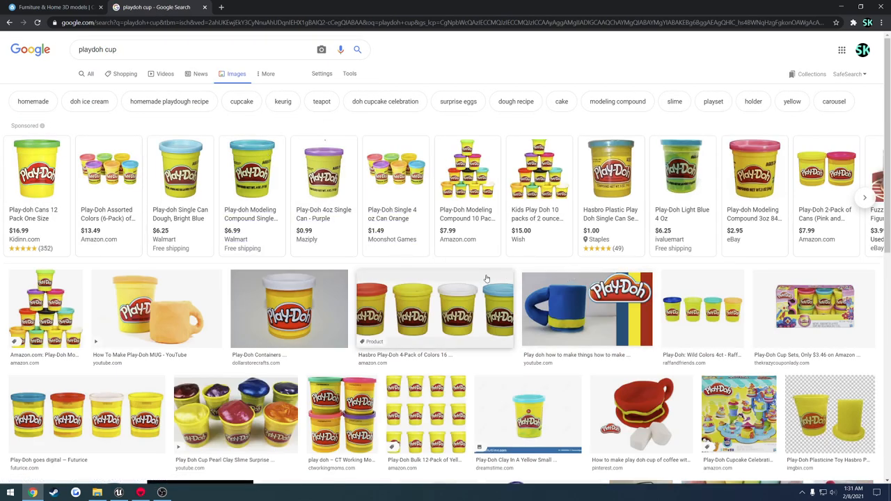
pyautogui.scroll(-3)
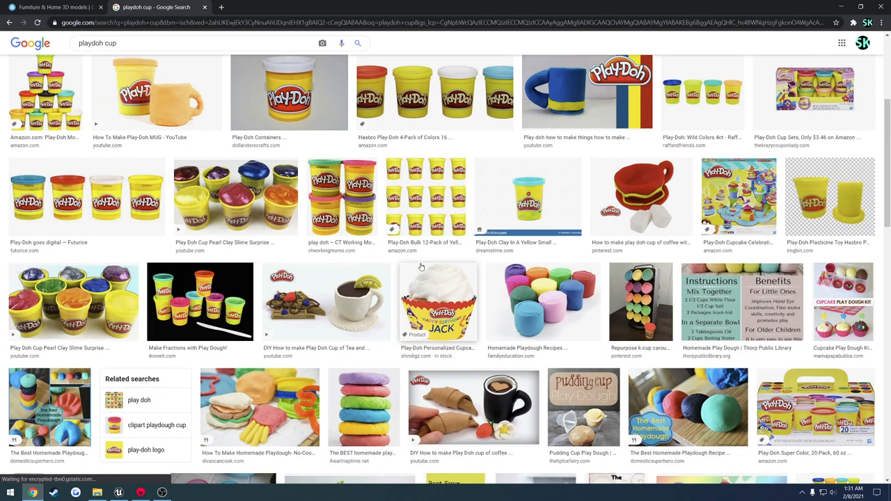
pyautogui.scroll(-3)
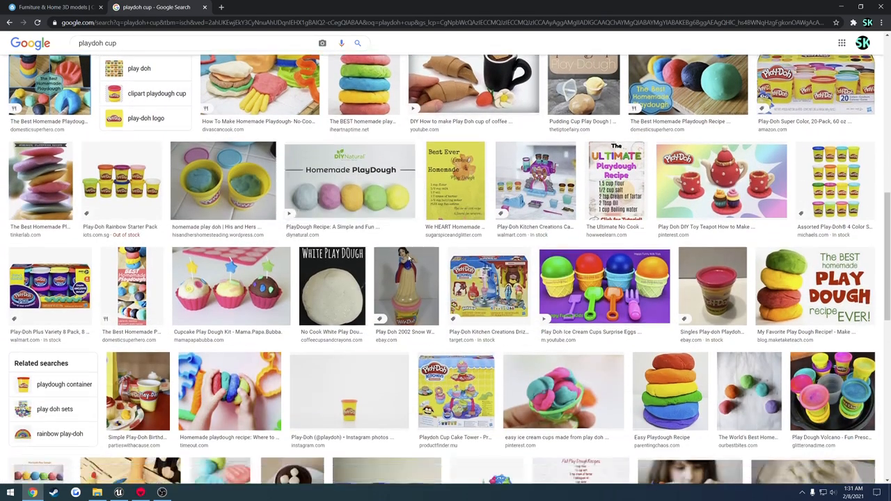
pyautogui.scroll(-3)
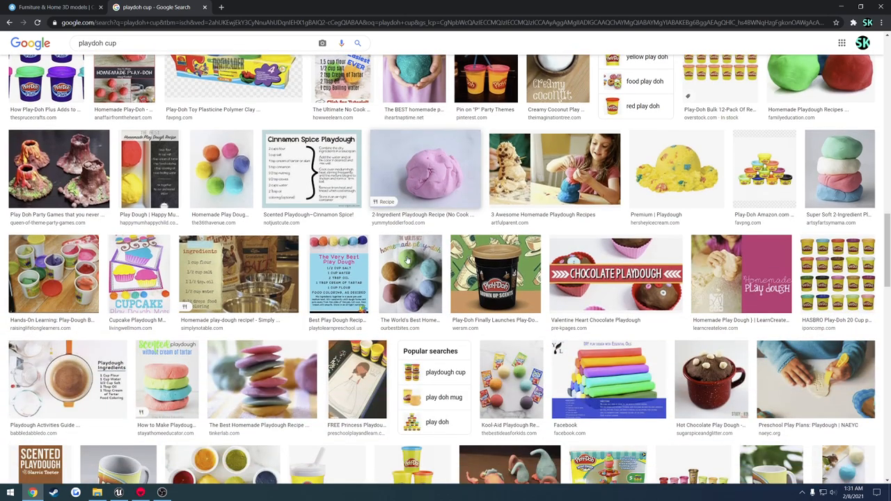
pyautogui.scroll(-3)
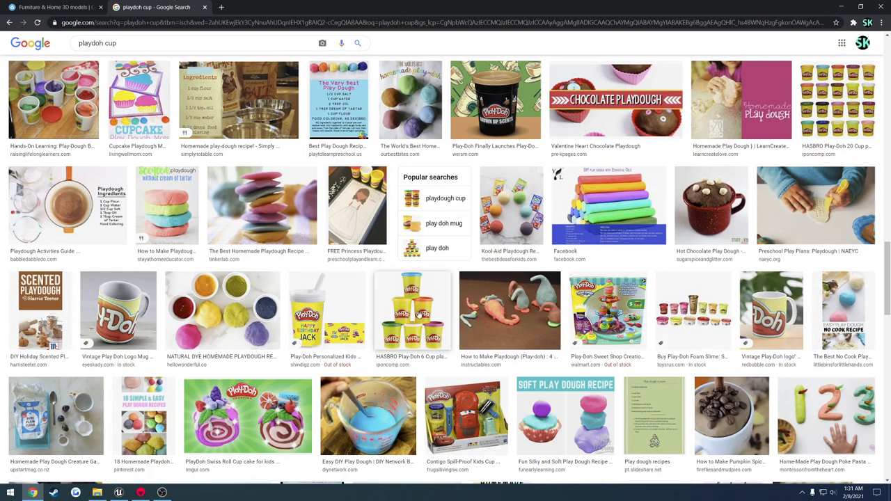
# Open the six-cup Play-Doh photo full size in its own new tab.
pyautogui.click(408, 311)
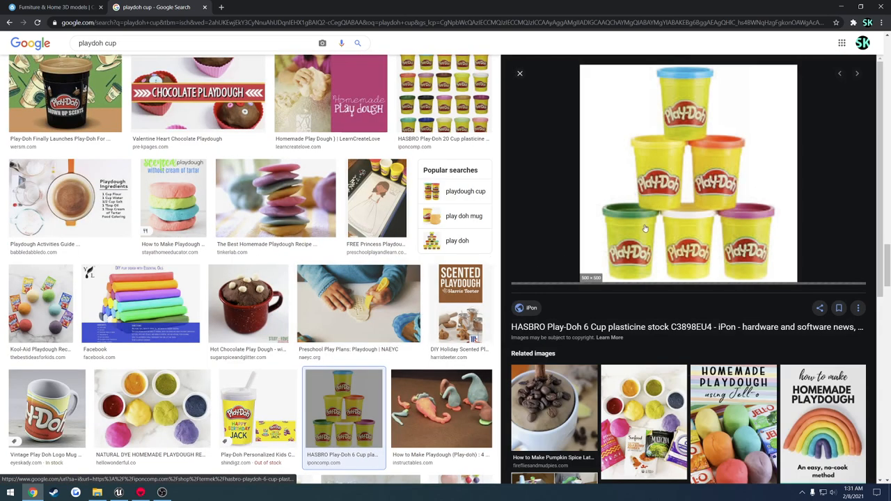
pyautogui.rightClick(646, 228)
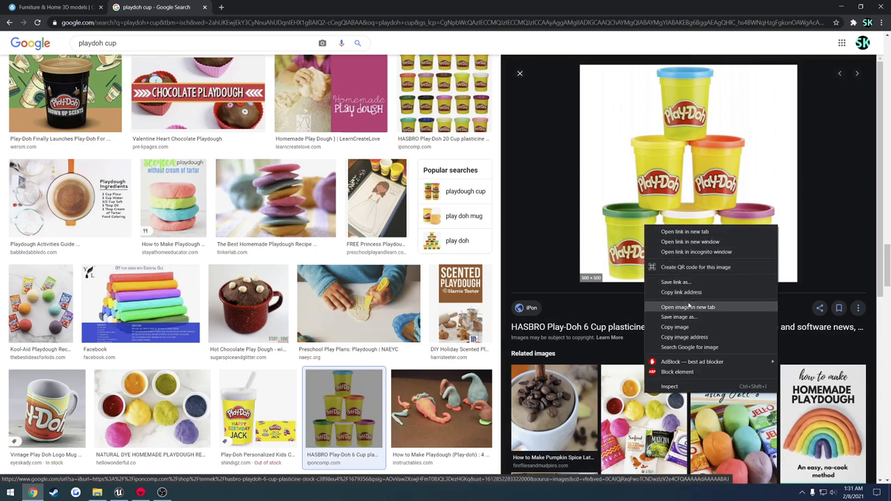
pyautogui.click(685, 307)
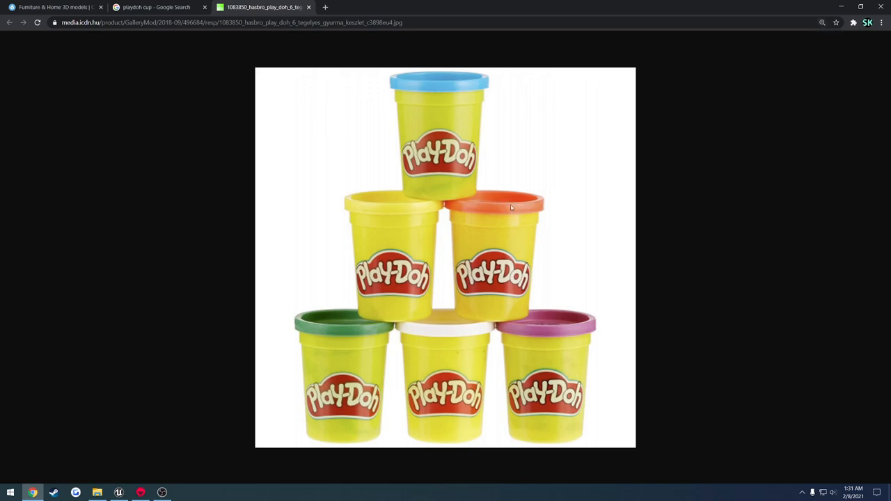
pyautogui.moveTo(512, 238)
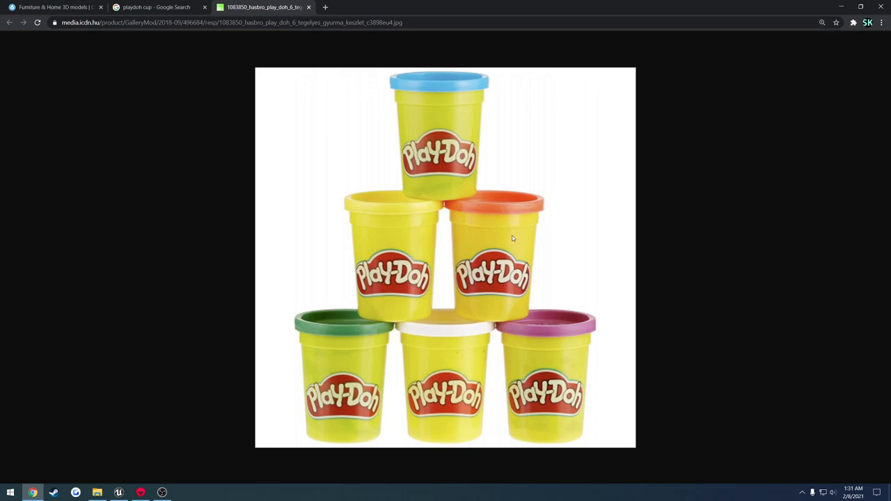
pyautogui.moveTo(515, 206)
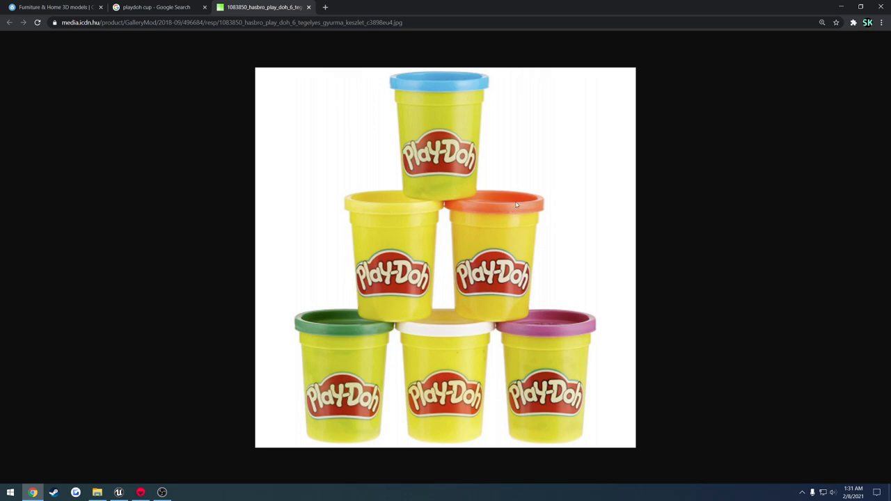
pyautogui.moveTo(509, 202)
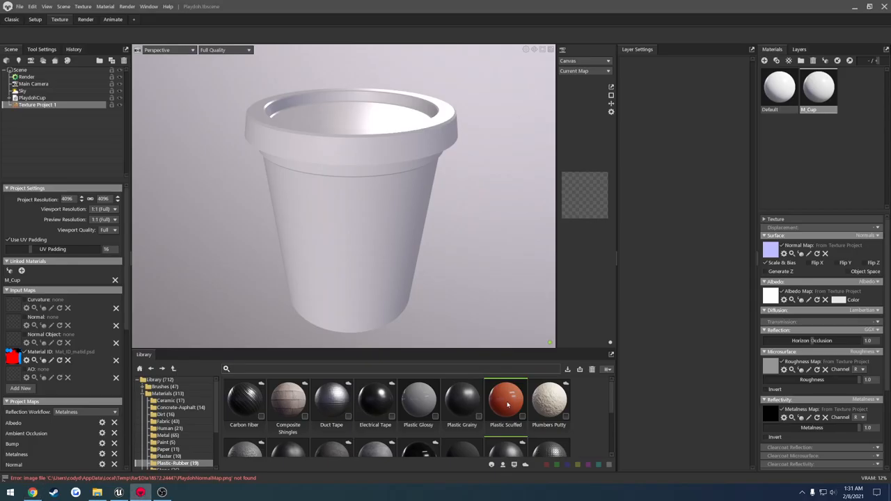
# Apply Plastic Scuffled to the cup, mask it to the body by Material ID and start recolouring its Albedo yellow.
pyautogui.doubleClick(504, 398)
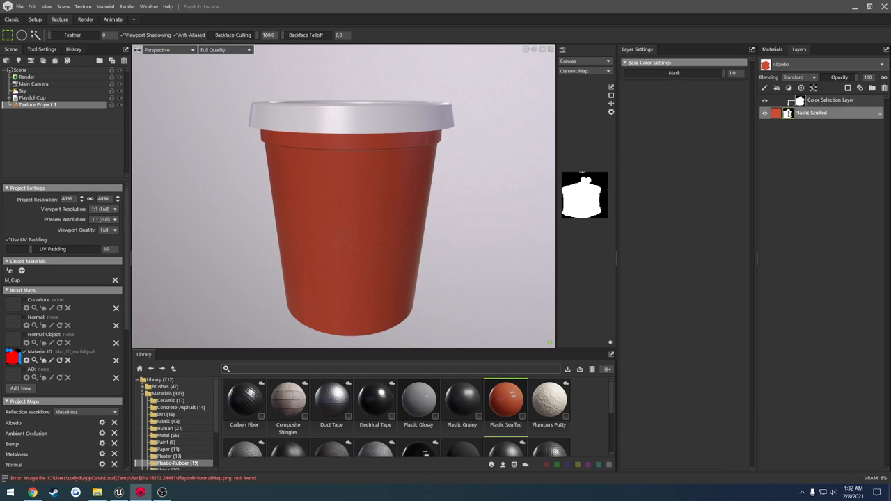
pyautogui.click(824, 101)
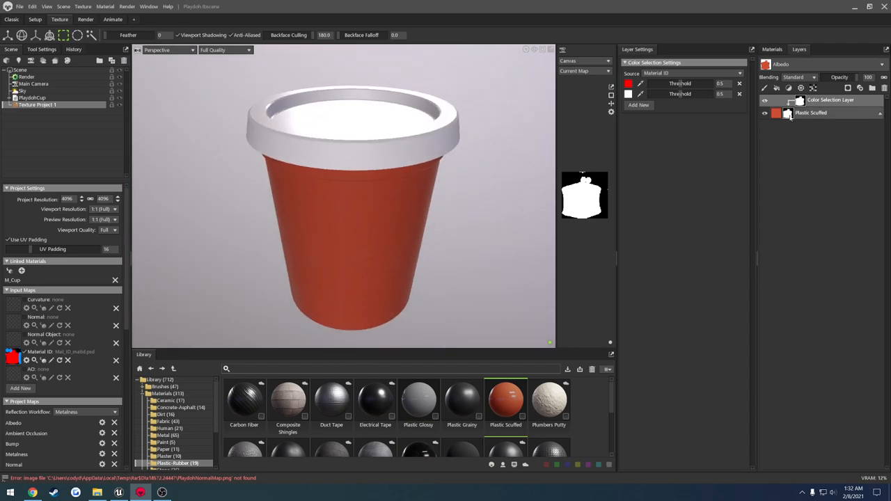
pyautogui.click(809, 112)
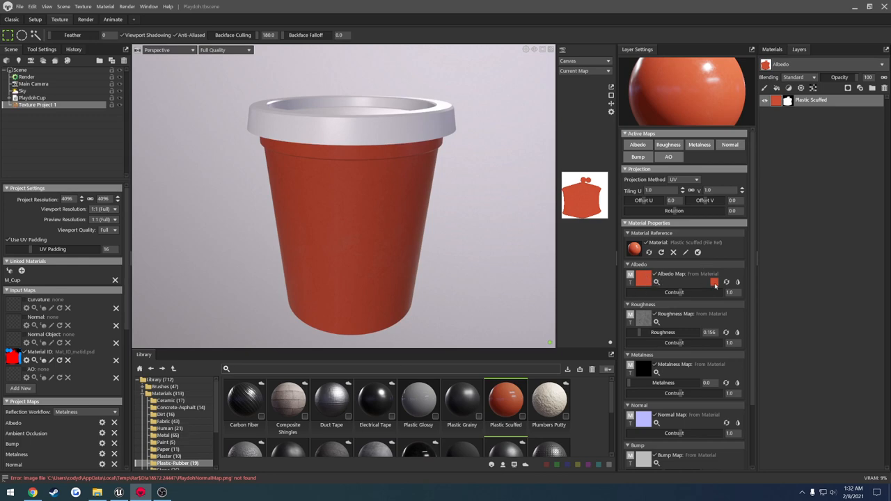
pyautogui.click(715, 282)
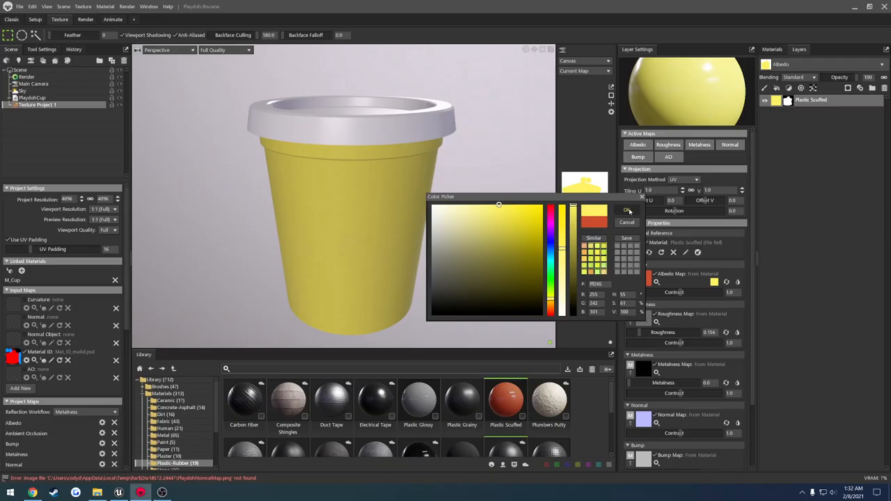
# Confirm the yellow body colour and give the lid's Plastic Scuffled layer a darker red Albedo.
pyautogui.click(624, 209)
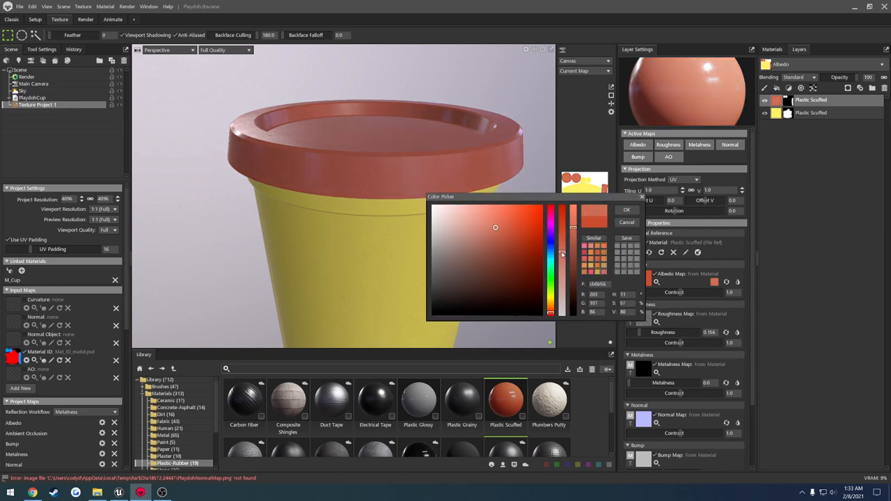
pyautogui.click(495, 211)
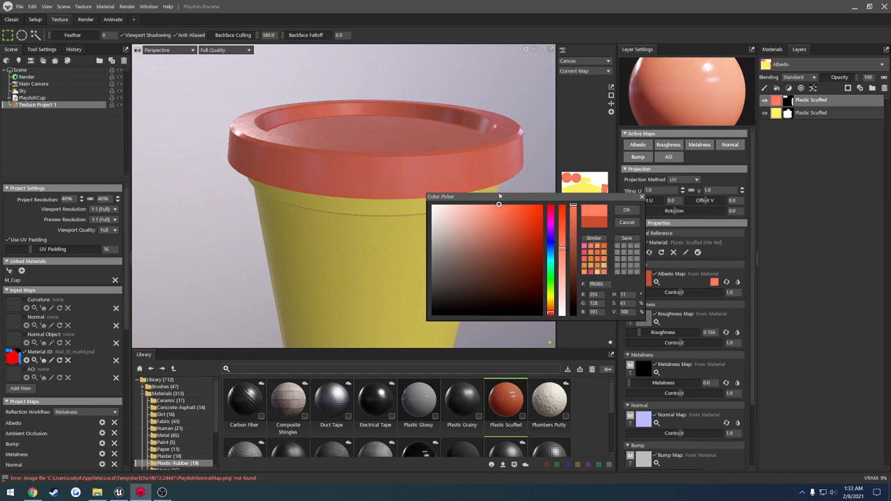
pyautogui.press('alt+tab')
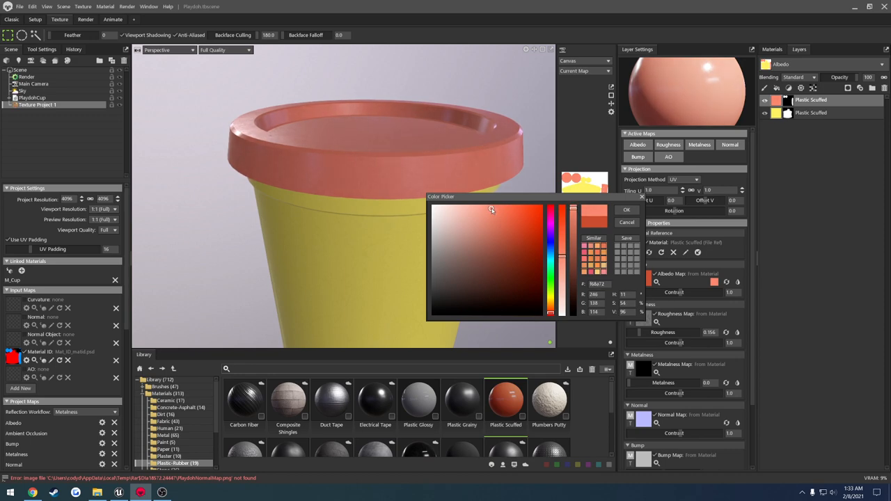
pyautogui.click(627, 210)
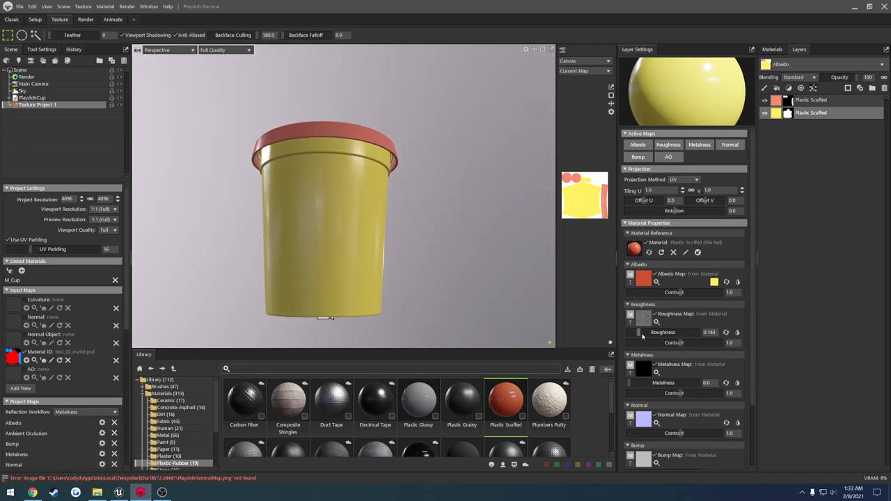
pyautogui.moveTo(638, 331); pyautogui.dragTo(643, 331)
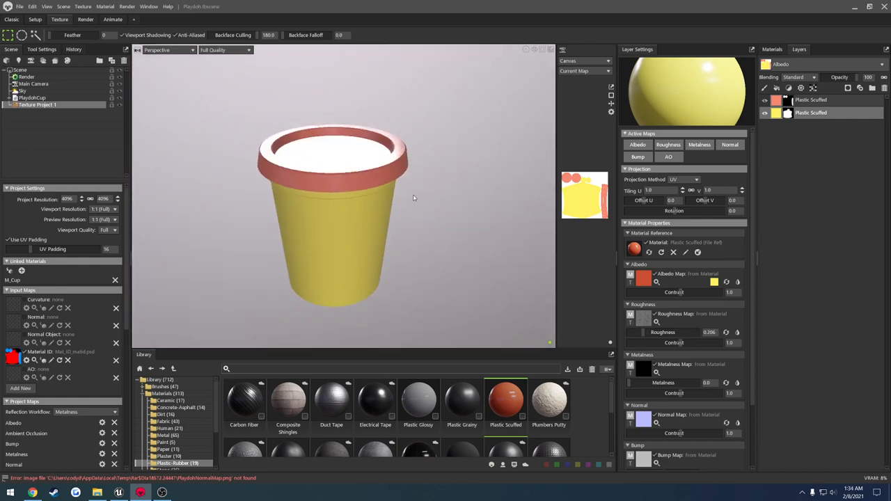
pyautogui.moveTo(415, 198); pyautogui.dragTo(376, 133)
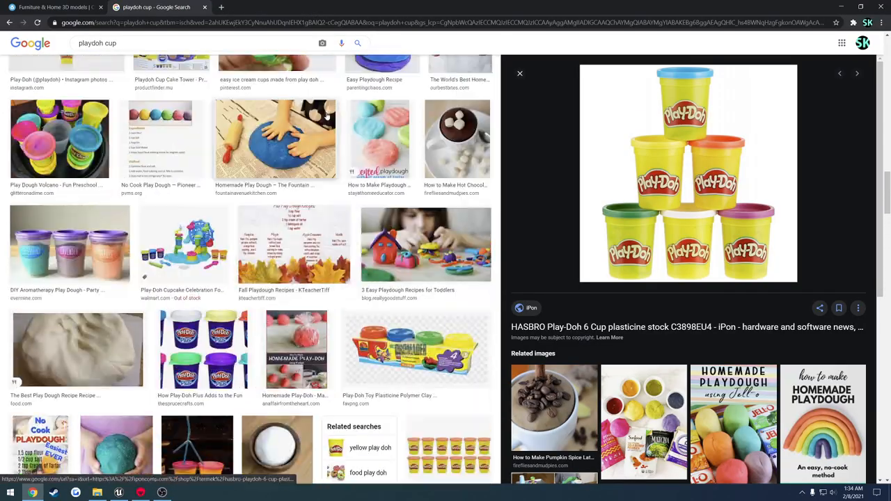
# Find the Play-Doh logo vector on Google Images and save it into the Marmoset Tut folder.
pyautogui.click(520, 73)
pyautogui.write('logo')
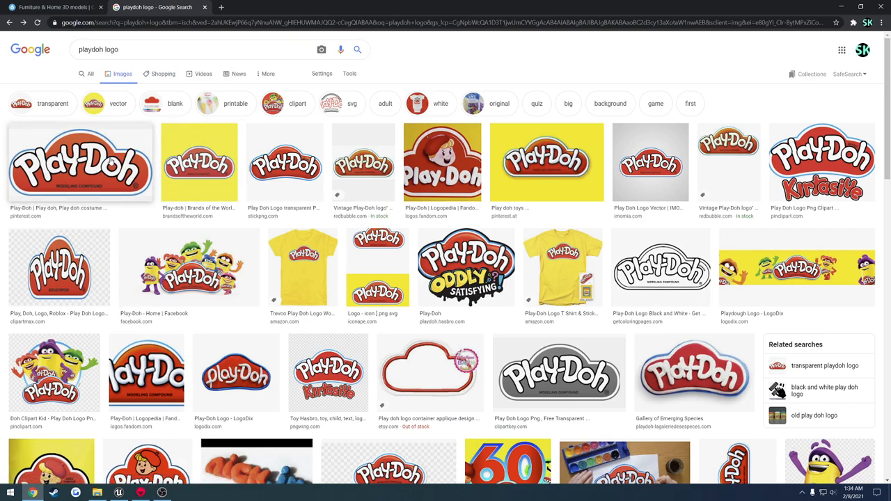
pyautogui.moveTo(652, 164)
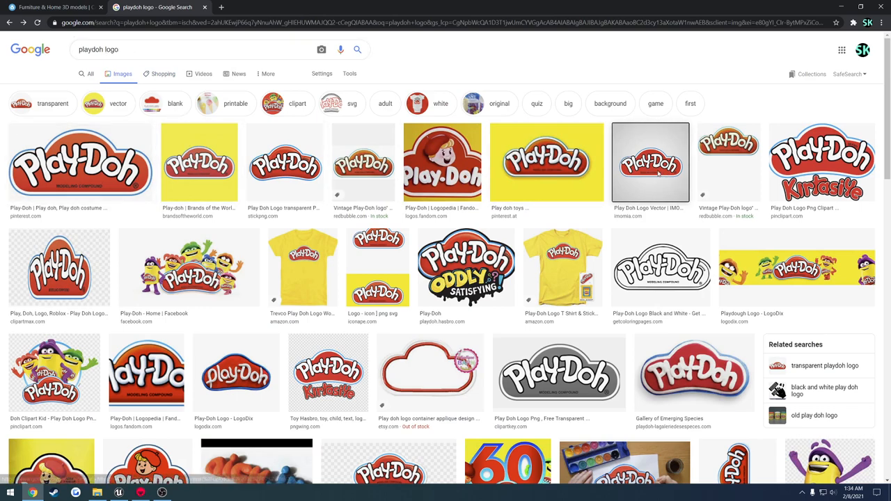
pyautogui.click(651, 162)
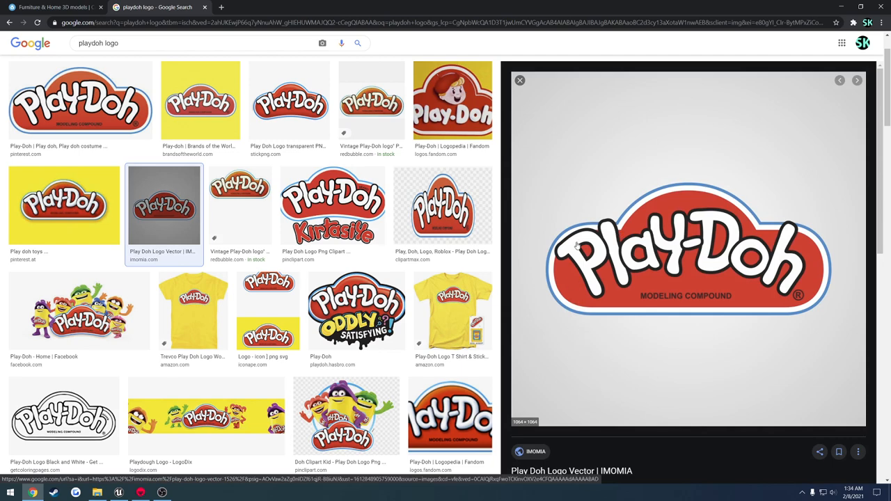
pyautogui.rightClick(578, 247)
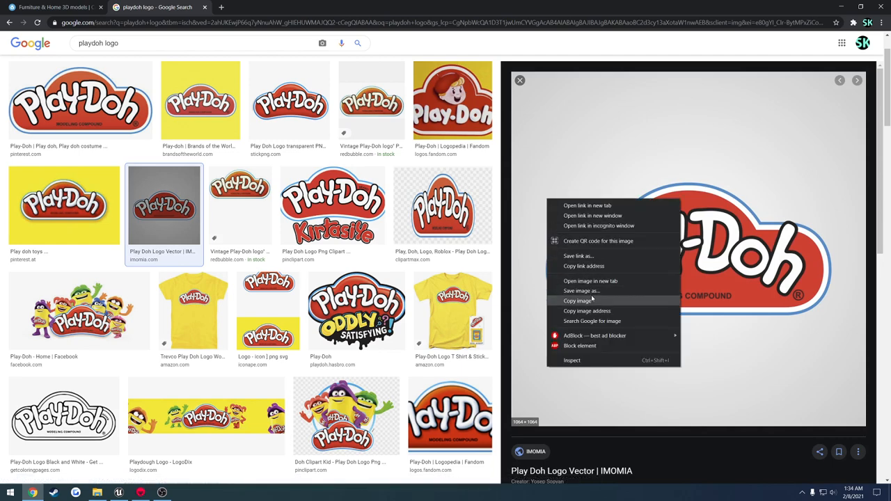
pyautogui.click(579, 291)
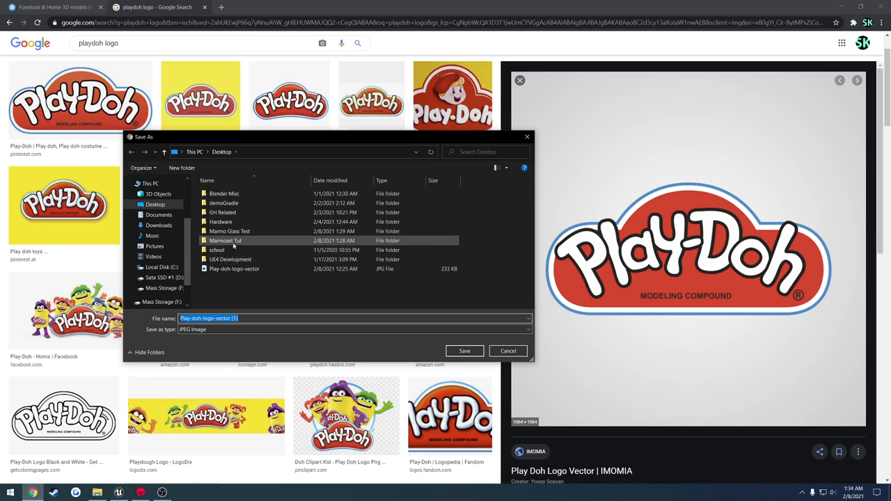
pyautogui.doubleClick(225, 240)
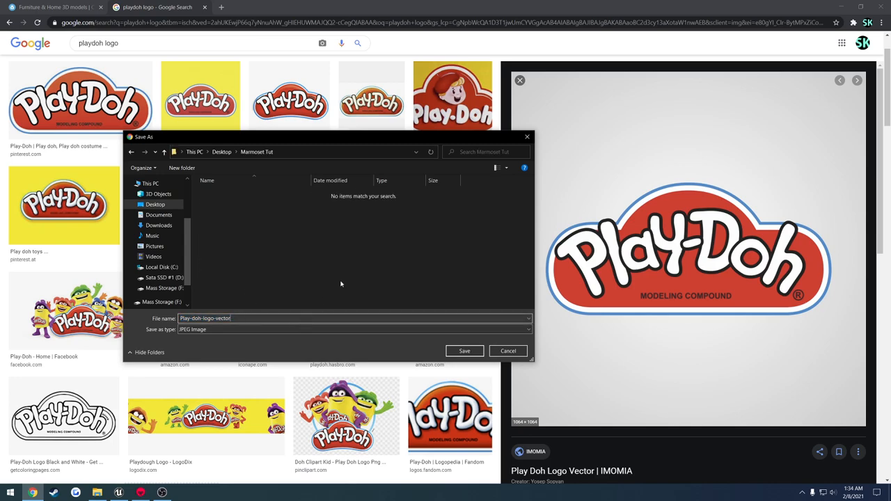
pyautogui.click(462, 351)
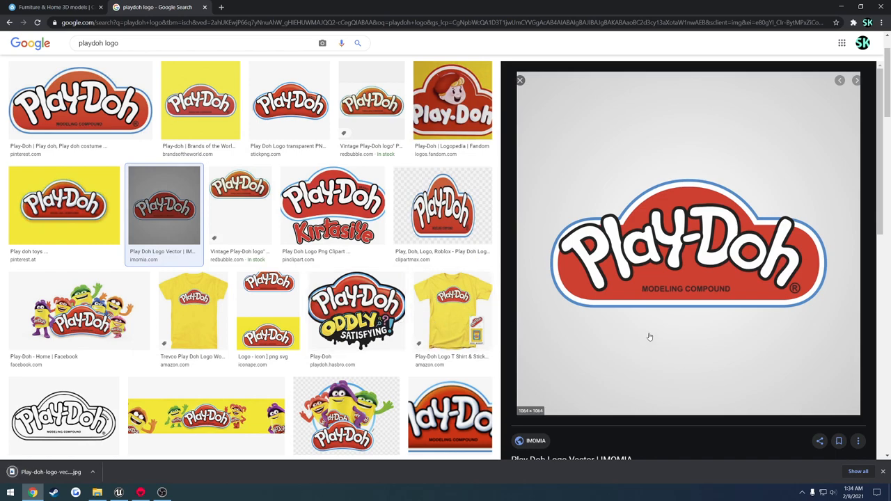
pyautogui.moveTo(793, 226)
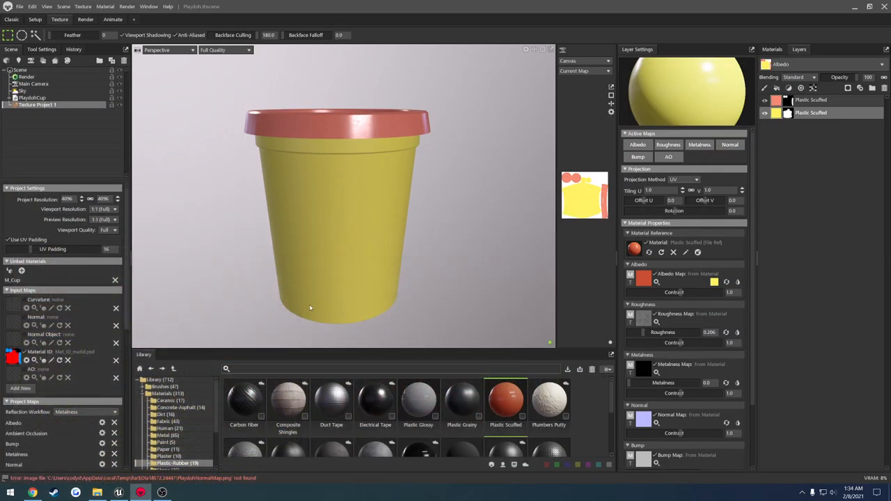
pyautogui.click(11, 489)
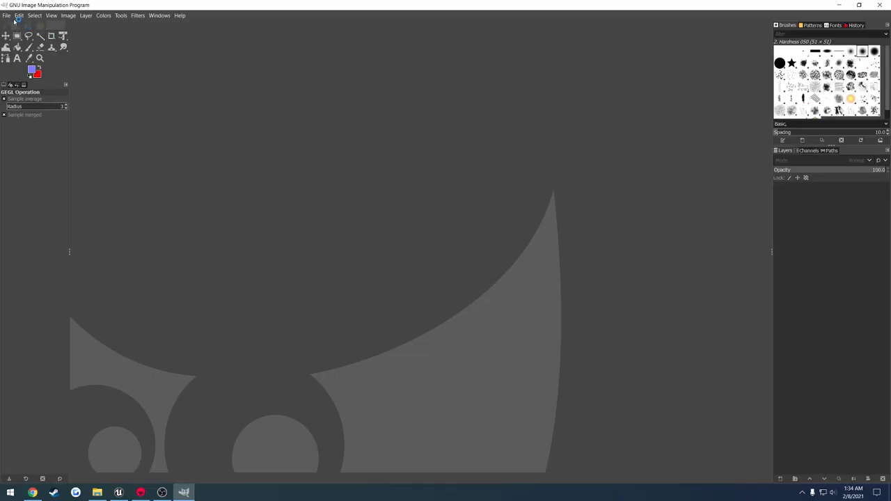
# Open the saved Play-Doh logo JPG from Marmoset Tut in GIMP and add a new transparent layer.
pyautogui.click(5, 14)
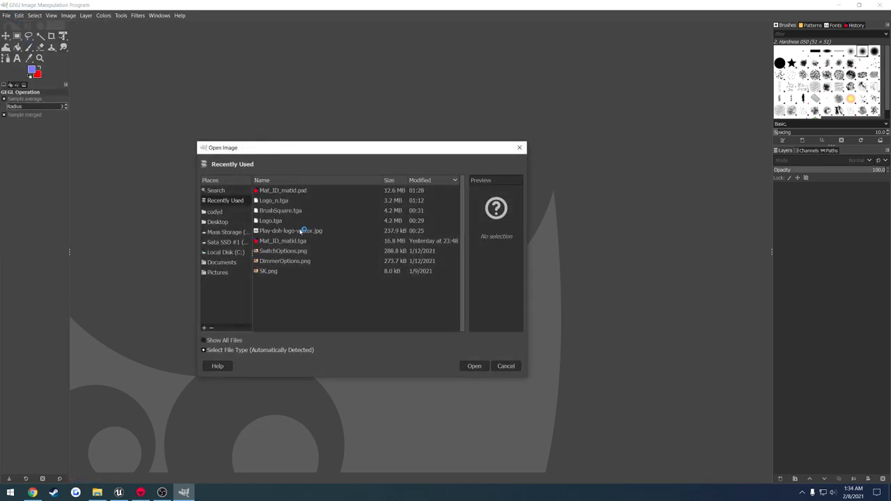
pyautogui.click(218, 221)
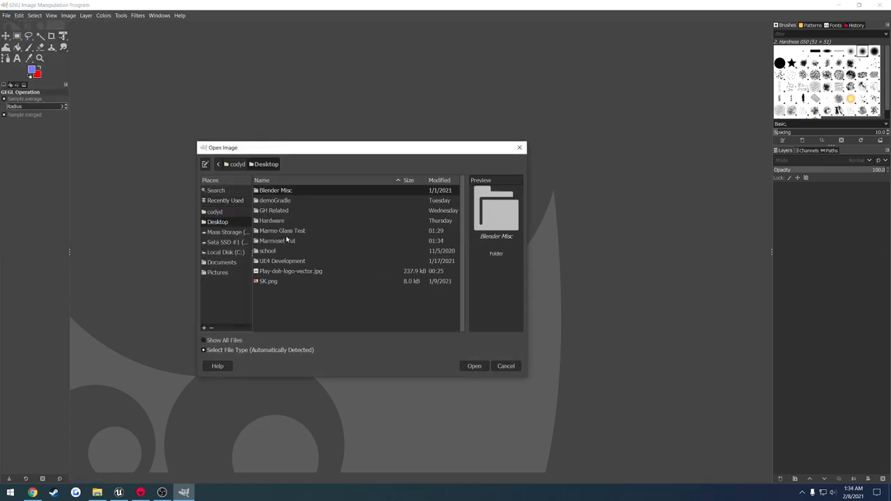
pyautogui.doubleClick(276, 240)
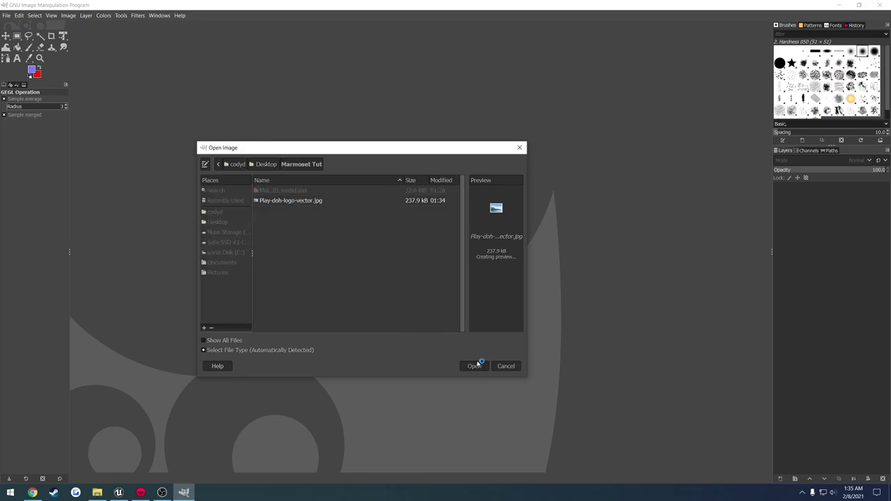
pyautogui.click(474, 364)
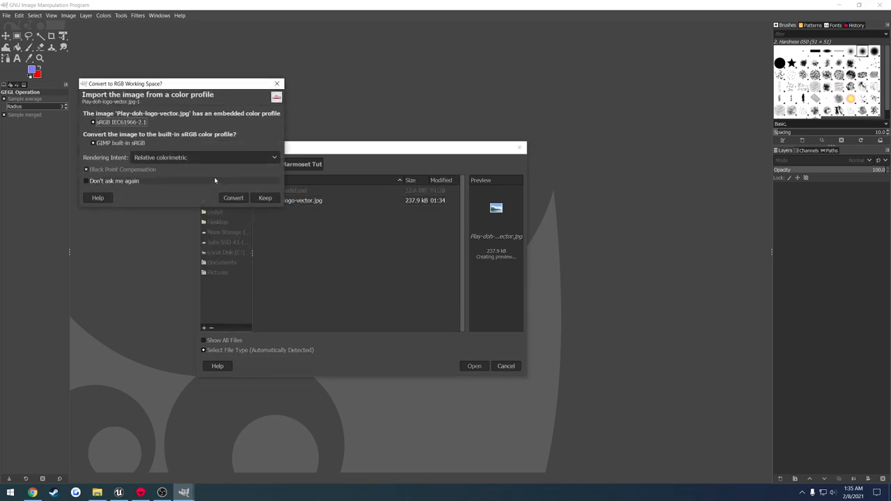
pyautogui.click(234, 198)
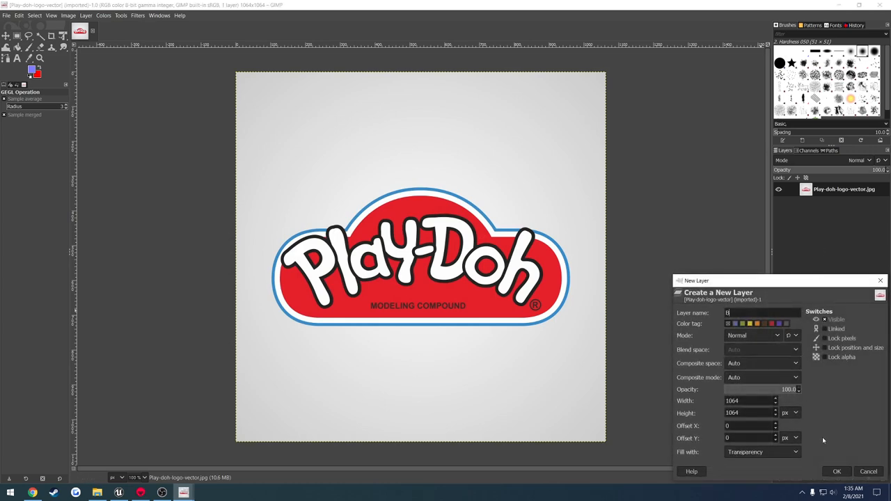
pyautogui.click(837, 471)
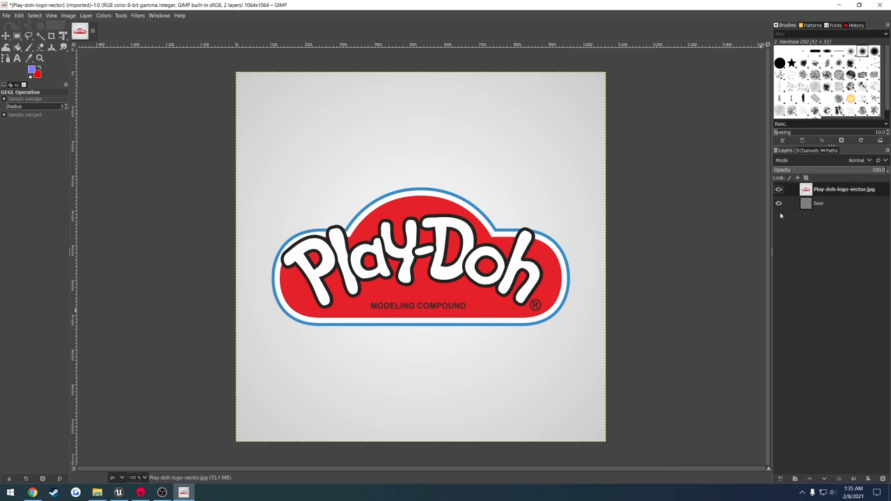
pyautogui.moveTo(119, 95)
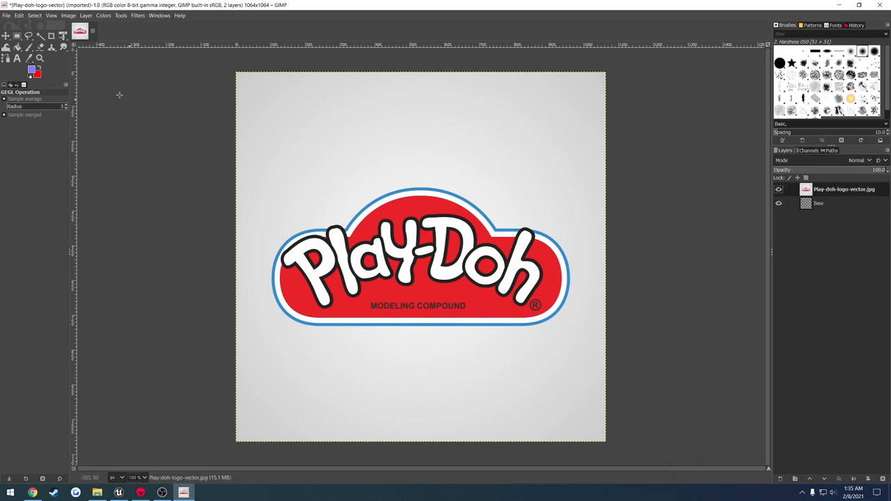
# Cut a rectangle around the logo onto its own pasted layer and hide the original layers.
pyautogui.click(17, 37)
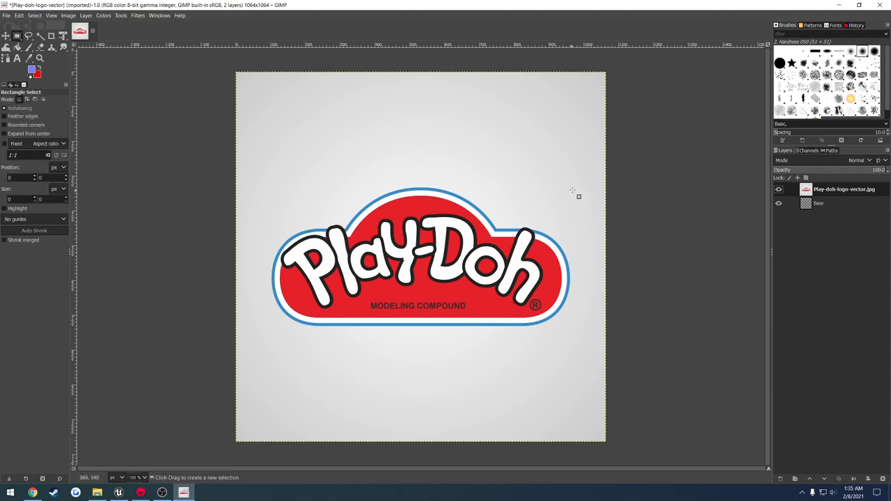
pyautogui.moveTo(573, 180); pyautogui.dragTo(267, 356)
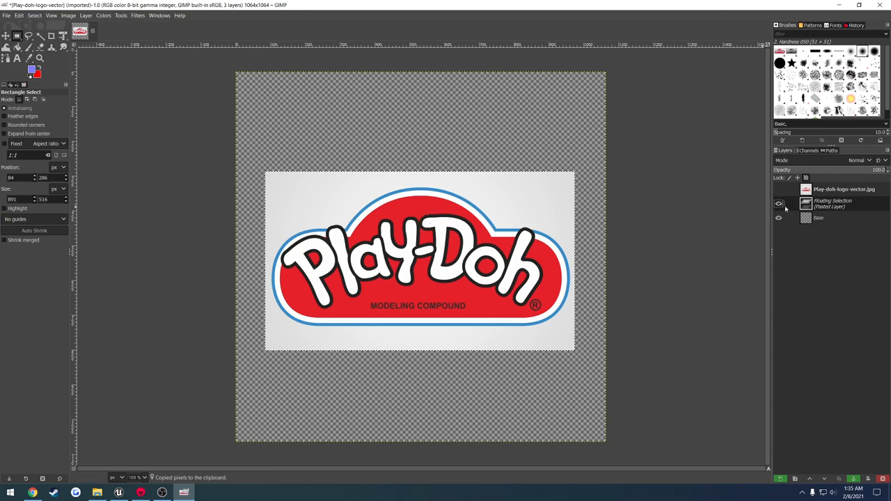
pyautogui.rightClick(832, 203)
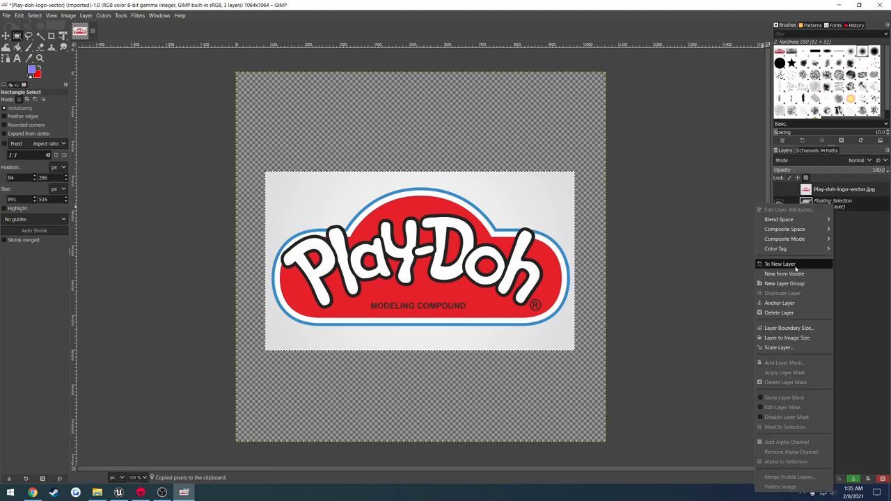
pyautogui.click(780, 265)
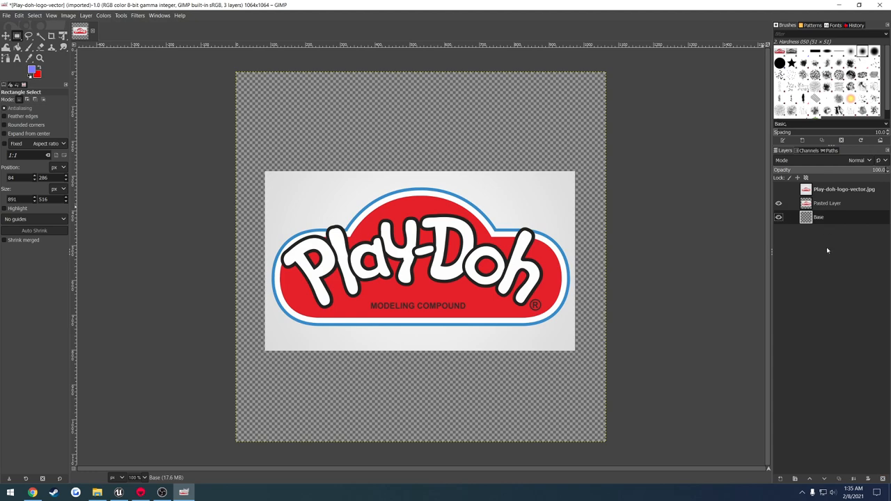
pyautogui.click(780, 203)
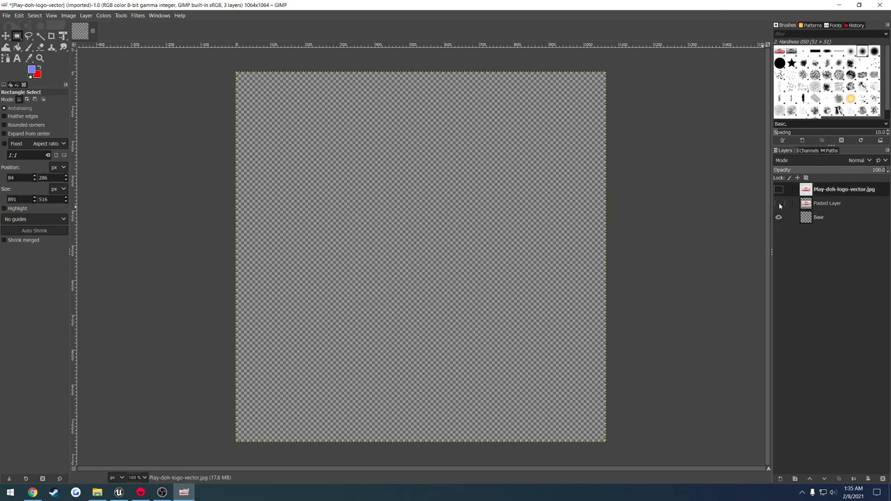
pyautogui.click(778, 189)
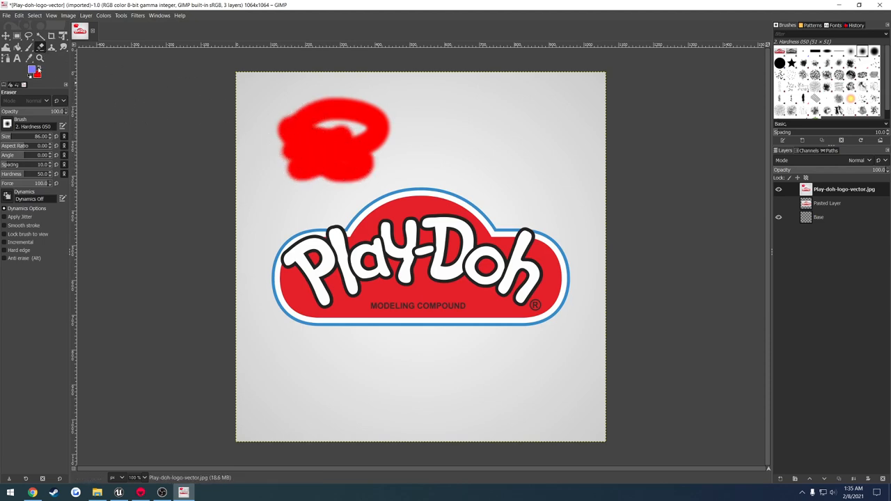
# Test the Eraser with a stroke near the canvas top and pick a background colour for erasing.
pyautogui.moveTo(299, 111); pyautogui.dragTo(456, 111)
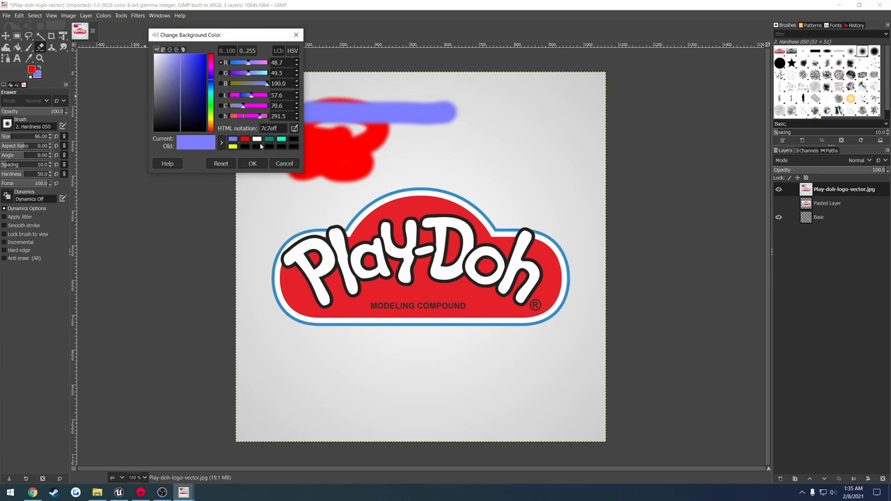
pyautogui.click(252, 163)
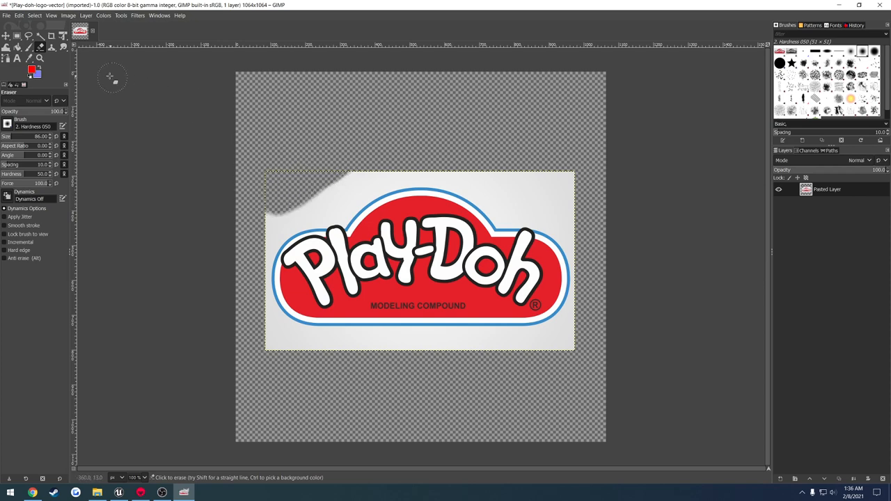
pyautogui.moveTo(28, 37)
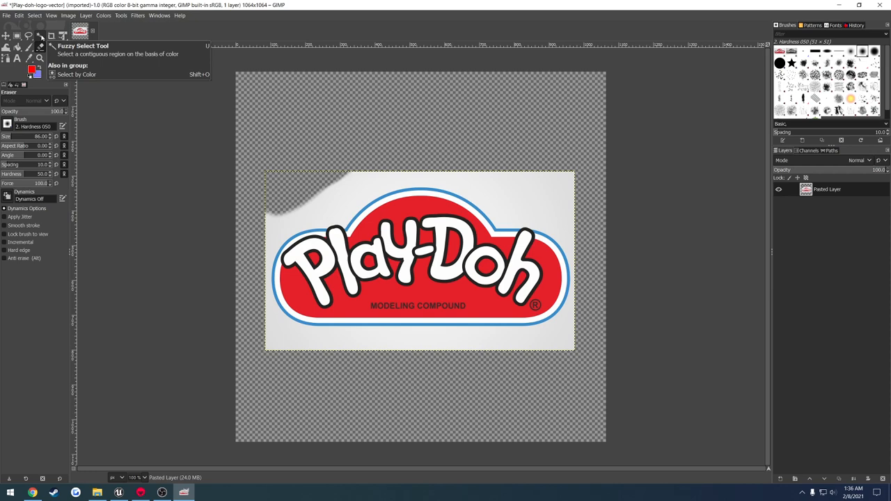
# Fuzzy-select the white background around the logo and remove it to transparency.
pyautogui.click(28, 36)
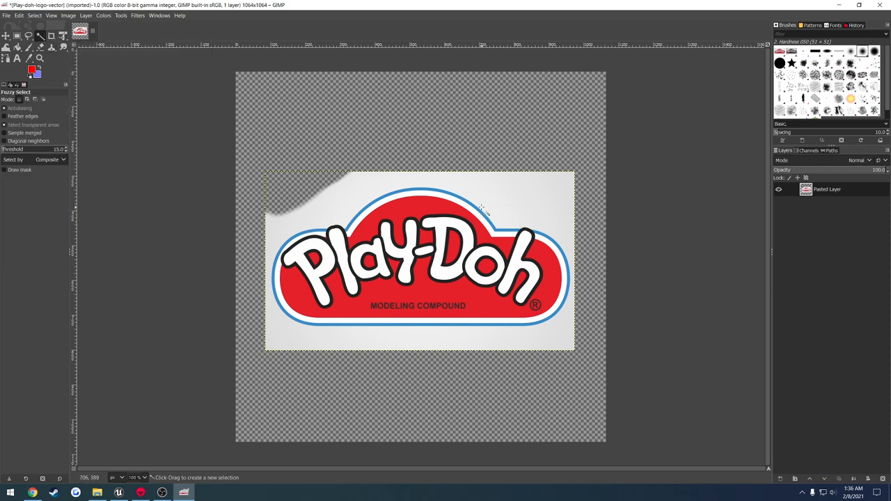
pyautogui.click(482, 204)
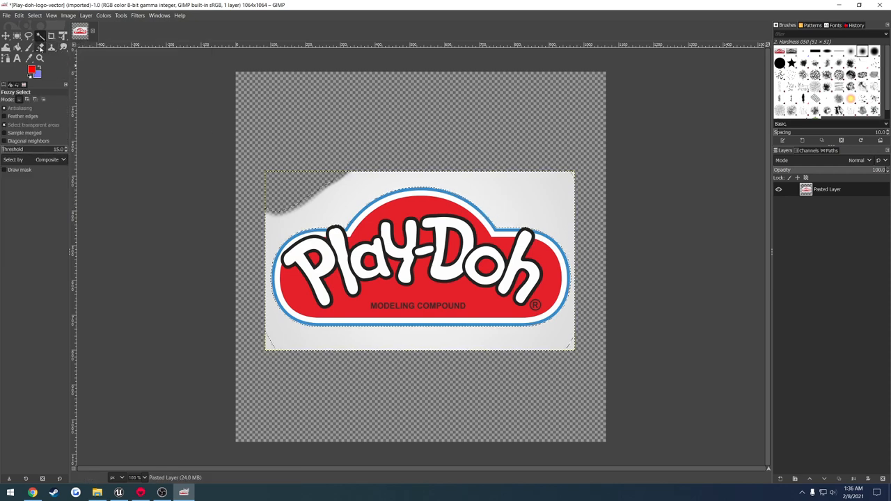
pyautogui.click(40, 47)
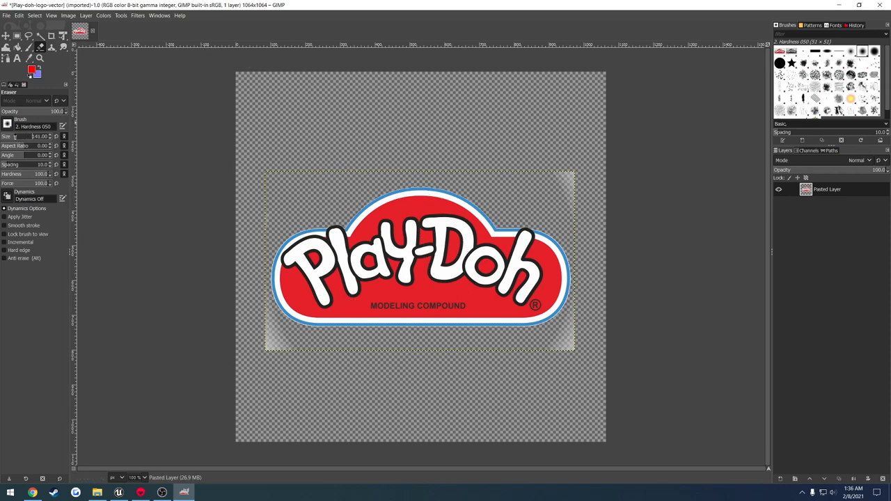
pyautogui.moveTo(275, 184)
pyautogui.write('81')
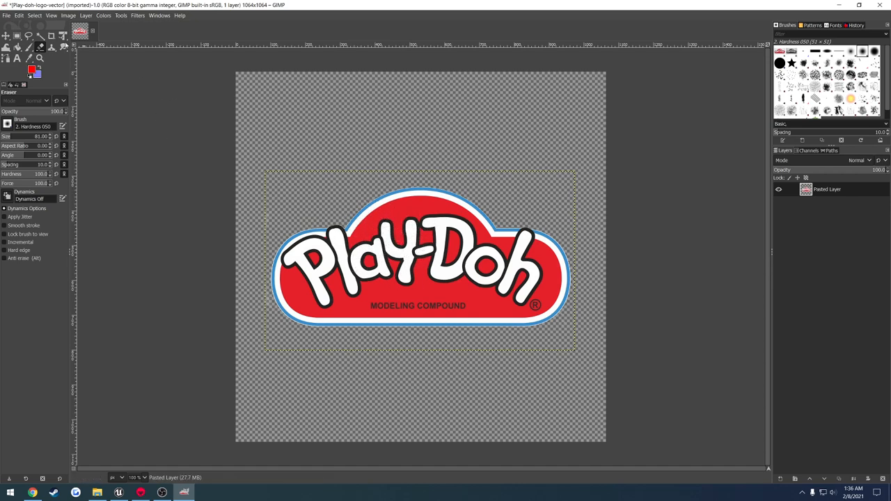
# Start exporting the logo, naming the file PlaydohLogo.tga in the Marmoset Tut folder.
pyautogui.click(9, 17)
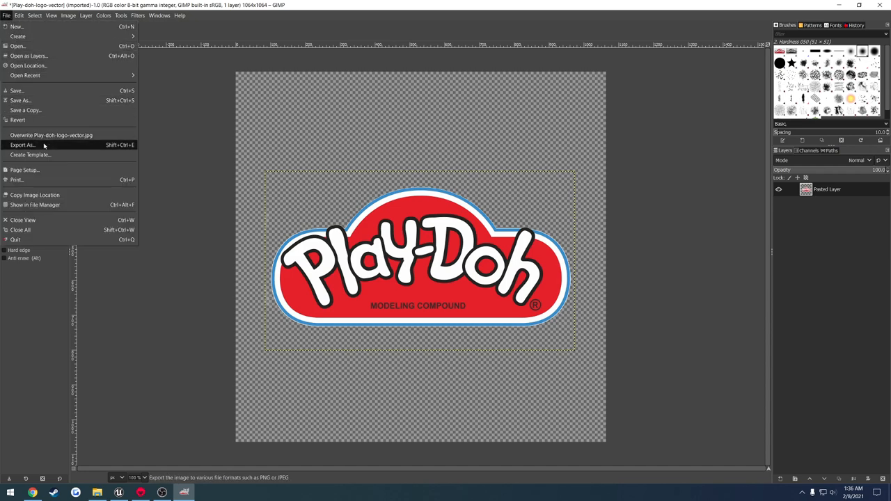
pyautogui.click(22, 145)
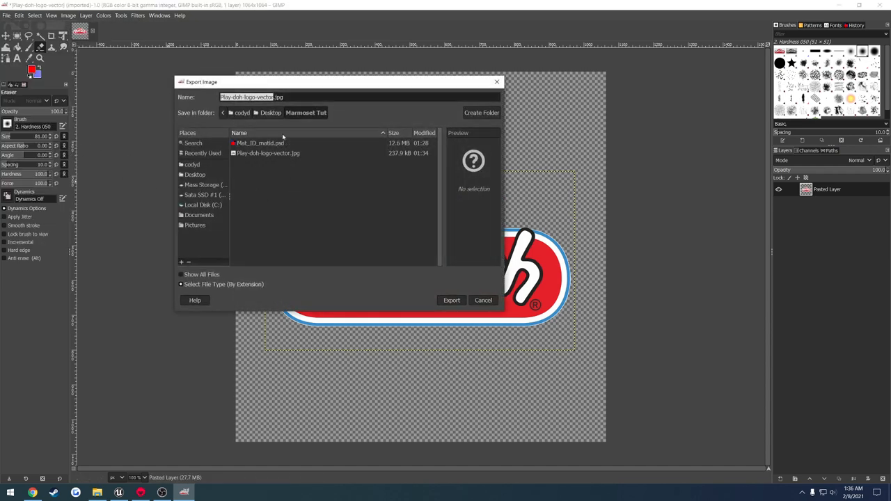
pyautogui.click(267, 153)
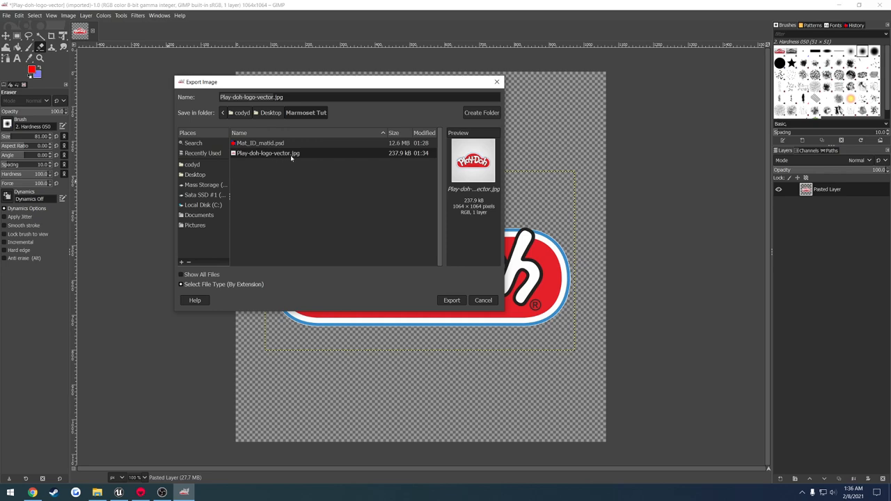
pyautogui.doubleClick(251, 98)
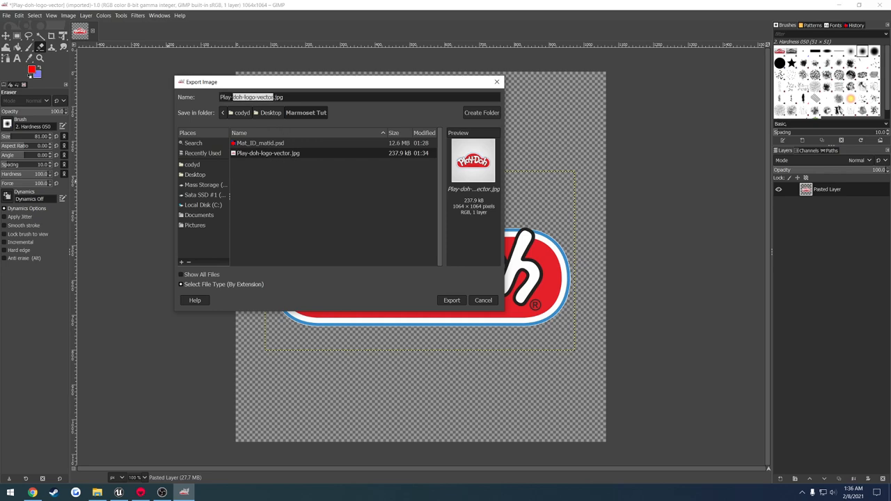
pyautogui.write('Playdoh.jpg')
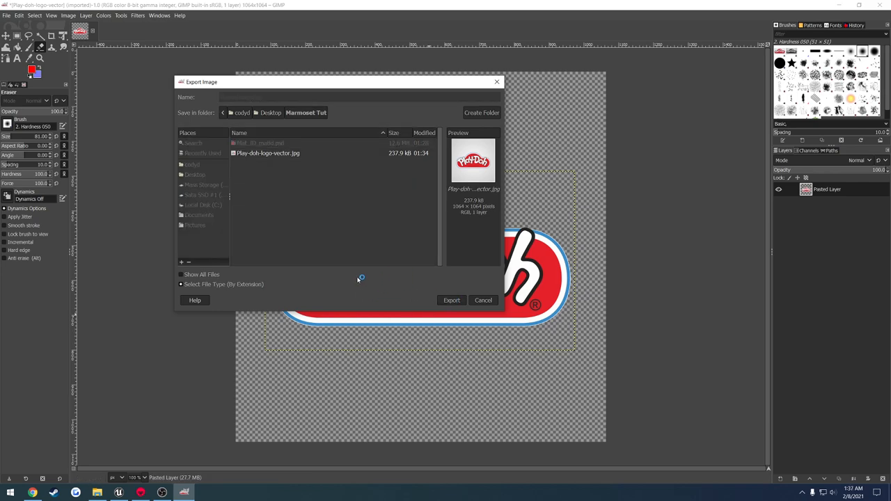
pyautogui.write('PlaydohLogo.jpg')
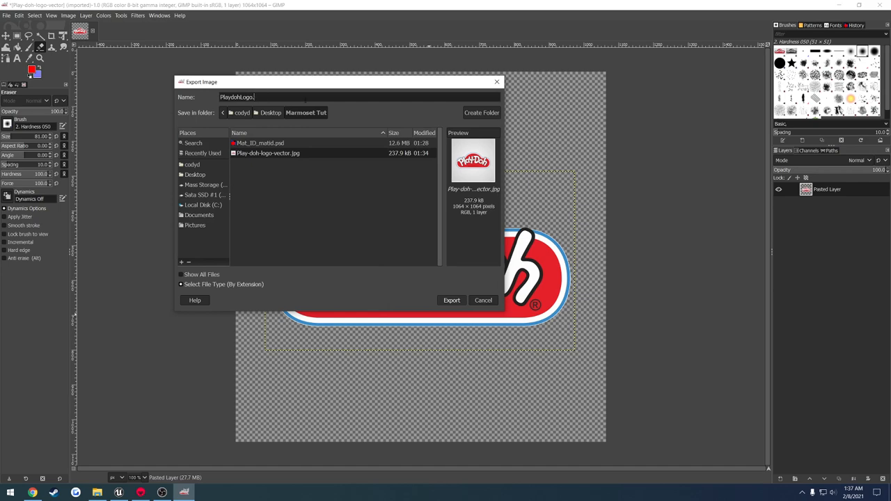
pyautogui.write('tga')
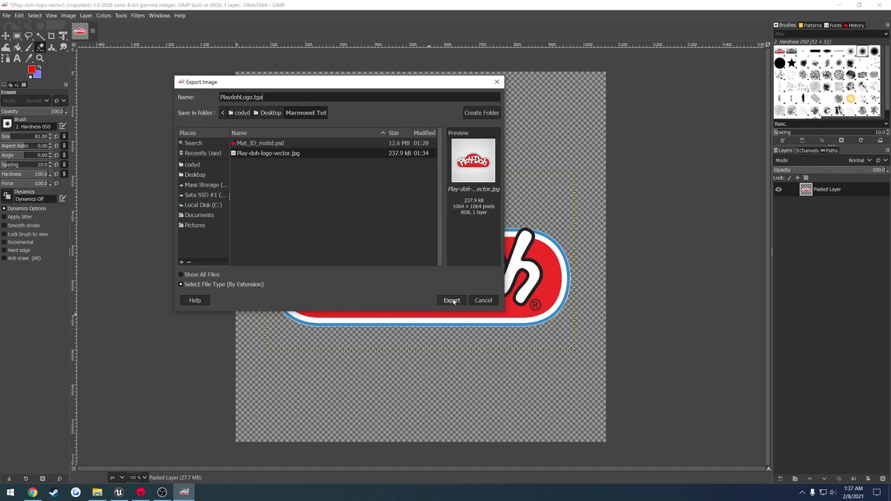
# Export the transparent logo as a TGA and return to Marmoset Toolbag.
pyautogui.click(450, 301)
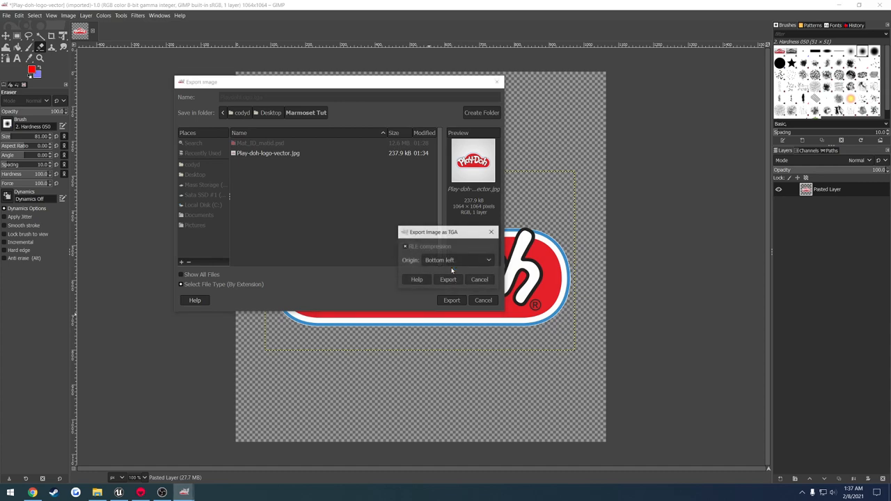
pyautogui.click(448, 279)
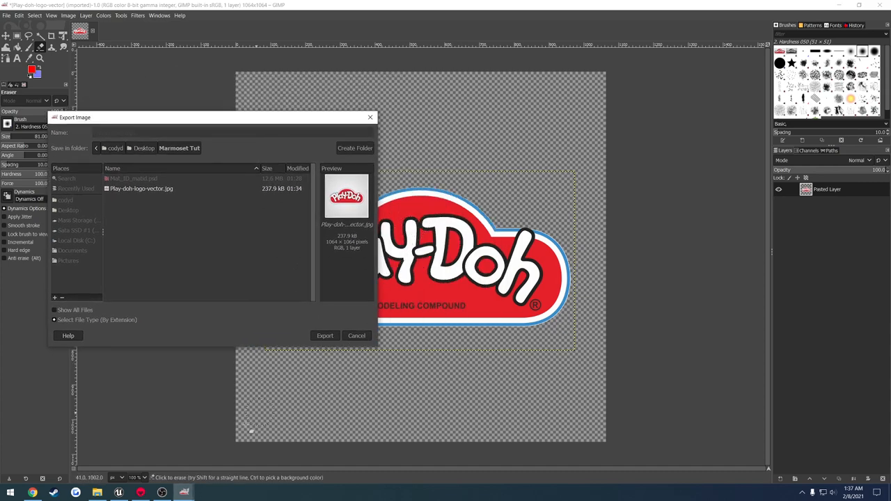
pyautogui.click(325, 336)
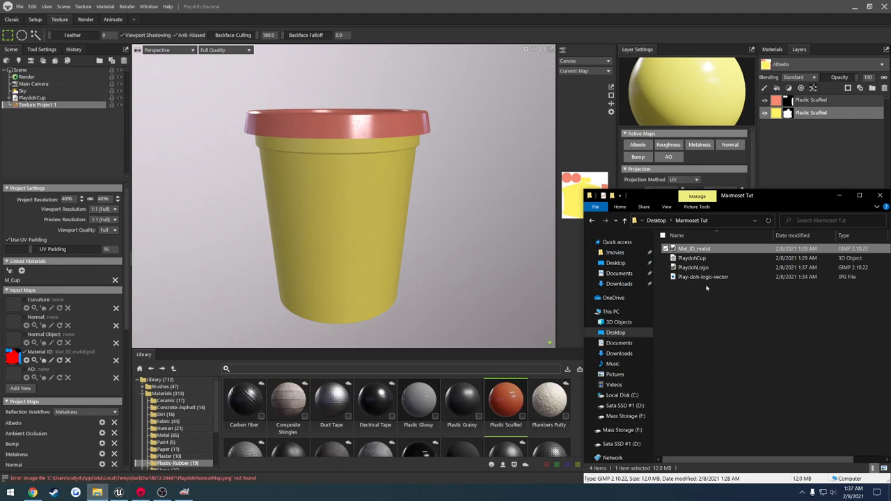
# Browse the Marmoset Tut folder and select the exported PlaydohLogo file.
pyautogui.click(690, 257)
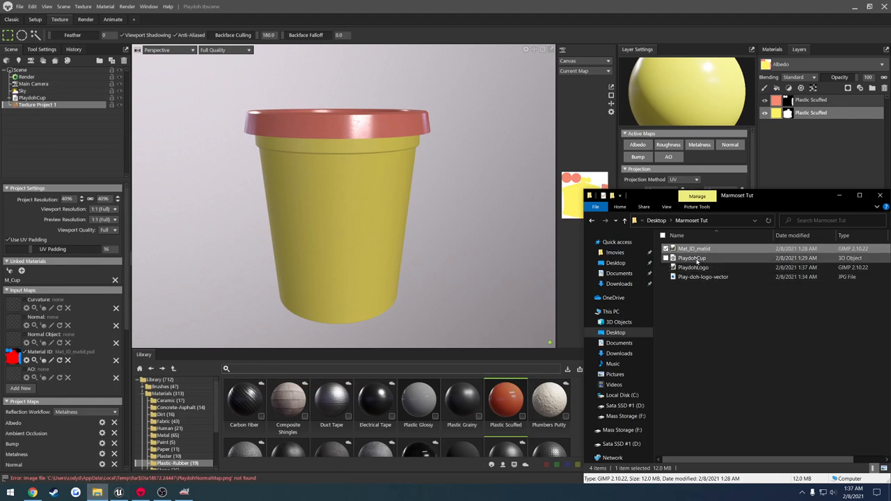
pyautogui.click(693, 267)
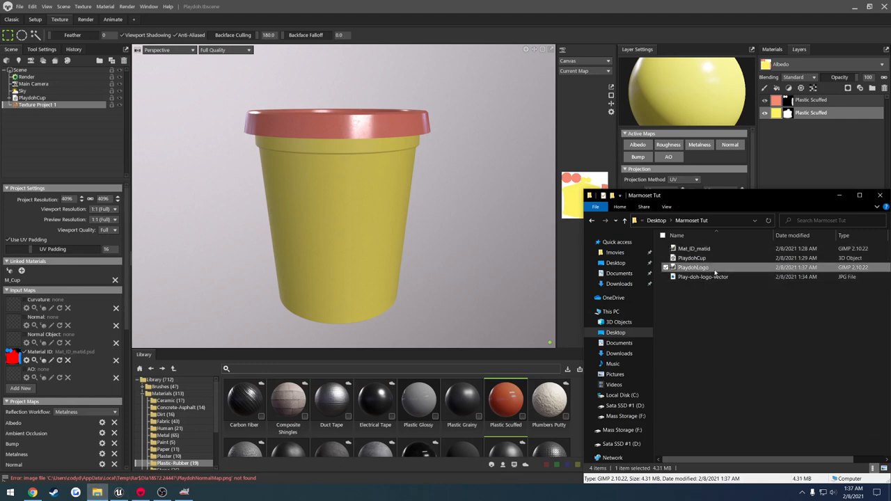
pyautogui.moveTo(712, 267)
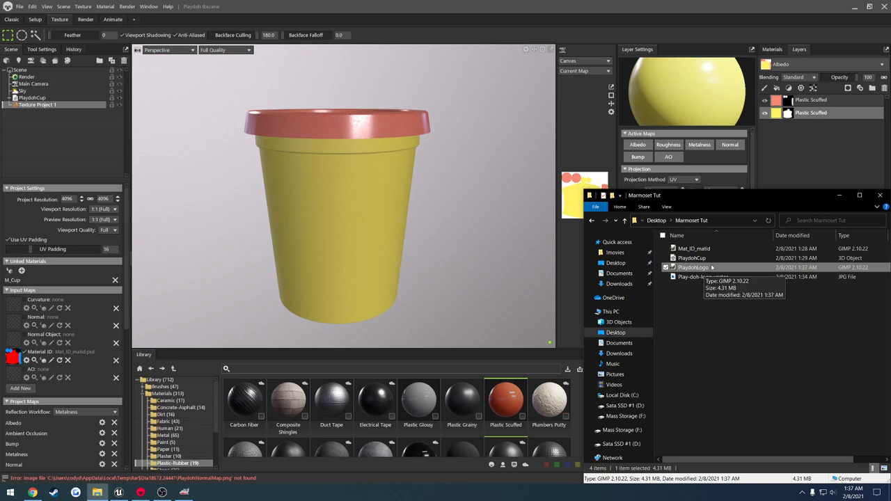
pyautogui.click(882, 195)
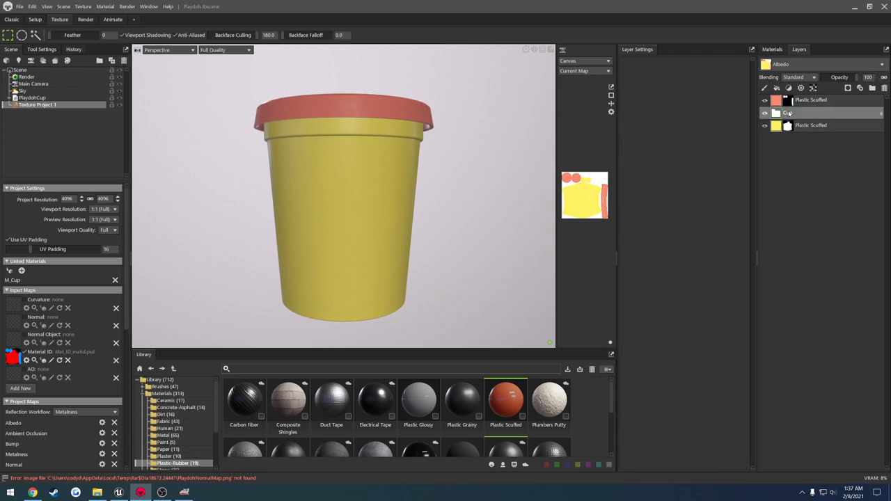
# Select the lower Plastic Scuffed layer and bring up the Add Layer choices.
pyautogui.click(788, 114)
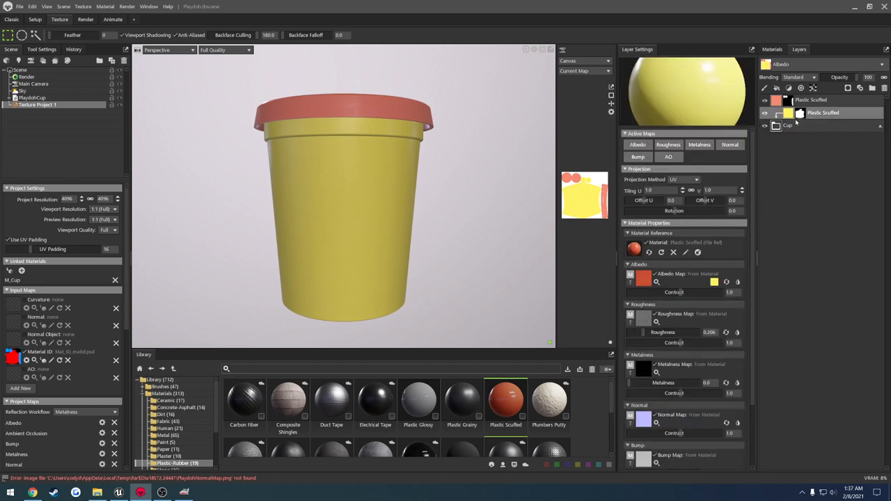
pyautogui.rightClick(785, 126)
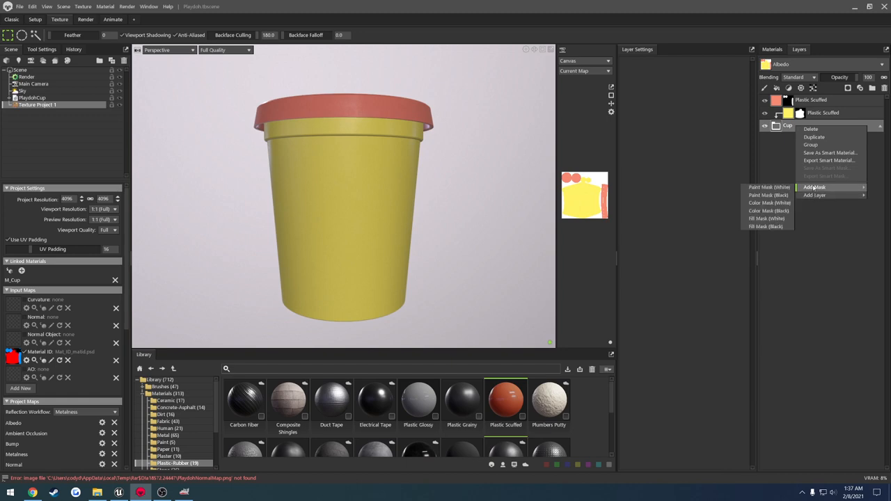
pyautogui.moveTo(766, 195)
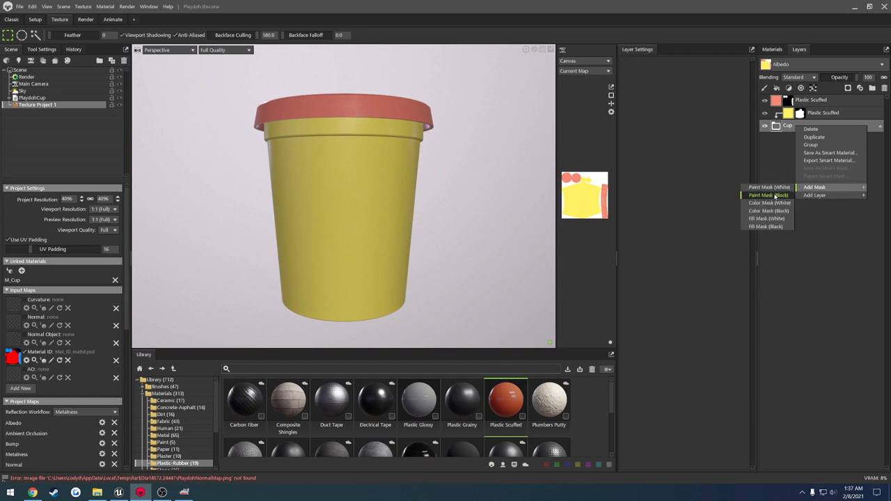
pyautogui.click(766, 195)
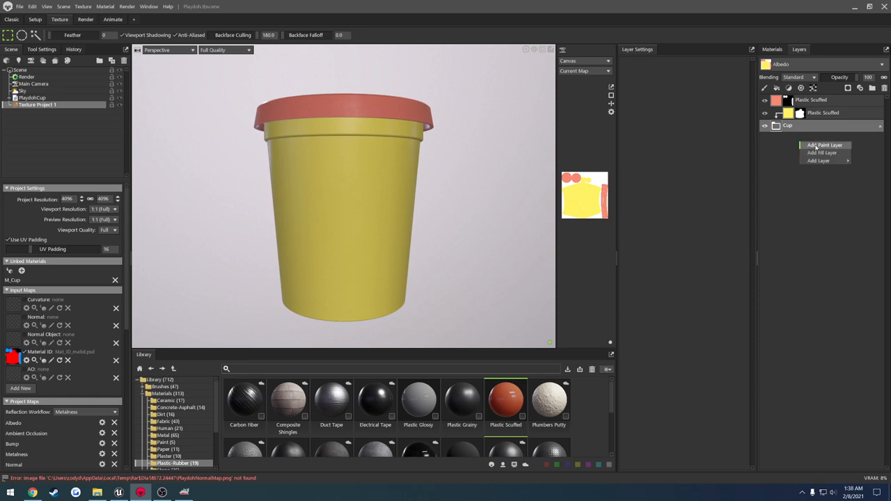
# Add a paint layer that affects only albedo, with Roughness and Metalness disabled.
pyautogui.click(821, 145)
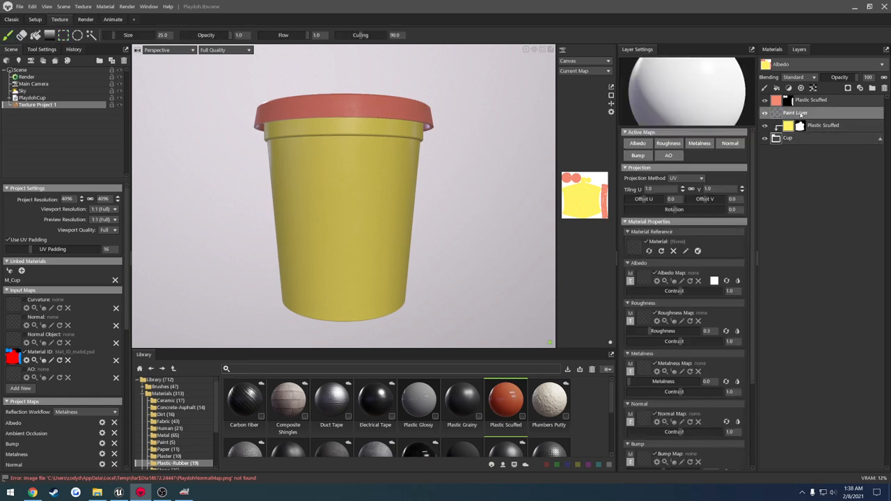
pyautogui.click(824, 125)
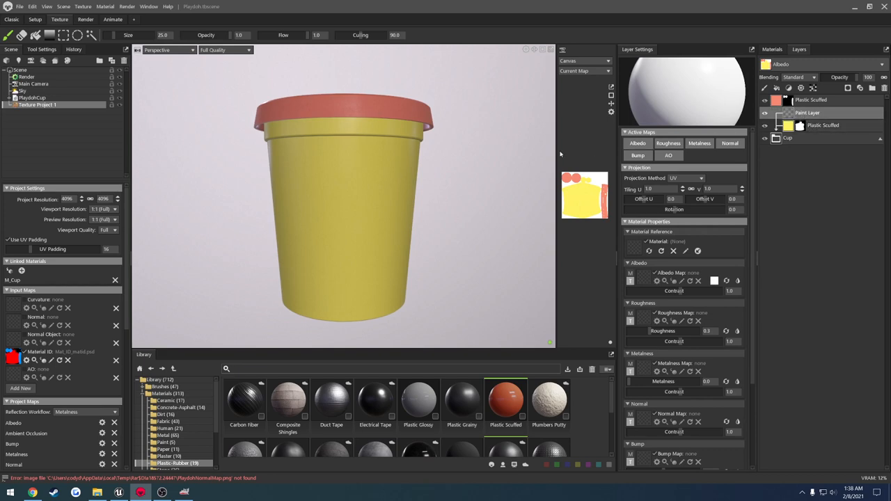
pyautogui.moveTo(343, 207)
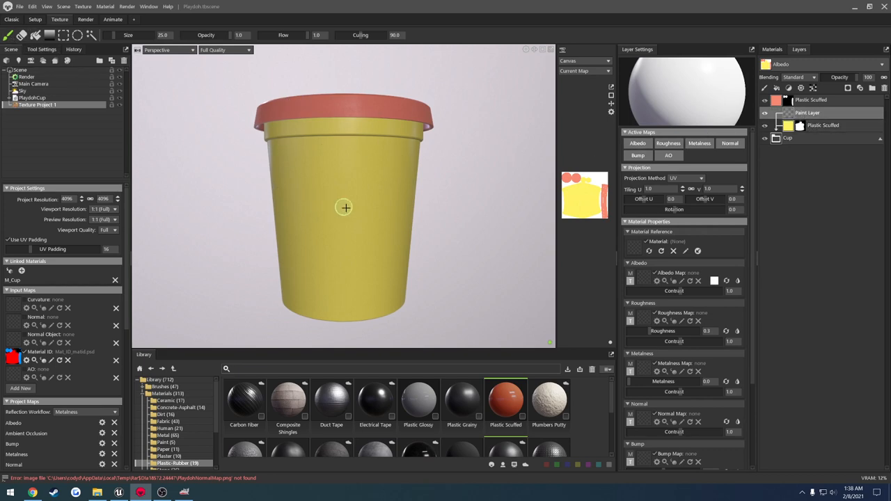
pyautogui.moveTo(384, 197)
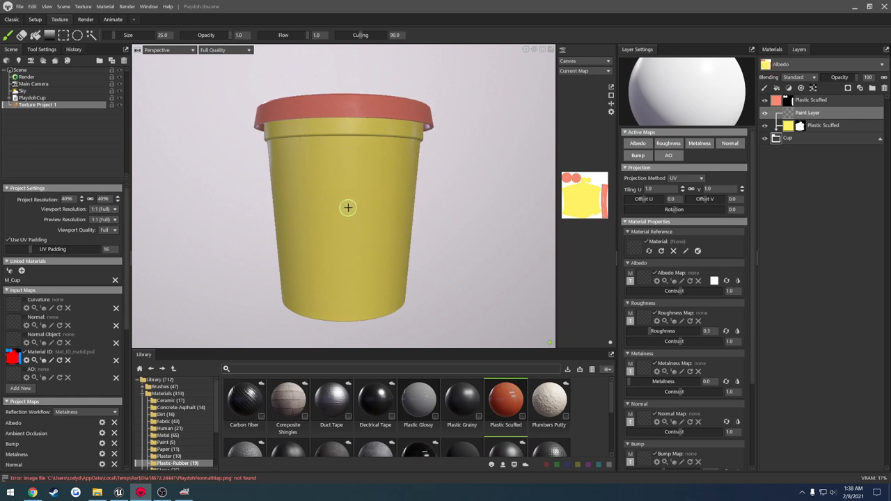
pyautogui.moveTo(351, 202)
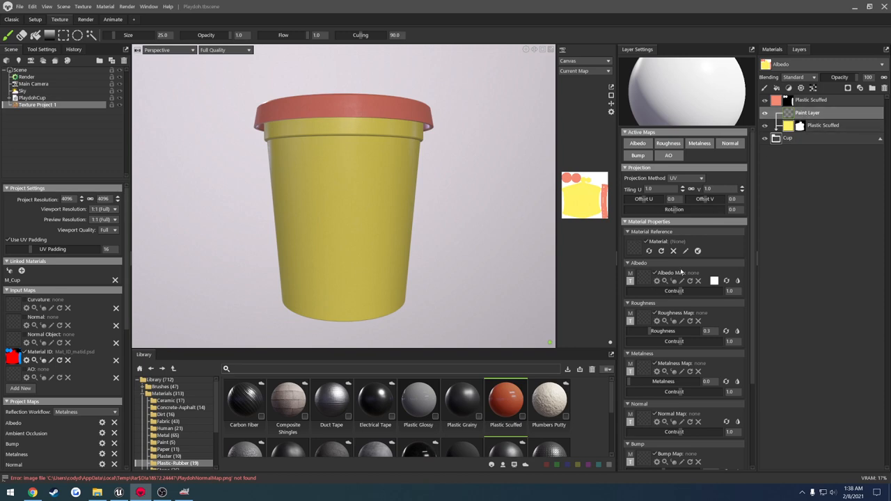
pyautogui.click(699, 143)
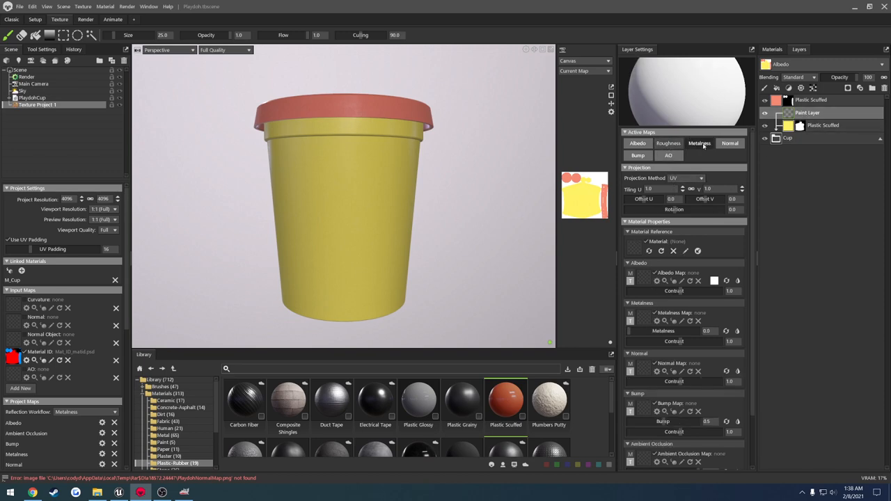
pyautogui.click(637, 142)
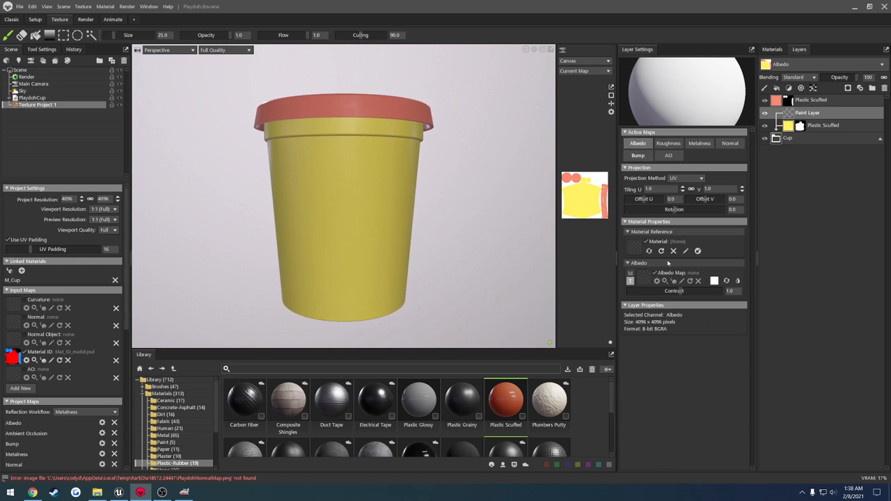
# Load the PlaydohLogo image as the paint layer's albedo map.
pyautogui.click(648, 281)
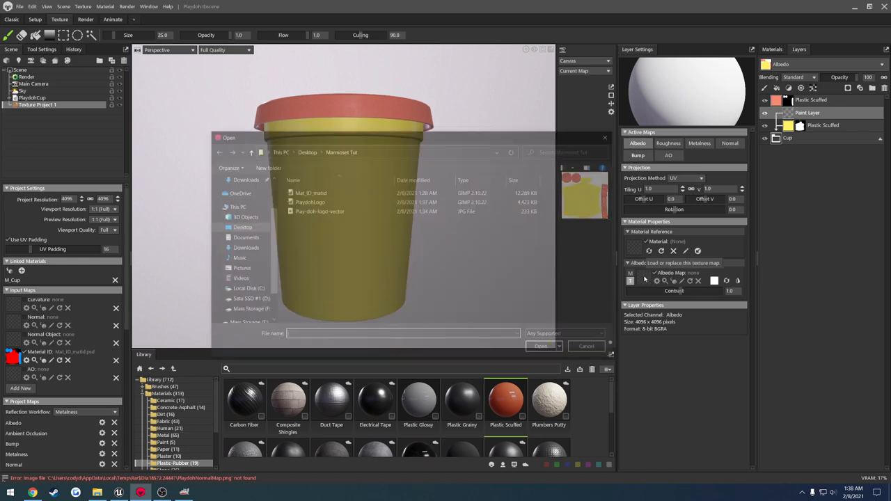
pyautogui.click(309, 200)
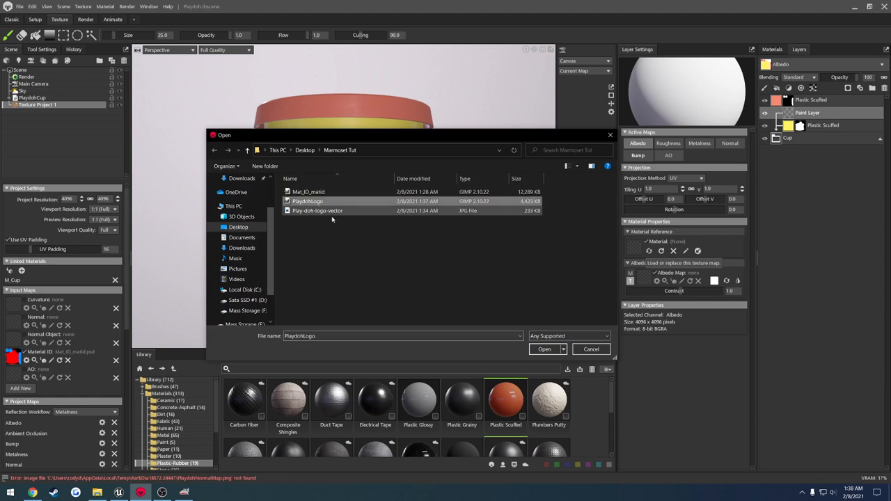
pyautogui.click(542, 348)
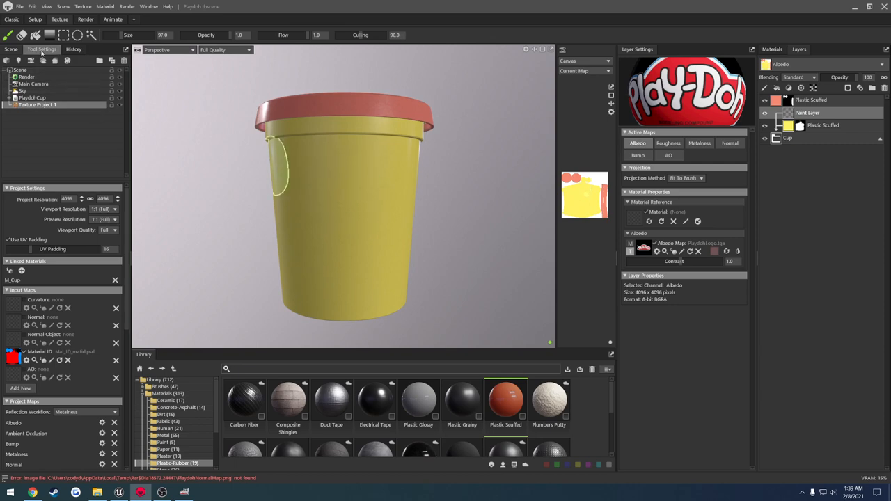
# Set the brush projection alignment to Sticker and change its rotation angle.
pyautogui.click(34, 50)
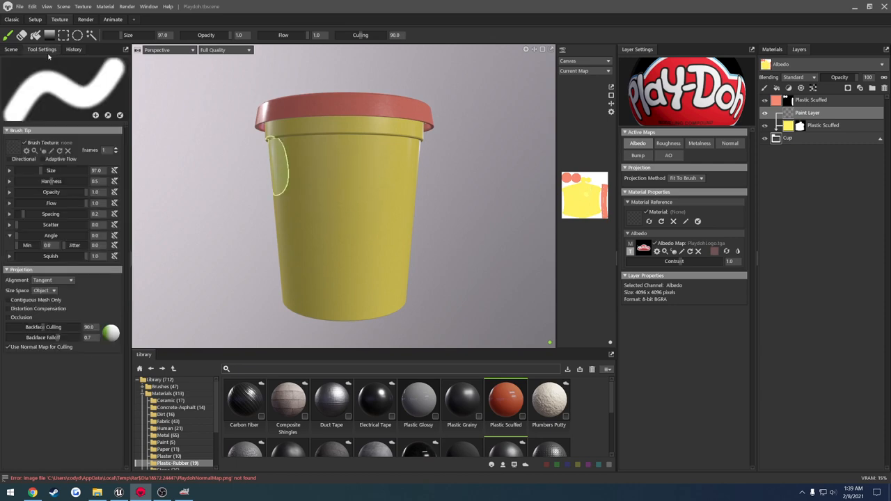
pyautogui.moveTo(57, 192)
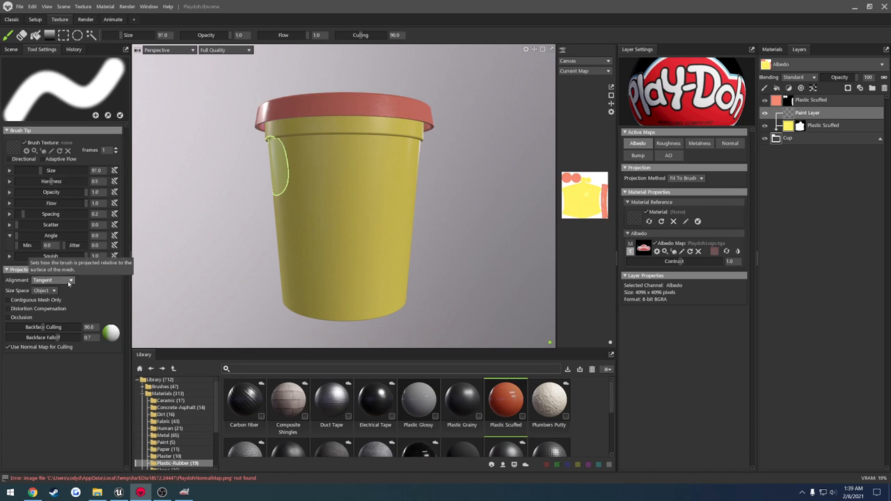
pyautogui.click(62, 280)
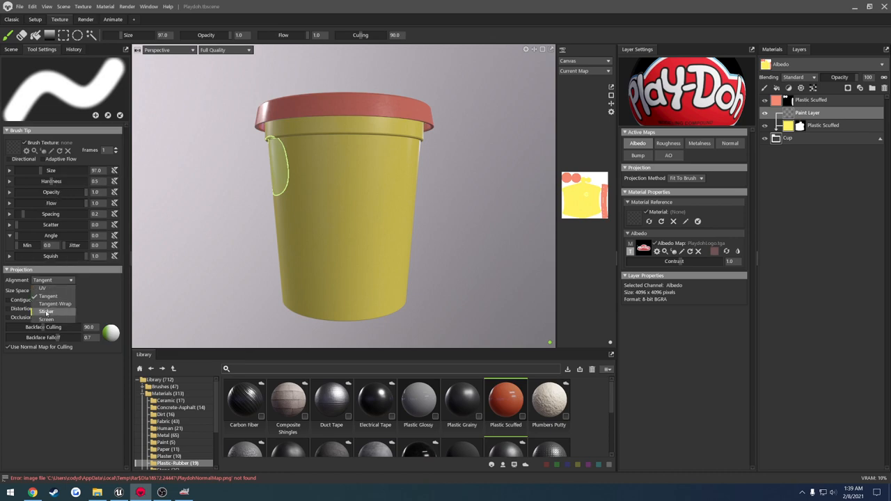
pyautogui.click(49, 311)
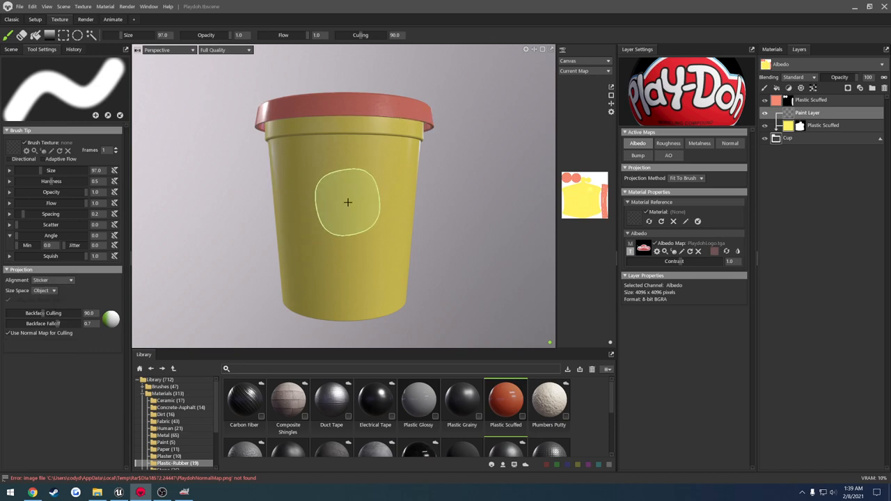
pyautogui.click(348, 203)
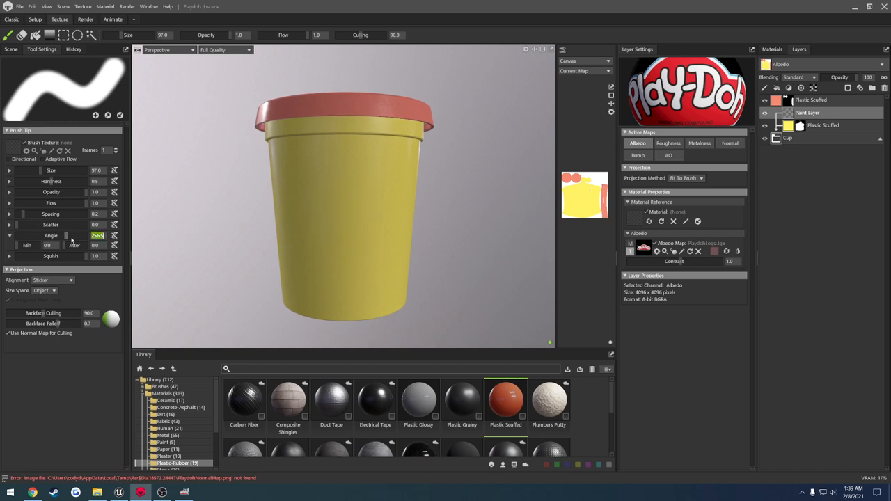
pyautogui.click(354, 216)
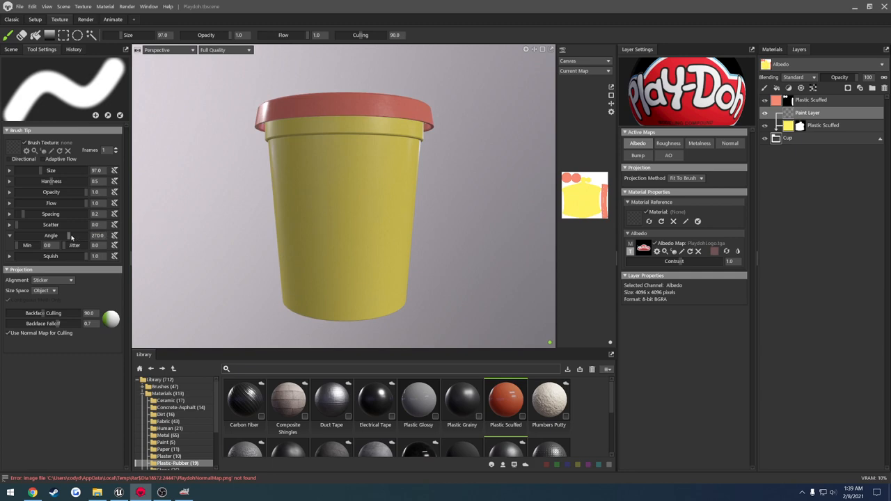
pyautogui.click(334, 215)
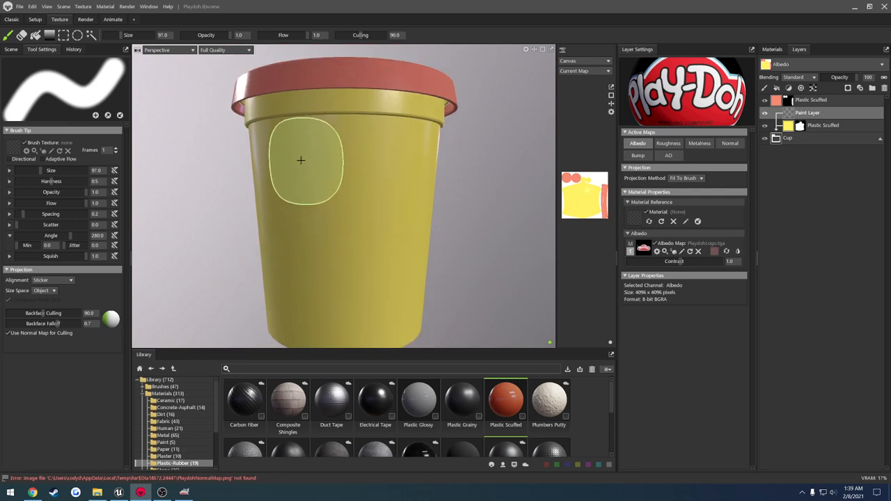
# Enlarge the brush and stamp the Play-Doh logo across the cup front.
pyautogui.moveTo(300, 160); pyautogui.dragTo(327, 244)
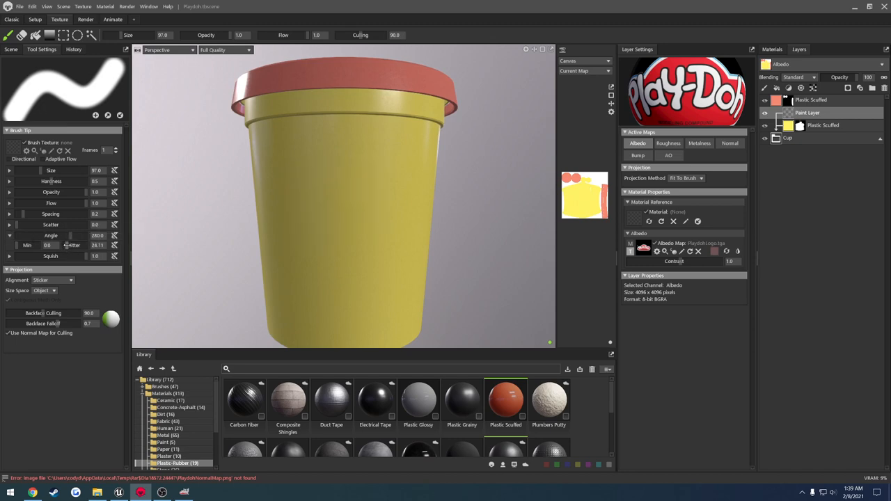
pyautogui.click(315, 187)
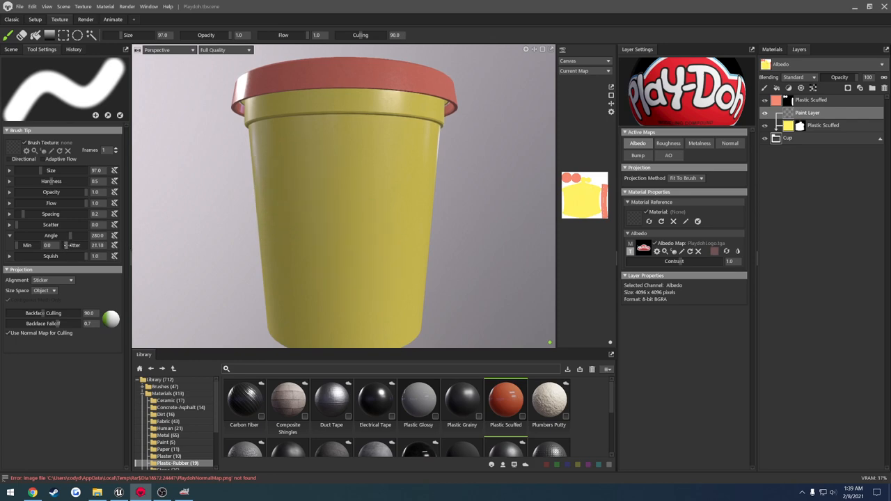
pyautogui.click(373, 248)
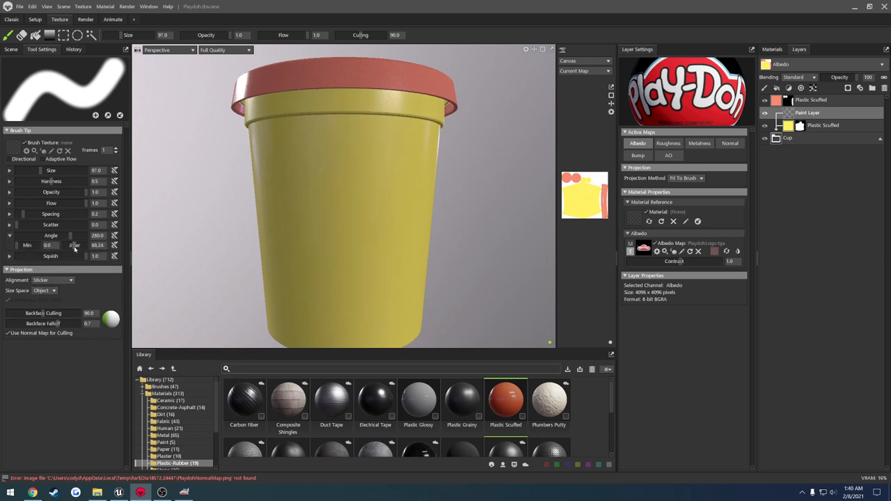
pyautogui.click(299, 215)
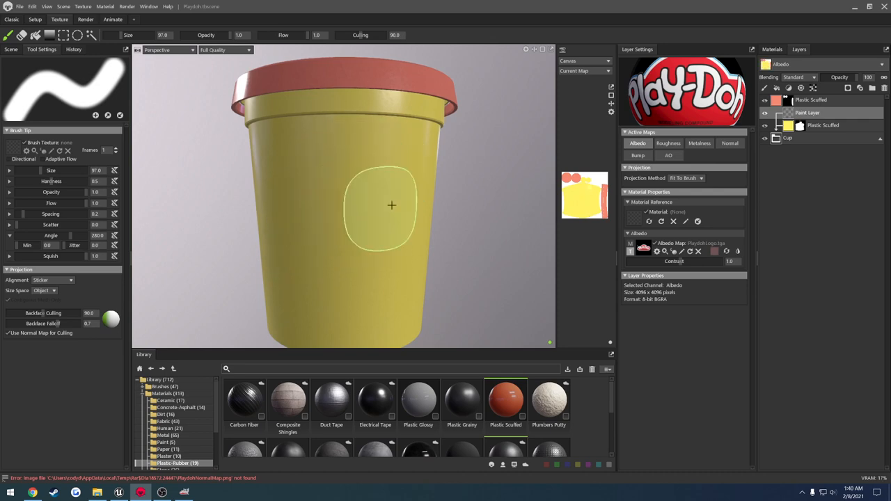
pyautogui.moveTo(356, 202)
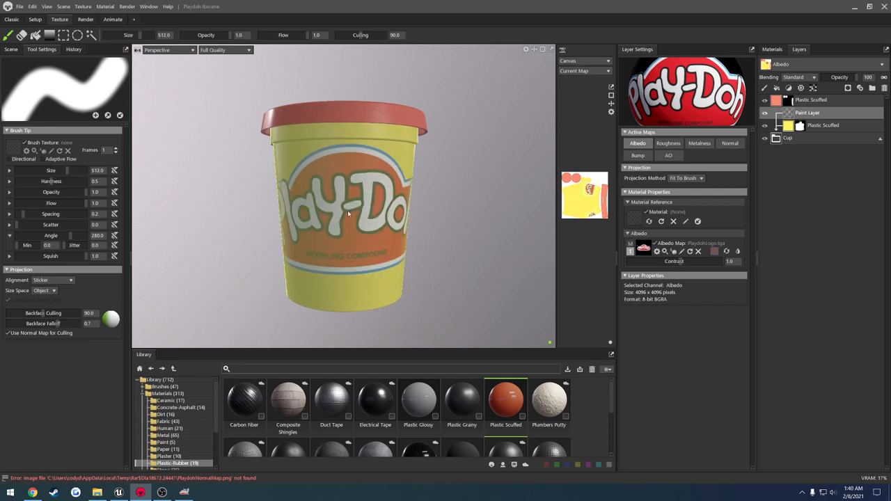
# Switch to the browser and search Google Images for 'playdoh cup warning'.
pyautogui.press('alt+tab')
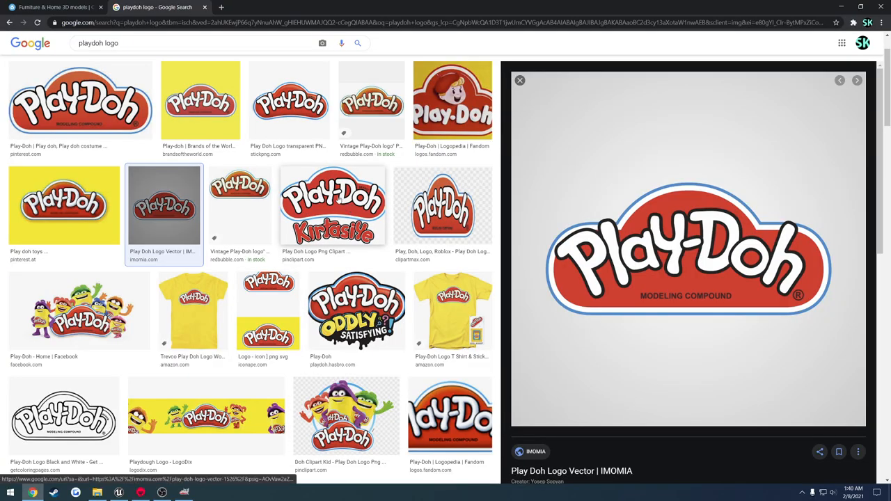
pyautogui.click(520, 80)
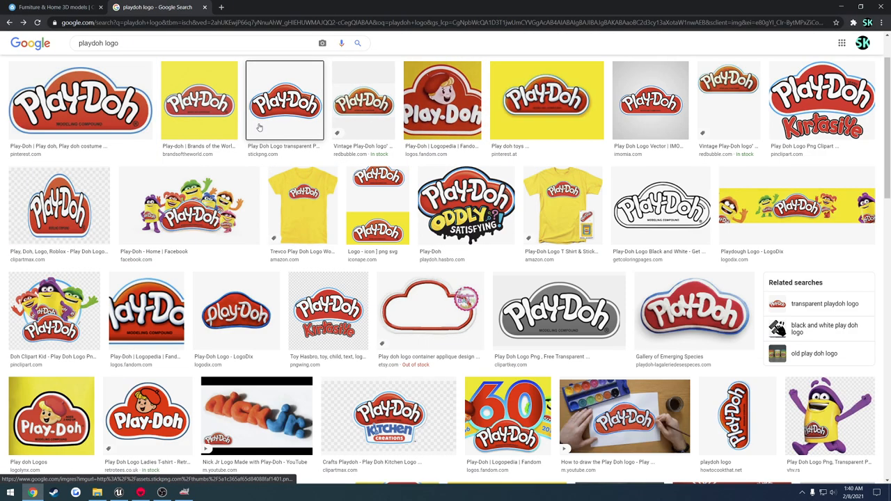
pyautogui.write('playdoh cup warning')
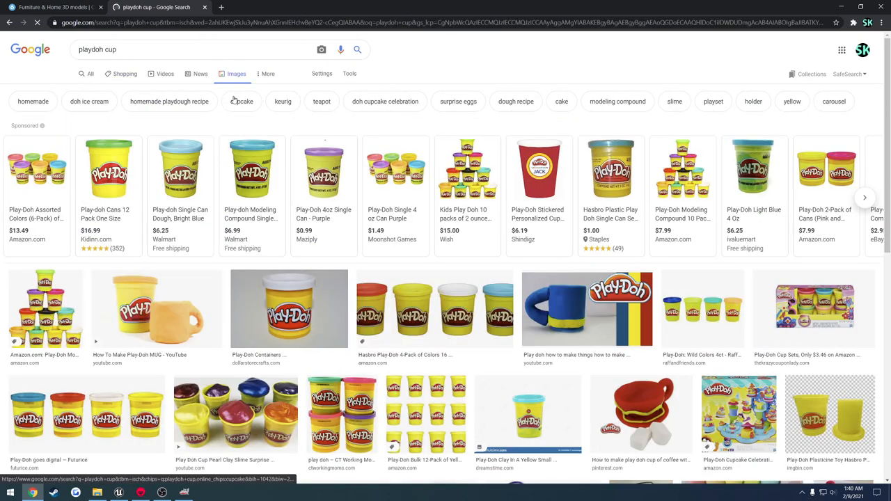
pyautogui.moveTo(298, 172)
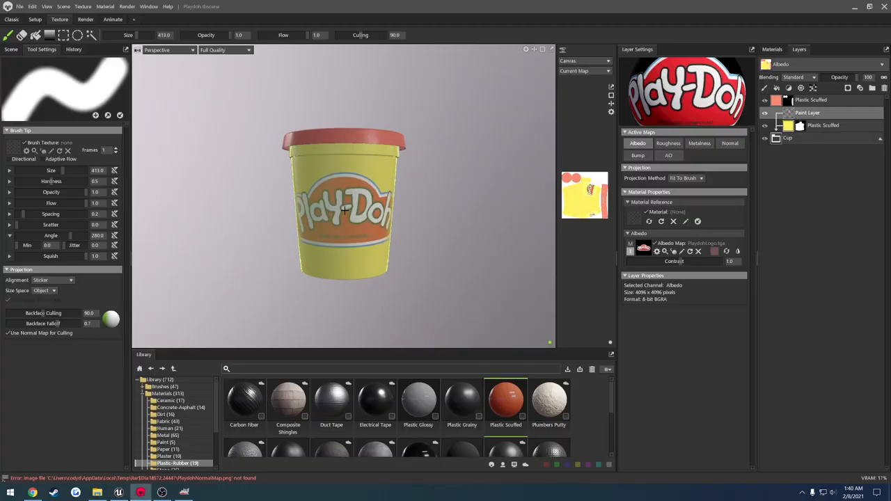
# Inspect the red lid top in Marmoset, then bring up the logo image in GIMP.
pyautogui.click(155, 7)
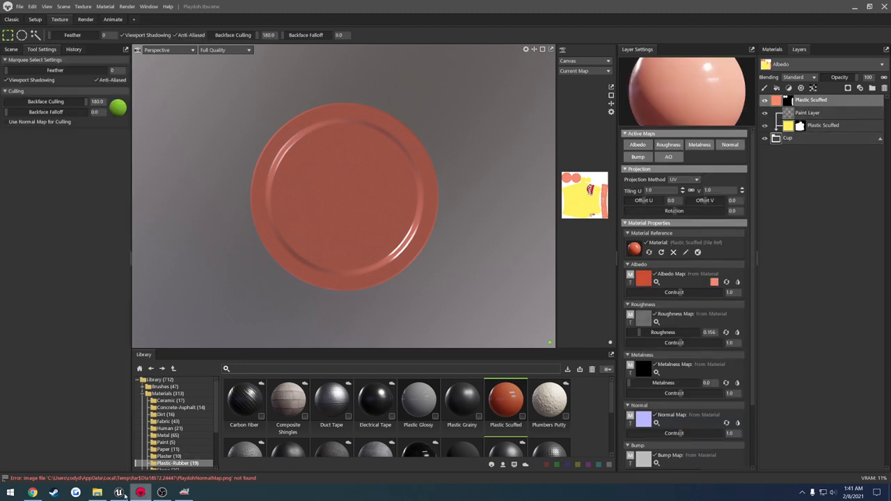
pyautogui.click(117, 490)
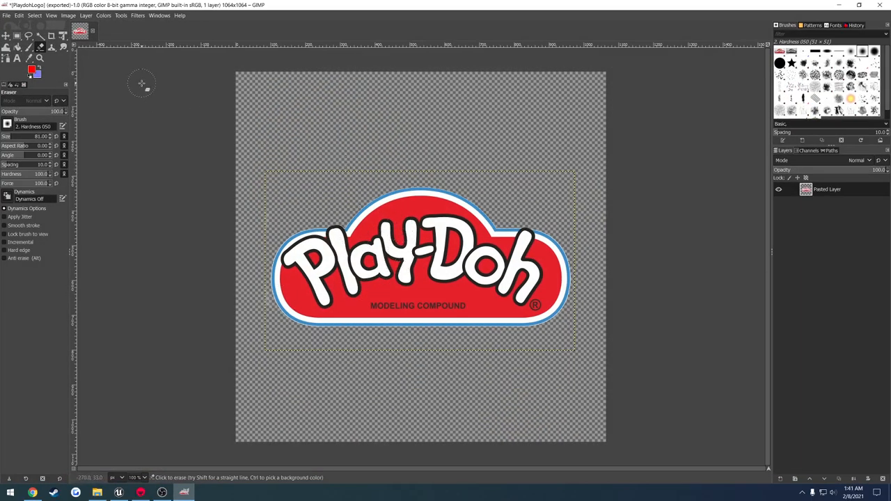
# Convert the Play-Doh logo to grayscale with Color to Gray.
pyautogui.click(102, 17)
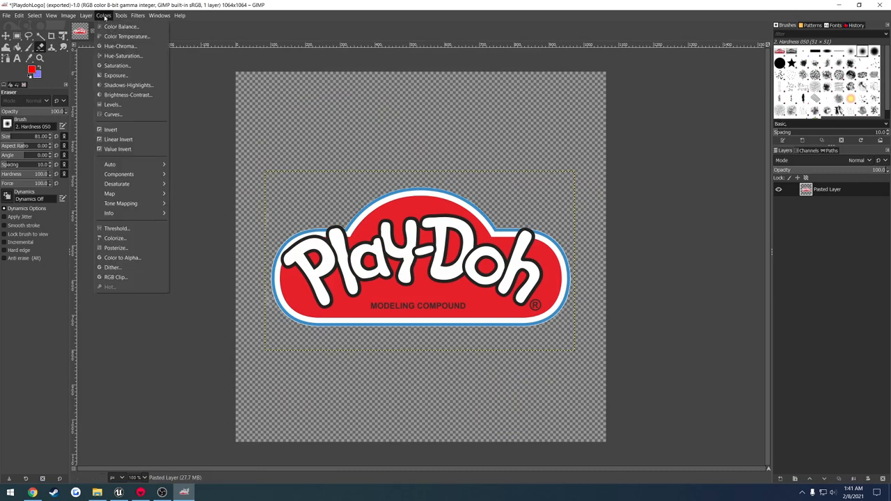
pyautogui.moveTo(117, 184)
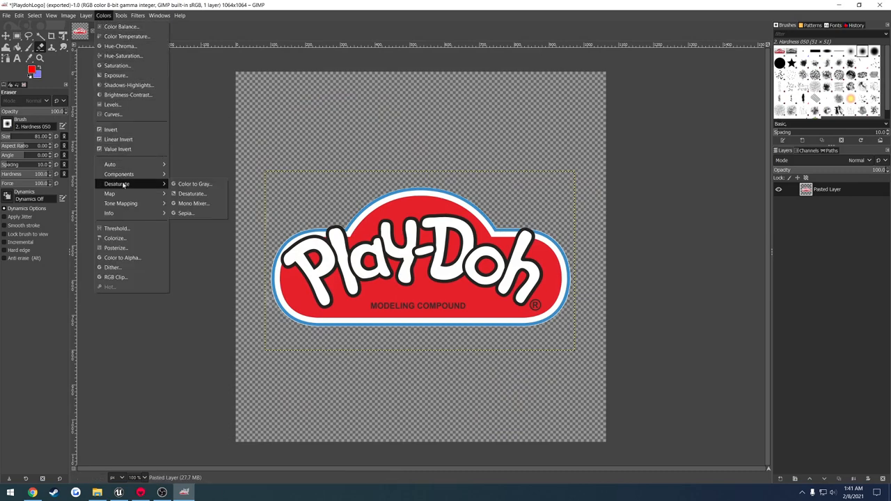
pyautogui.moveTo(196, 184)
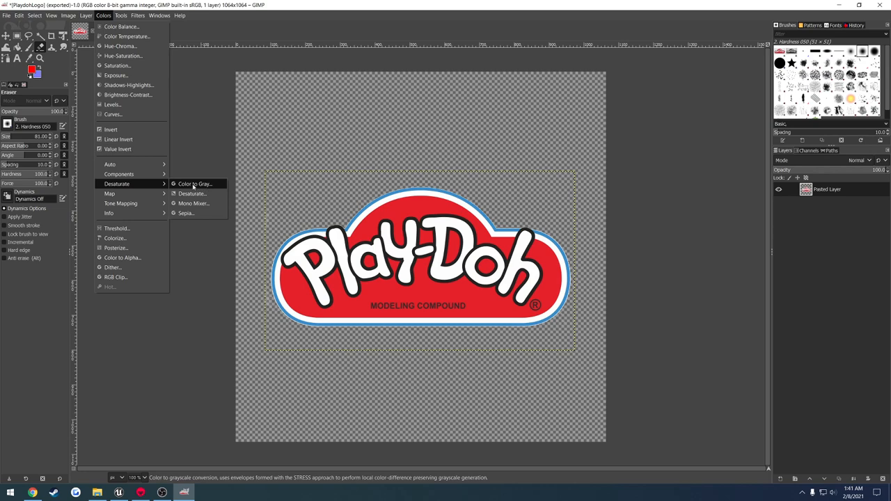
pyautogui.click(193, 183)
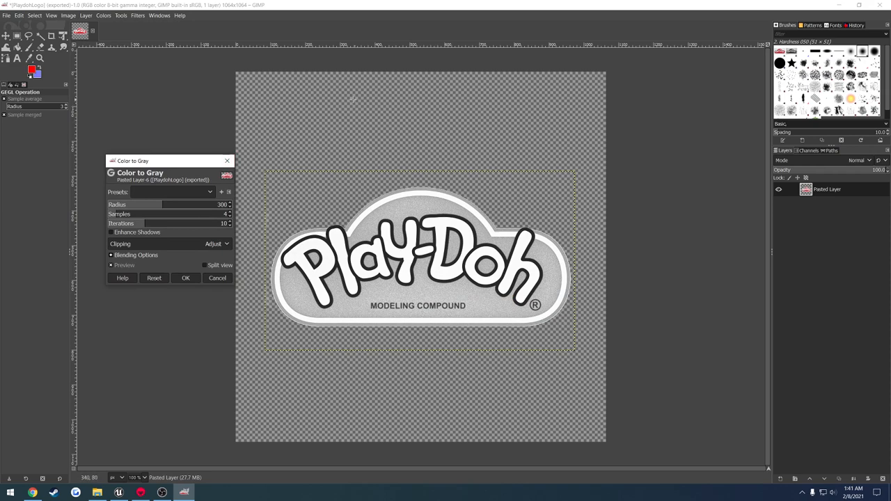
pyautogui.moveTo(421, 117)
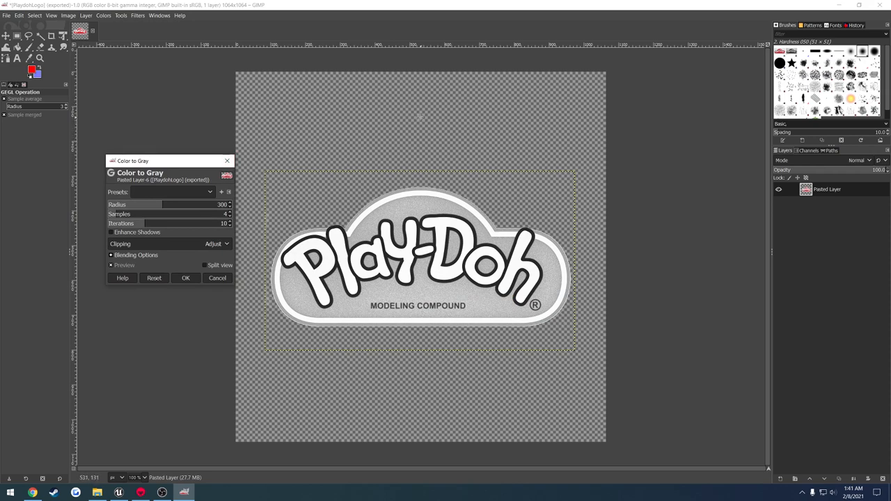
pyautogui.moveTo(389, 122)
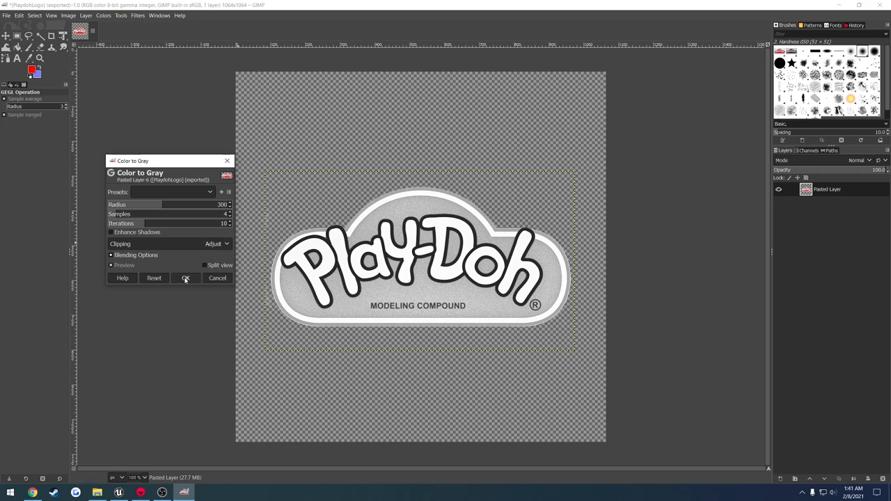
pyautogui.click(185, 278)
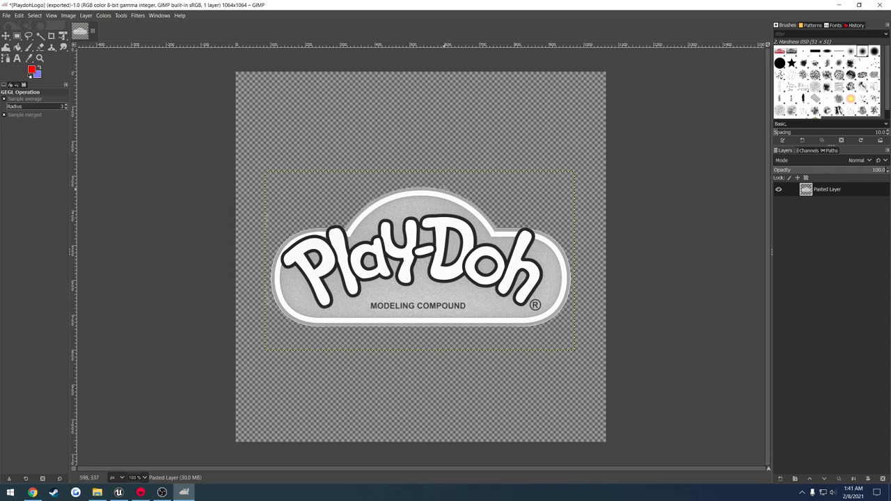
# Preview a normal map of the gray logo, cancel it, and rerun the grayscale conversion.
pyautogui.click(139, 17)
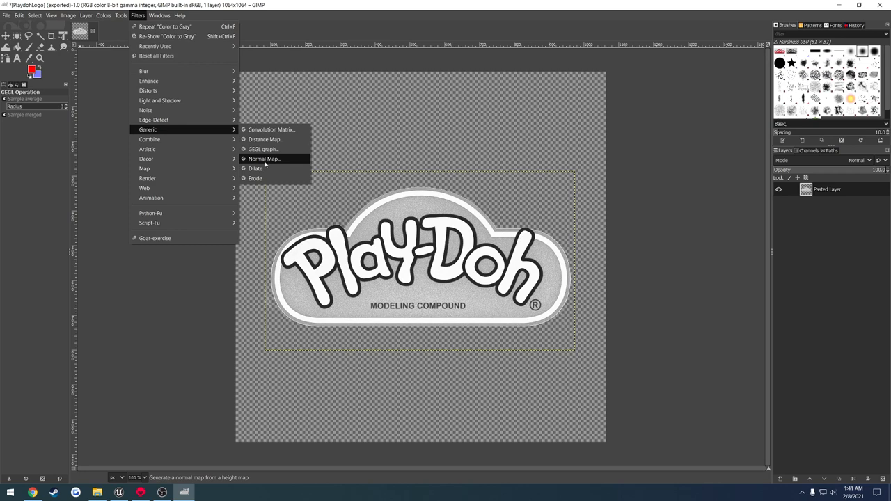
pyautogui.click(264, 158)
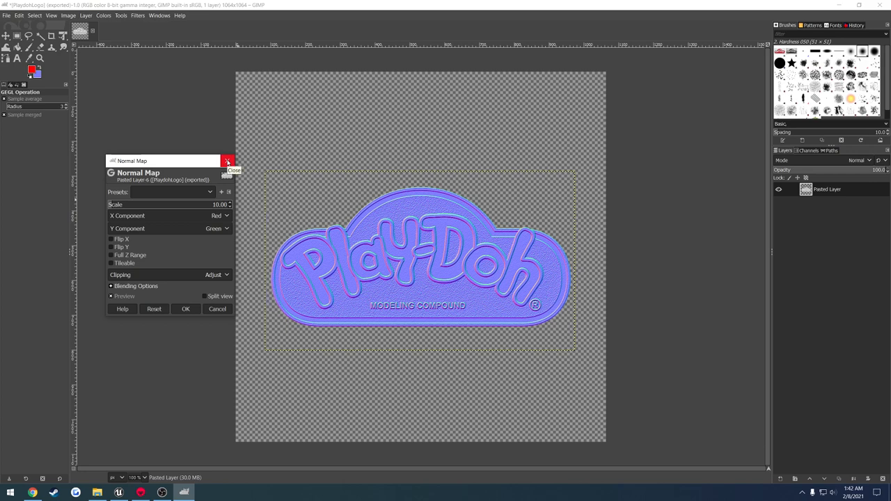
pyautogui.click(229, 162)
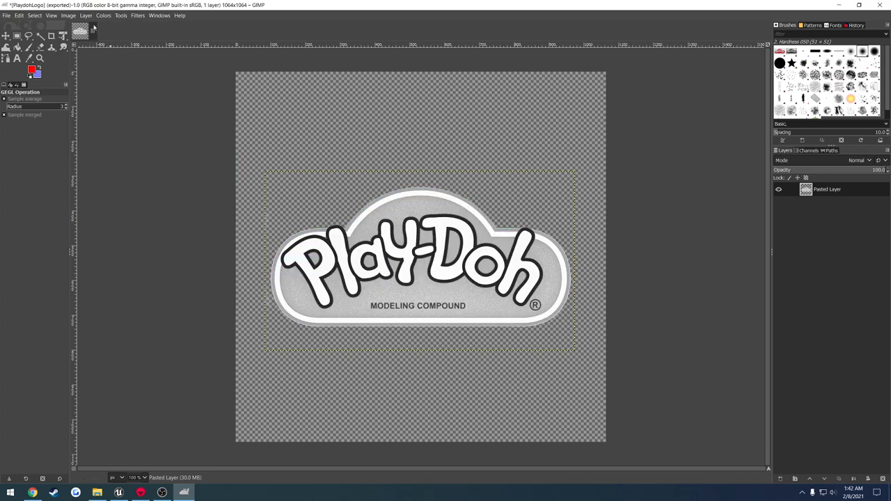
pyautogui.click(103, 15)
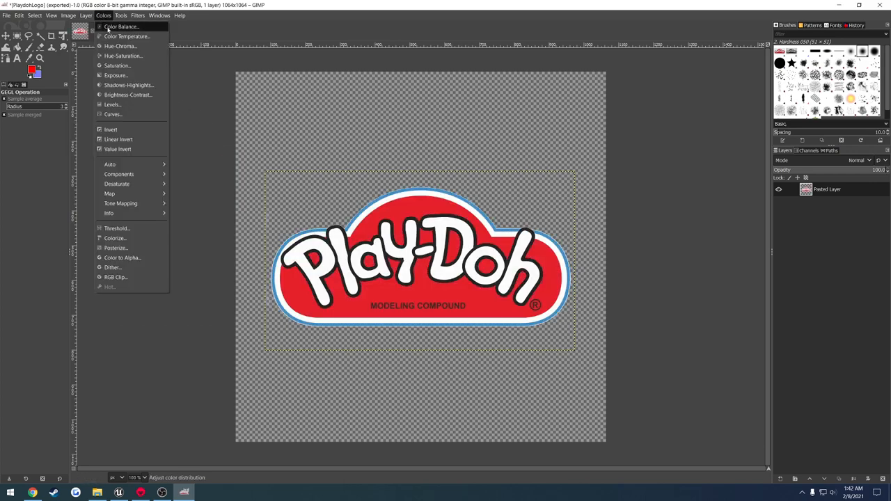
pyautogui.moveTo(117, 184)
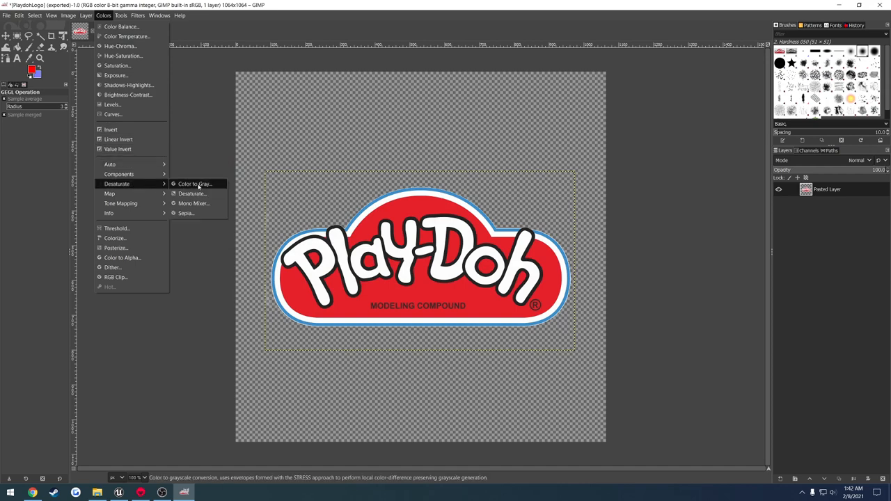
pyautogui.click(193, 184)
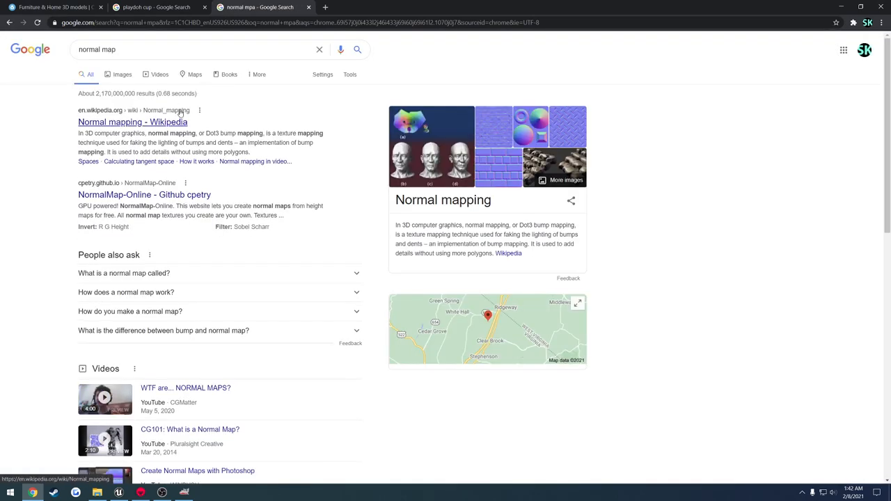
# Search Google Images for 'normal map screw' examples.
pyautogui.click(117, 74)
pyautogui.write(' screw')
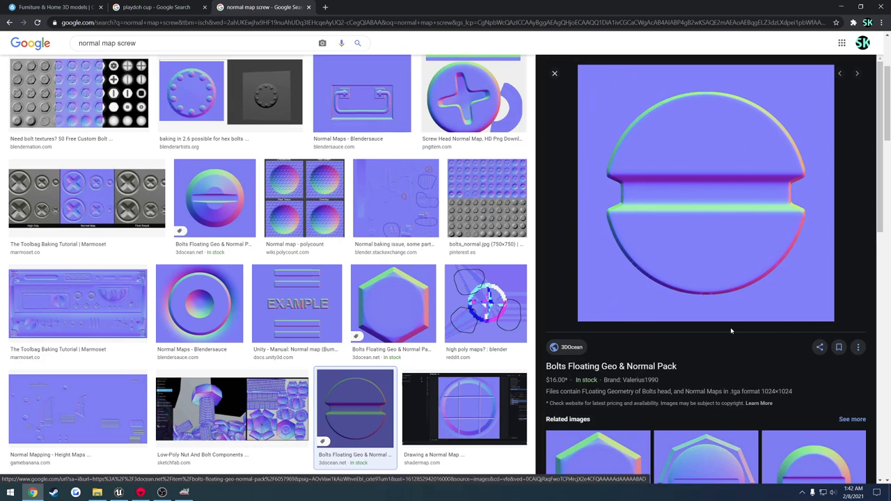
pyautogui.moveTo(757, 312)
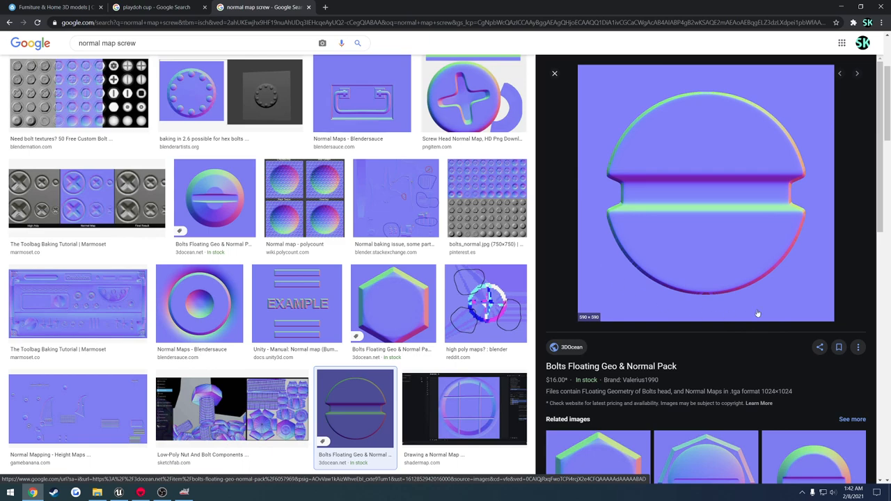
pyautogui.moveTo(759, 95)
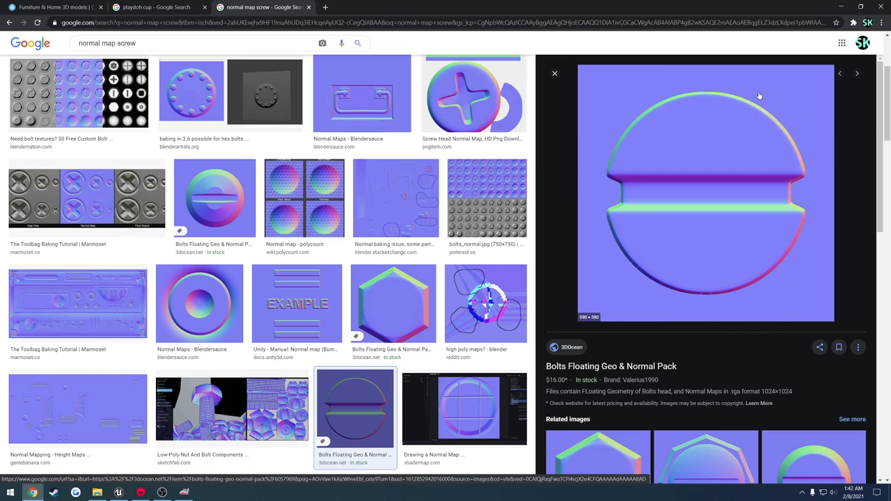
pyautogui.moveTo(724, 117)
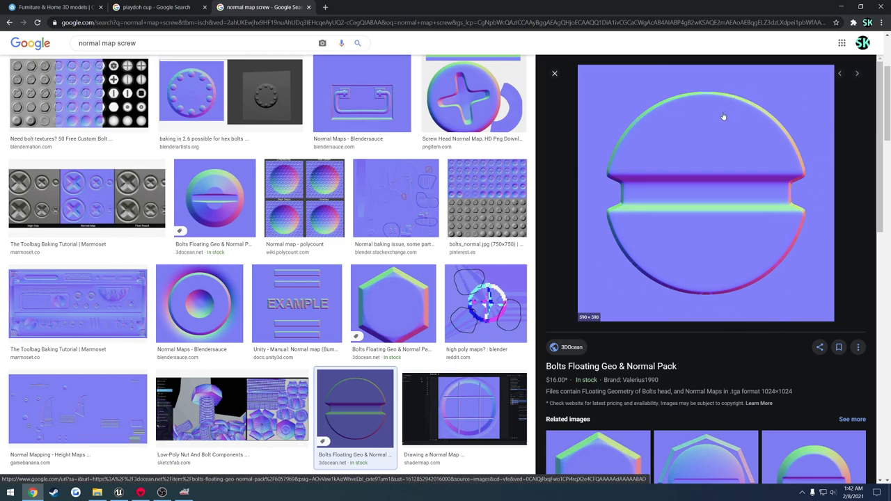
pyautogui.moveTo(599, 264)
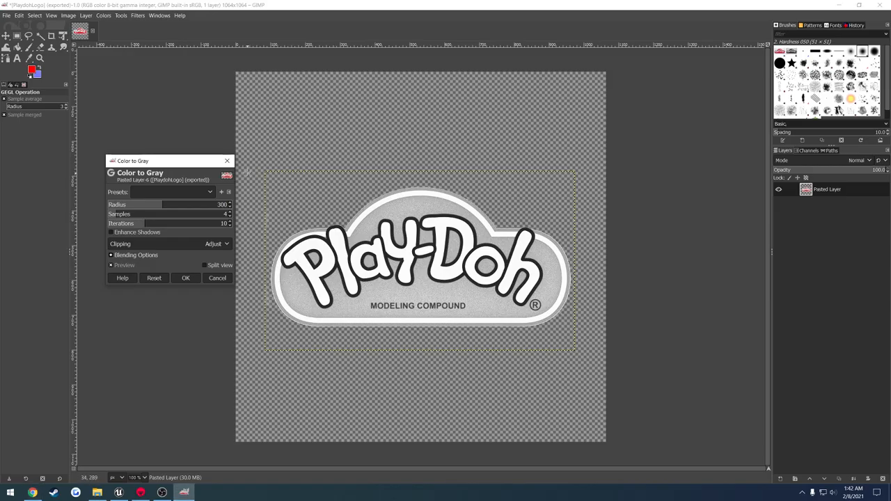
# Cancel the Color to Gray conversion from the Colors menu, keeping the logo in colour for now.
pyautogui.click(217, 278)
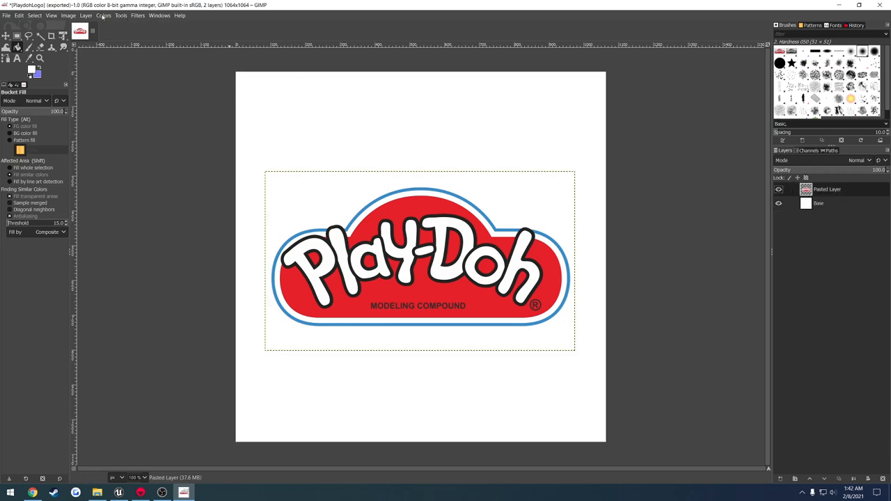
pyautogui.click(103, 17)
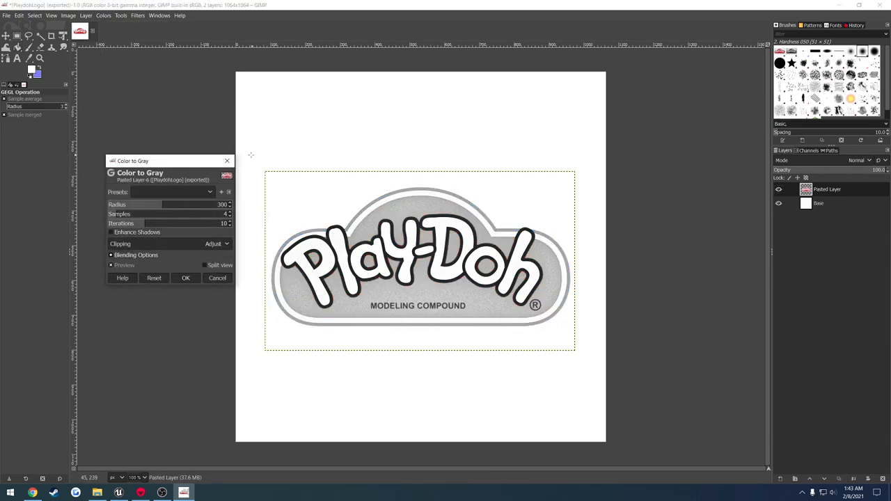
pyautogui.click(217, 278)
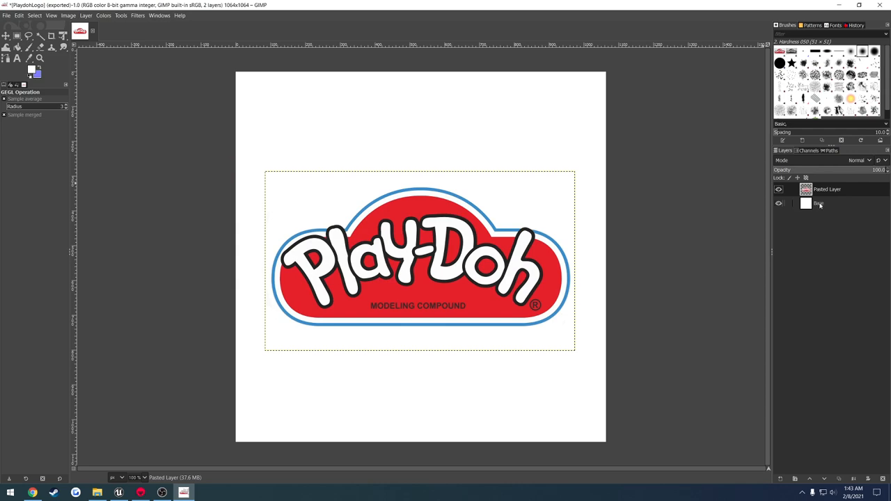
# Select the white Base layer under the Pasted Layer and bring up its layer options.
pyautogui.click(819, 203)
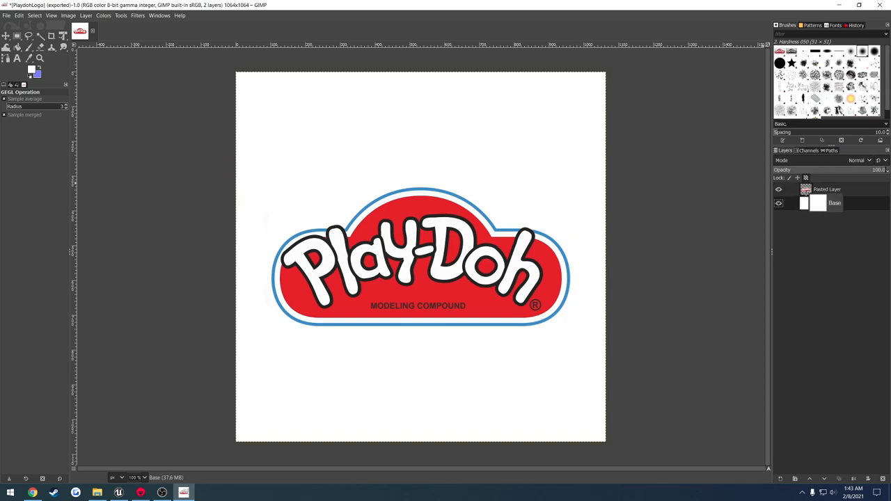
pyautogui.click(833, 204)
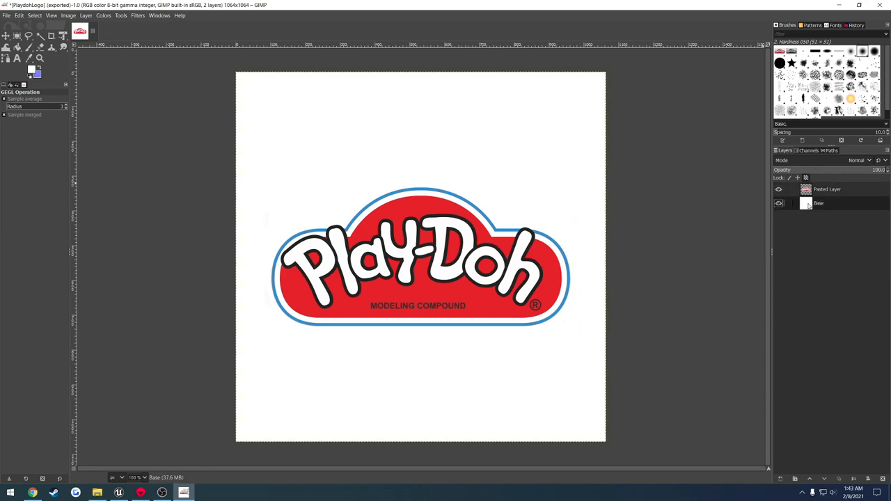
pyautogui.rightClick(826, 203)
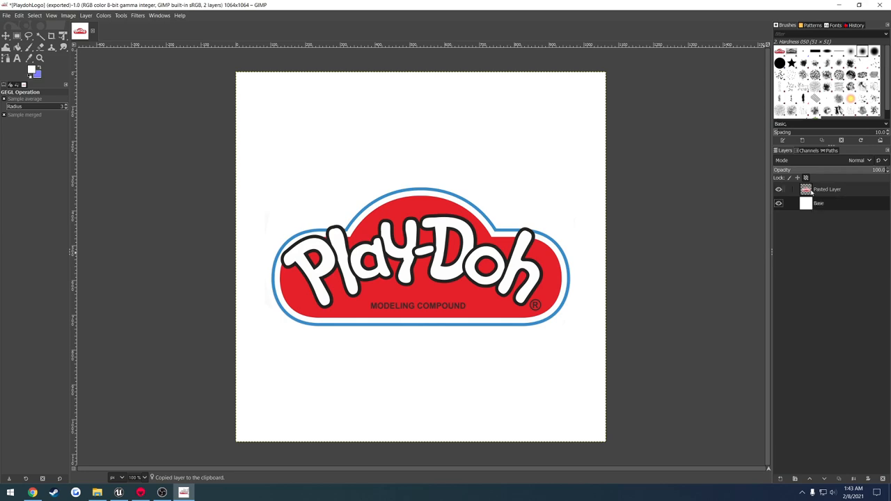
# Merge the Play-Doh logo down into the white background as one flattened layer.
pyautogui.rightClick(829, 190)
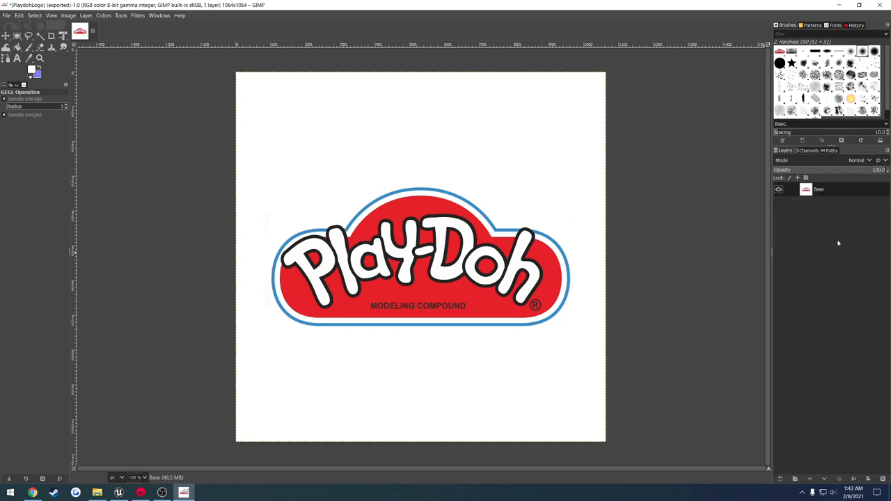
pyautogui.moveTo(212, 95)
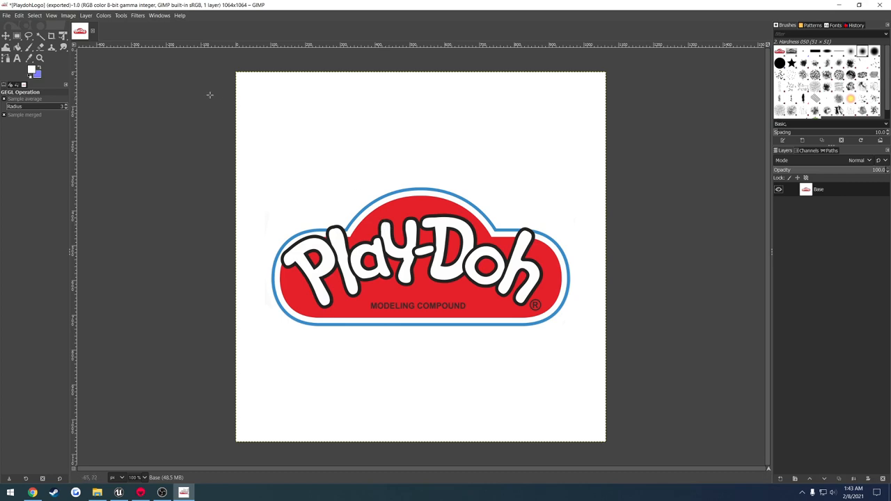
# Convert the flattened logo to grayscale with Colors > Desaturate > Color to Gray.
pyautogui.click(102, 15)
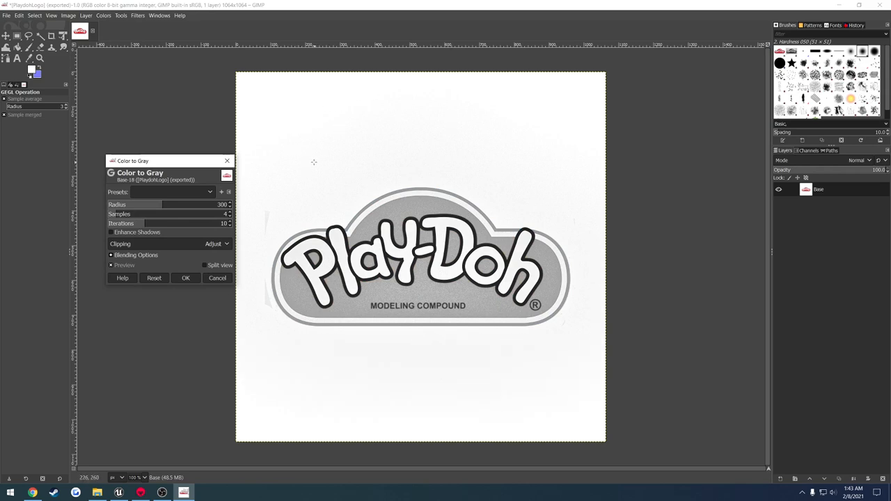
pyautogui.moveTo(273, 176)
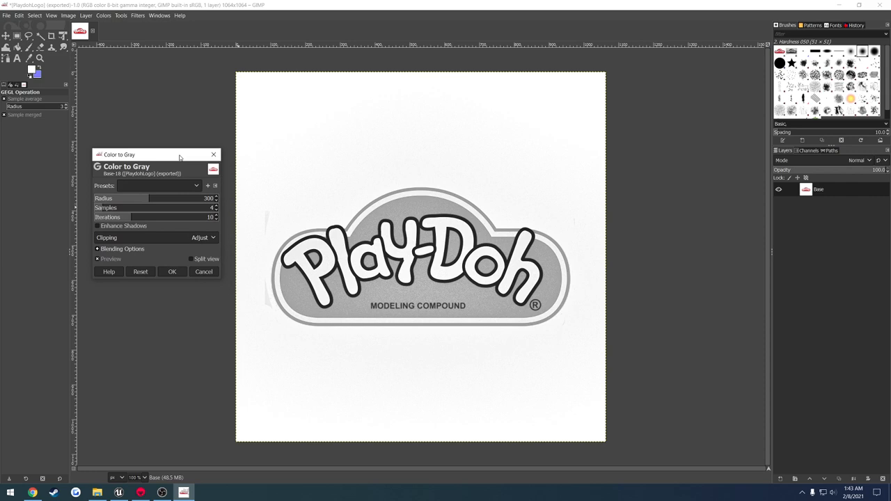
pyautogui.moveTo(308, 145)
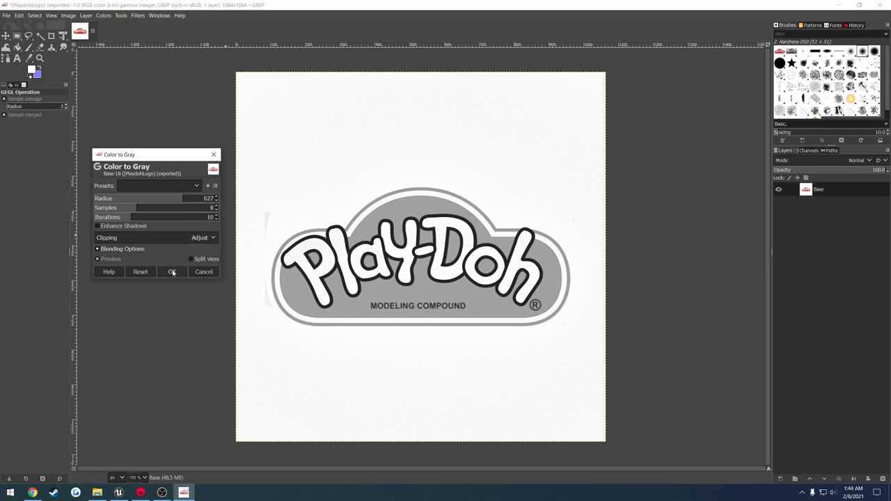
pyautogui.click(172, 272)
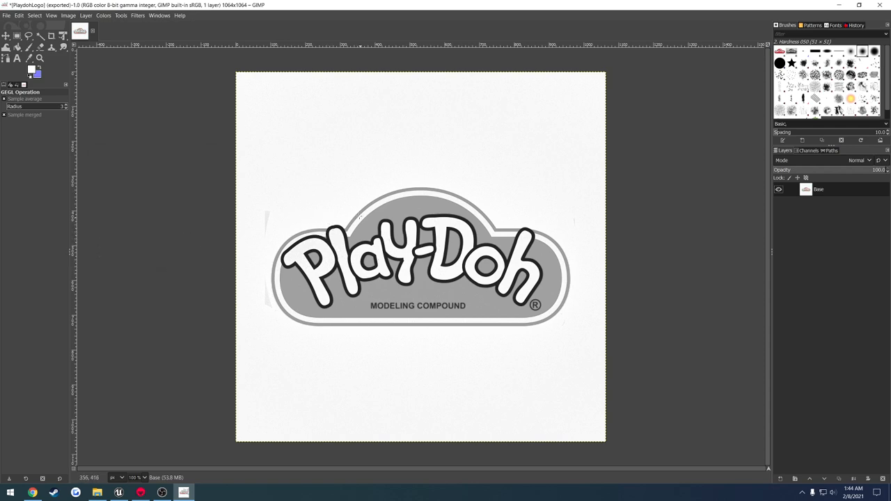
pyautogui.moveTo(303, 216)
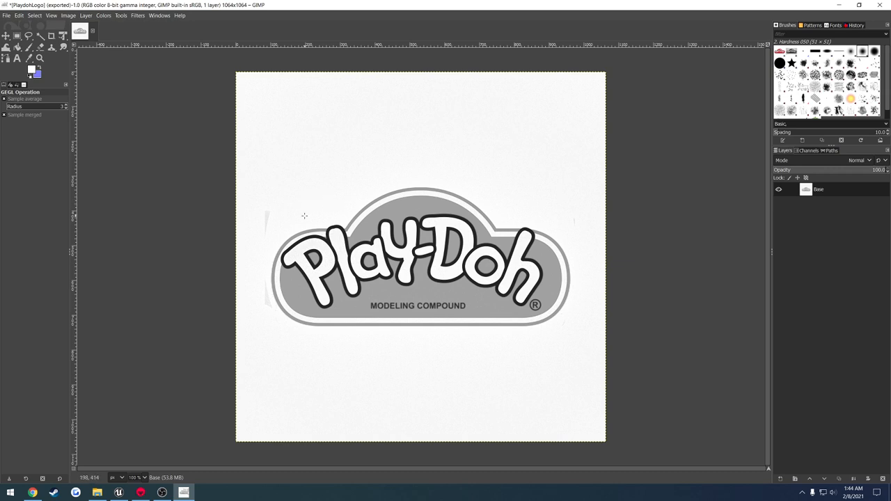
pyautogui.moveTo(267, 219)
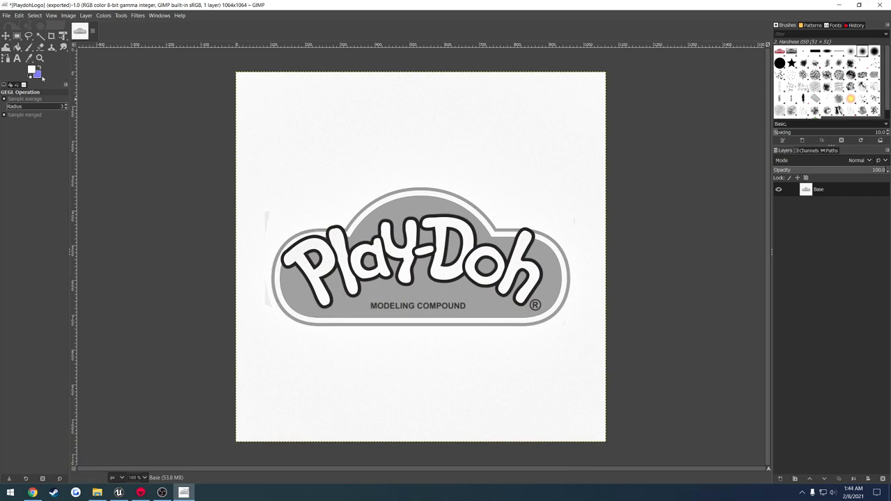
# Paint white over the stray gray specks beside the logo's cloud outline.
pyautogui.click(28, 47)
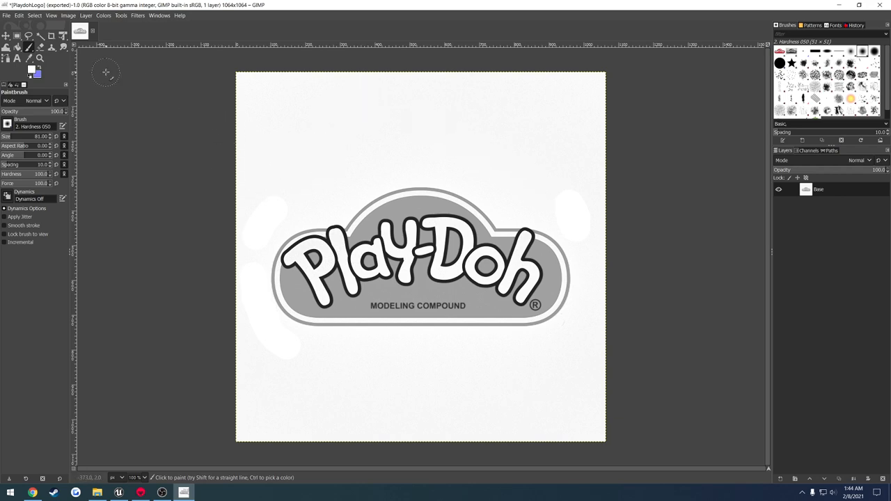
pyautogui.click(140, 16)
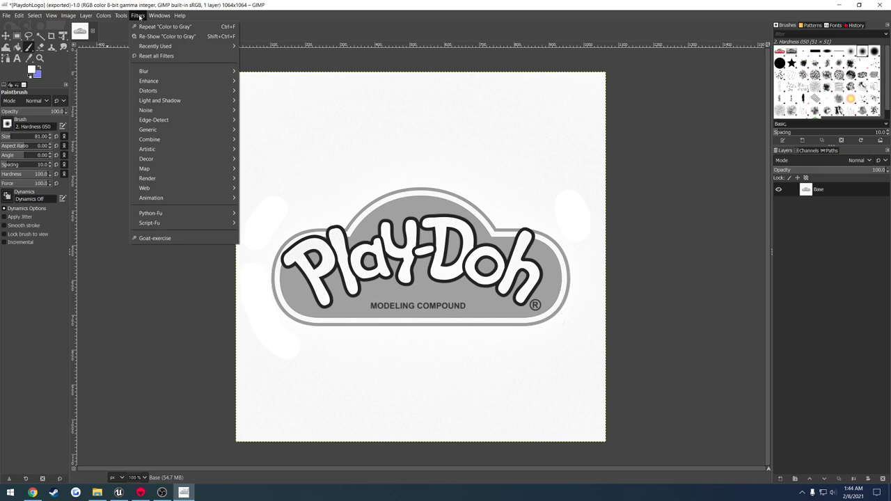
pyautogui.moveTo(167, 129)
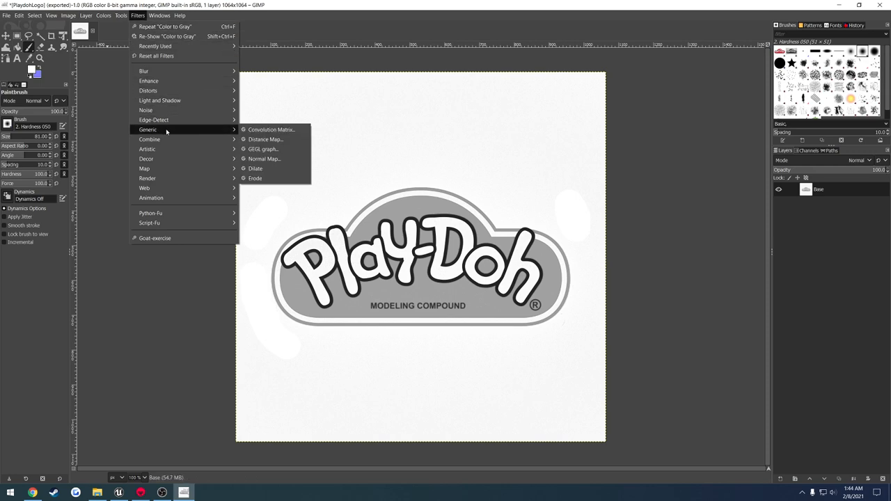
pyautogui.click(261, 159)
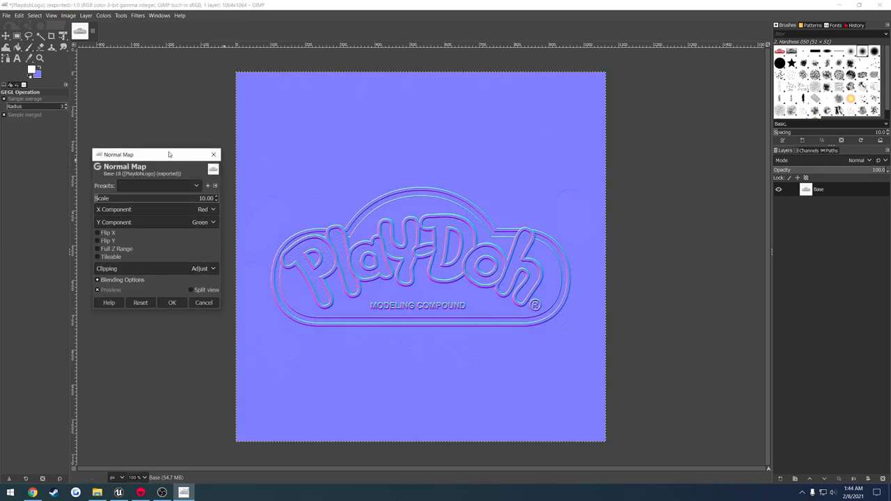
pyautogui.moveTo(155, 153); pyautogui.dragTo(146, 142)
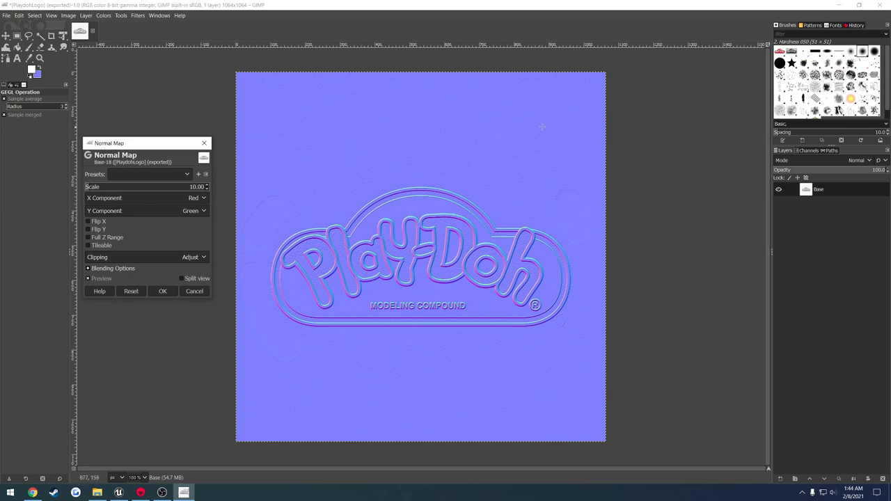
pyautogui.moveTo(372, 97)
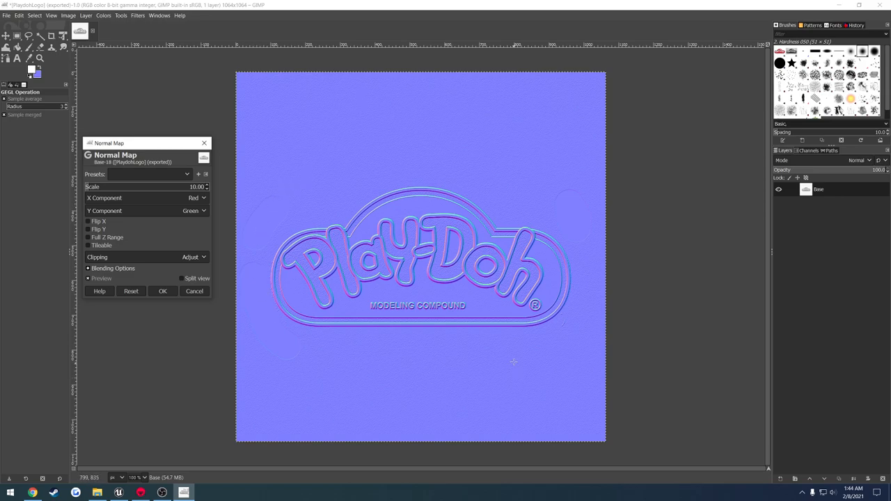
pyautogui.moveTo(204, 142)
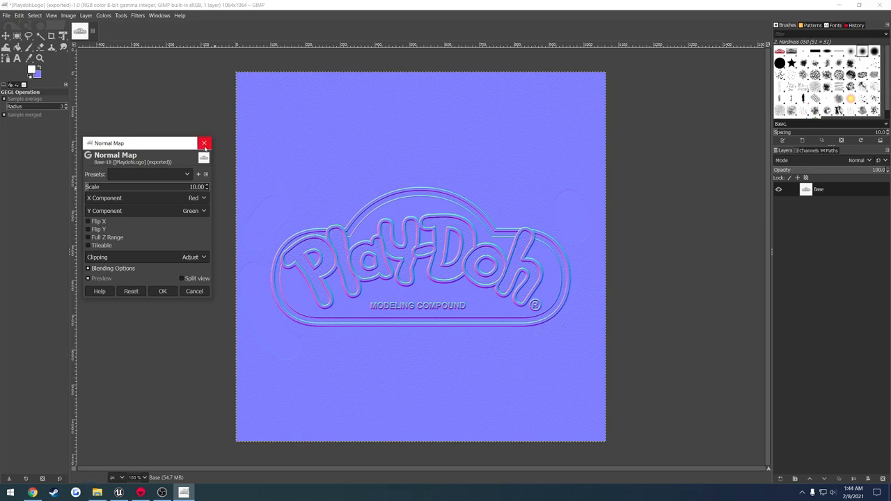
pyautogui.click(205, 142)
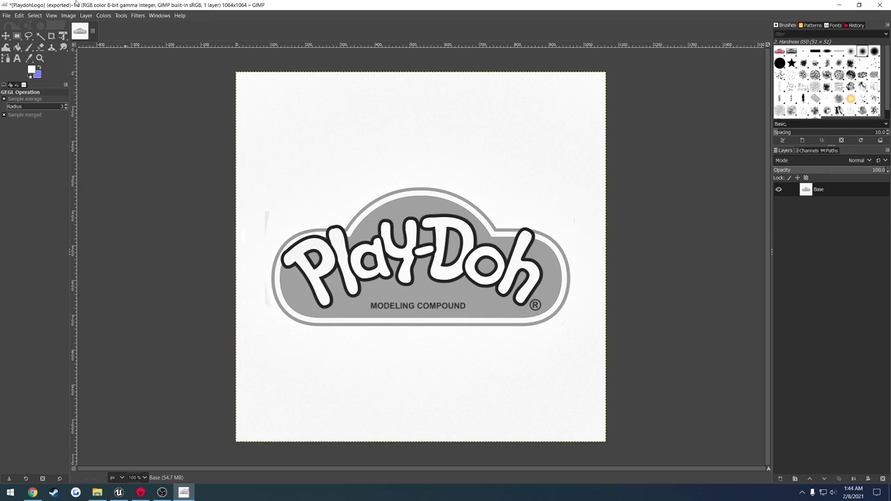
pyautogui.click(139, 15)
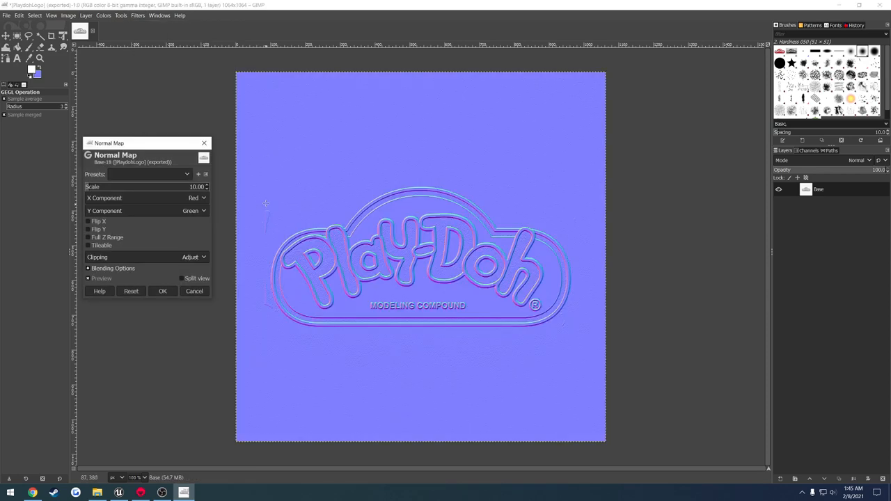
pyautogui.click(195, 291)
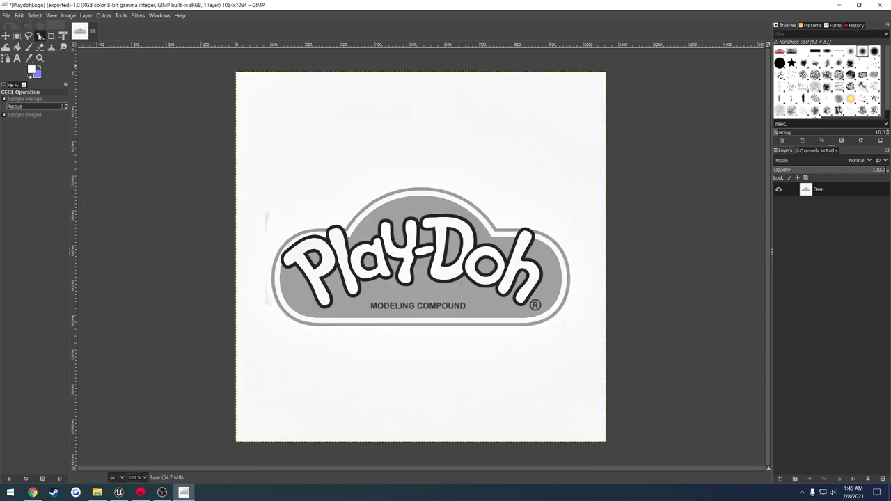
# Fuzzy-select the background, bucket-fill it white and touch up, then head to the Filters menu.
pyautogui.click(39, 36)
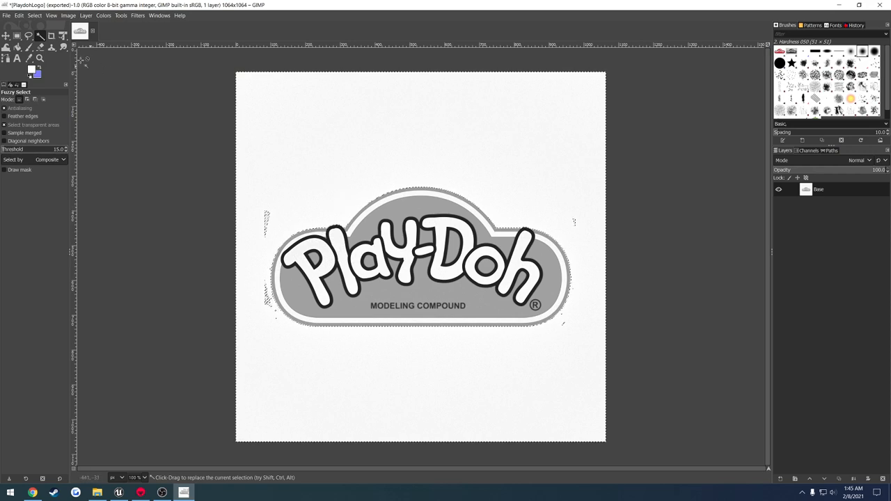
pyautogui.click(30, 48)
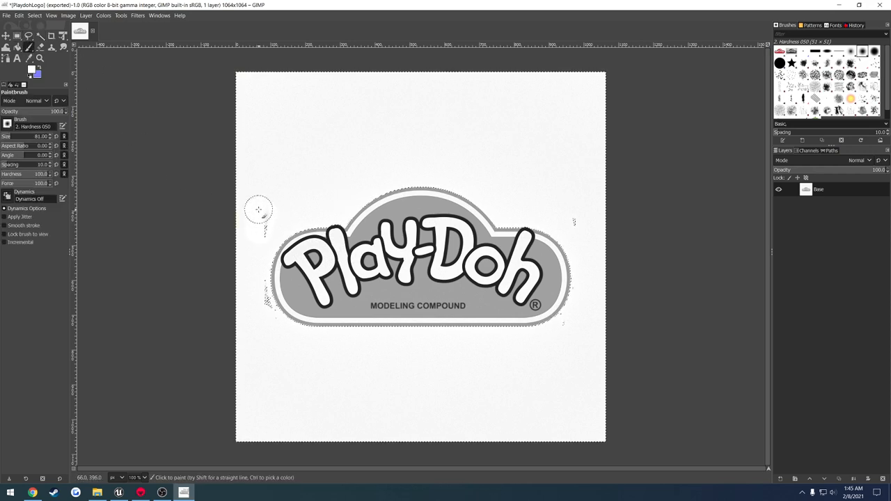
pyautogui.click(41, 49)
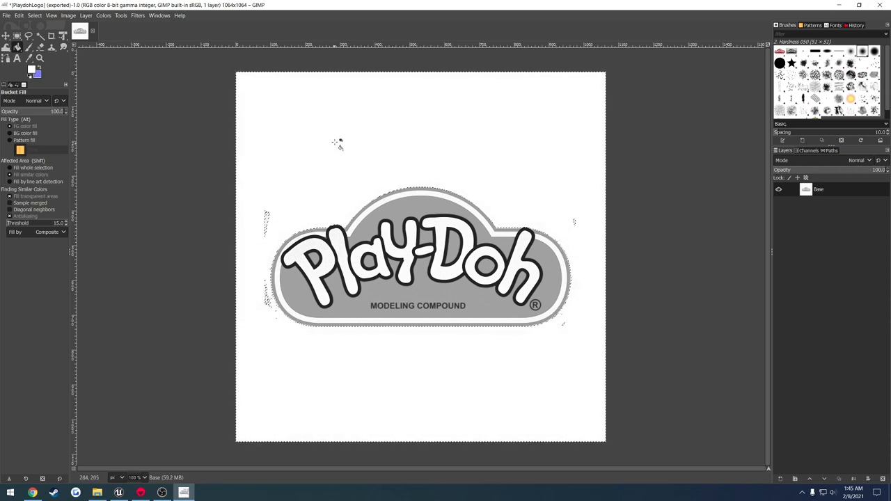
pyautogui.moveTo(313, 142)
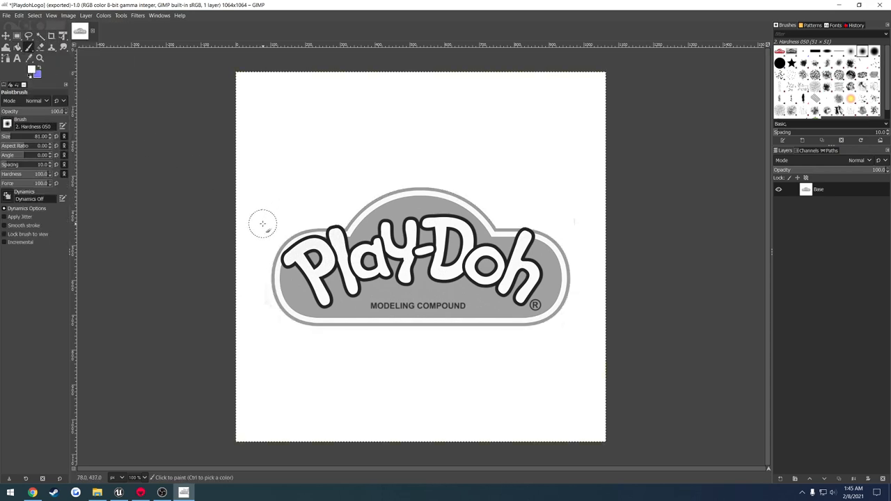
pyautogui.moveTo(582, 247)
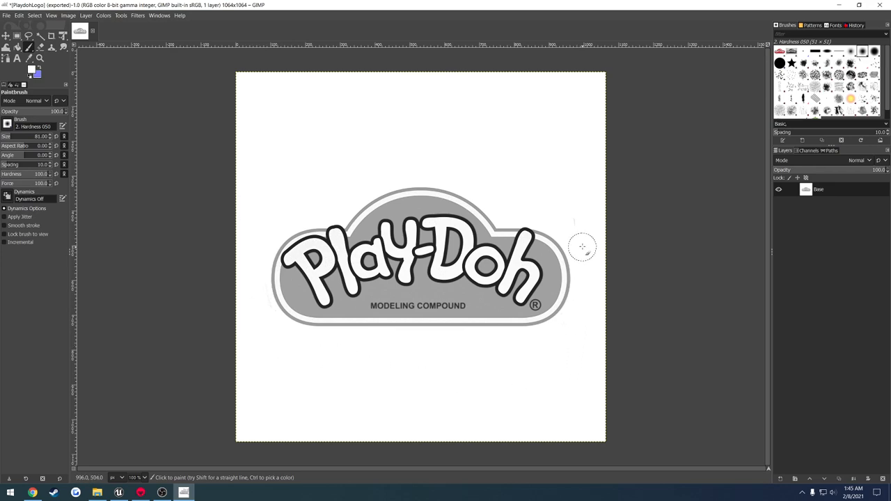
pyautogui.click(137, 17)
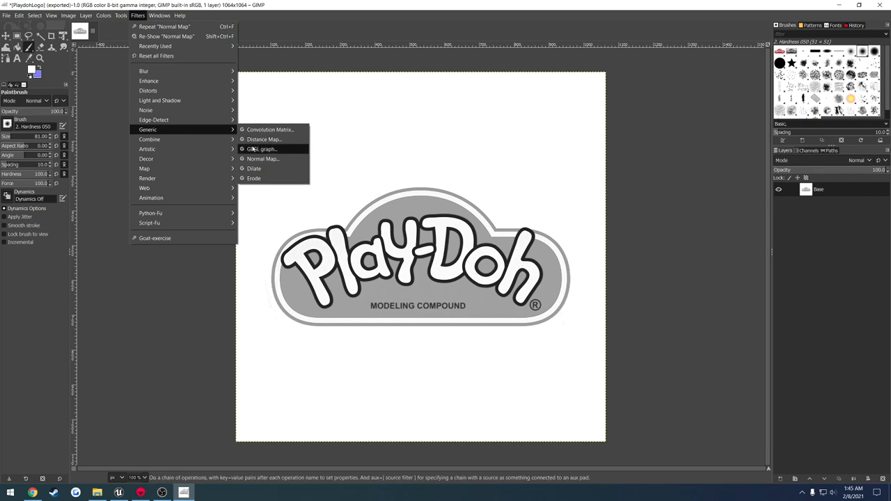
# Apply Filters > Generic > Normal Map with defaults, turning the logo into a blue-purple normal map.
pyautogui.click(261, 159)
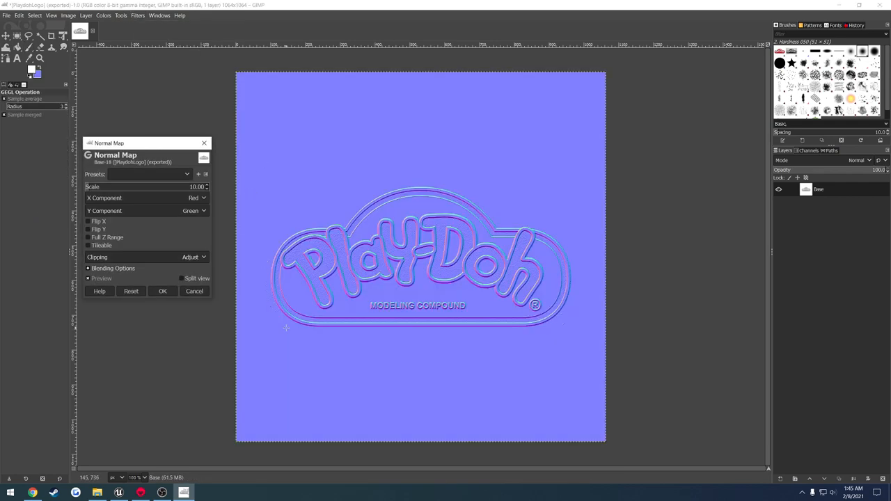
pyautogui.moveTo(263, 292)
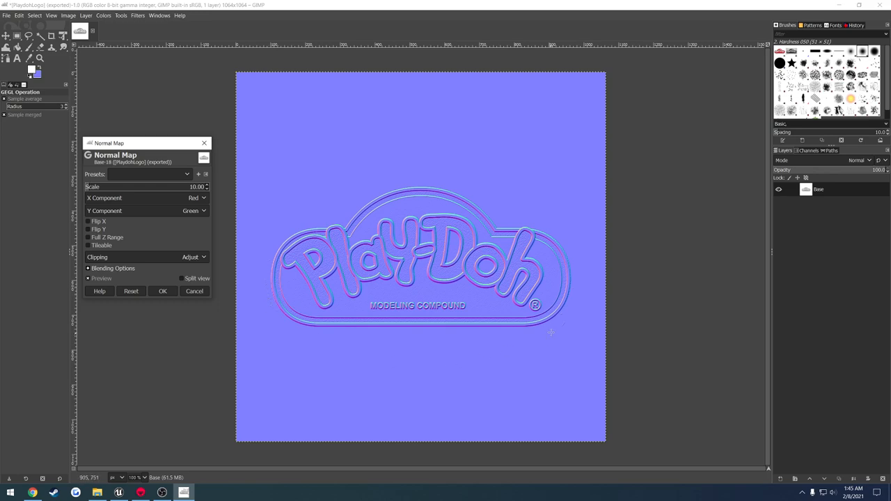
pyautogui.moveTo(268, 317)
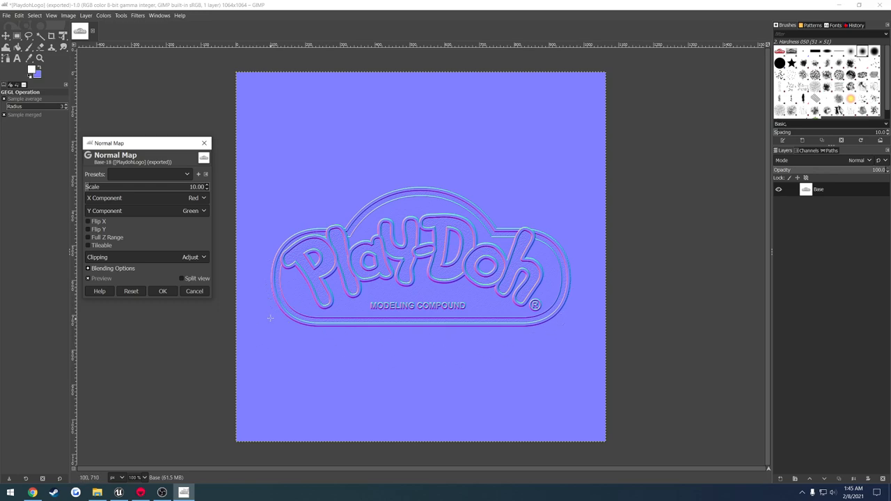
pyautogui.moveTo(498, 336)
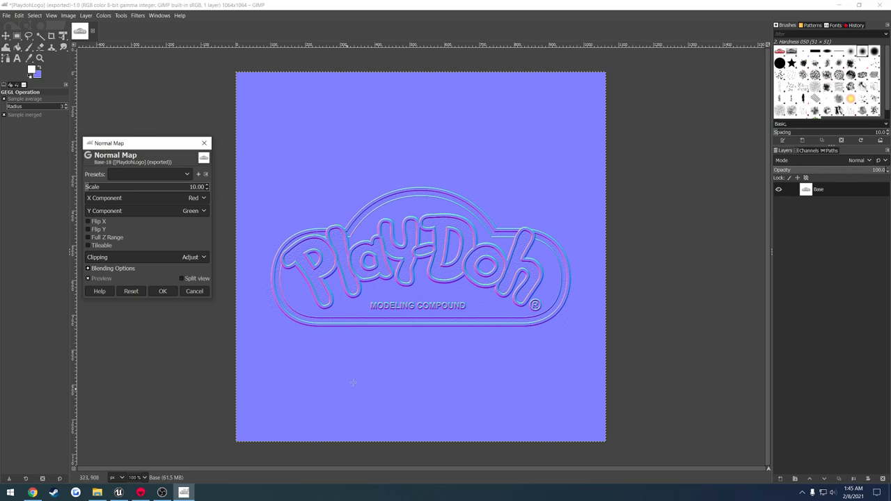
pyautogui.moveTo(401, 359)
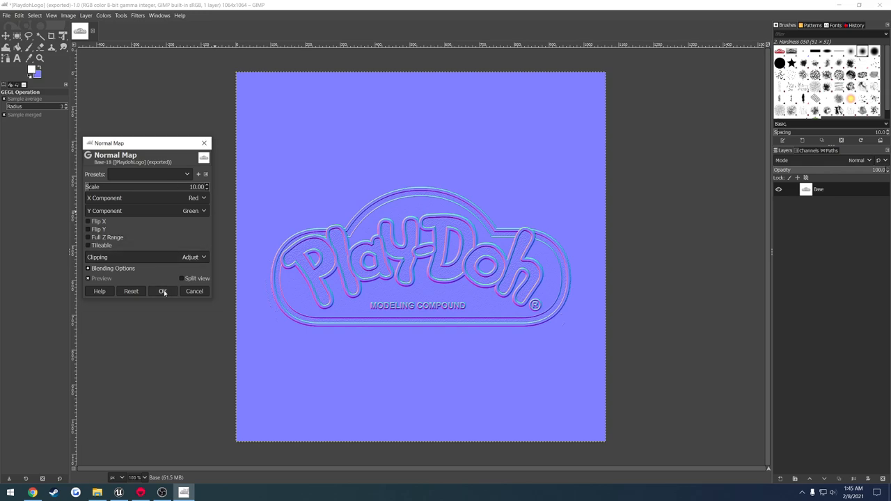
pyautogui.click(162, 290)
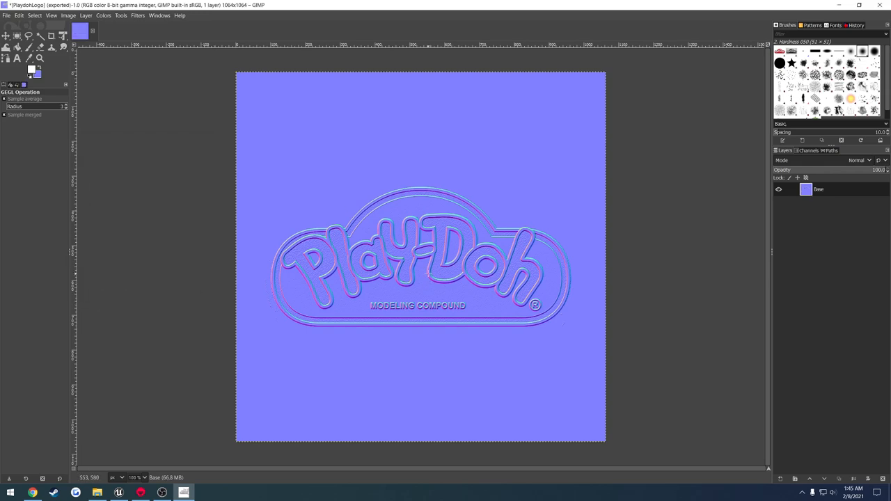
# Export the logo normal map as a TGA into the Marmoset Tut folder.
pyautogui.click(5, 16)
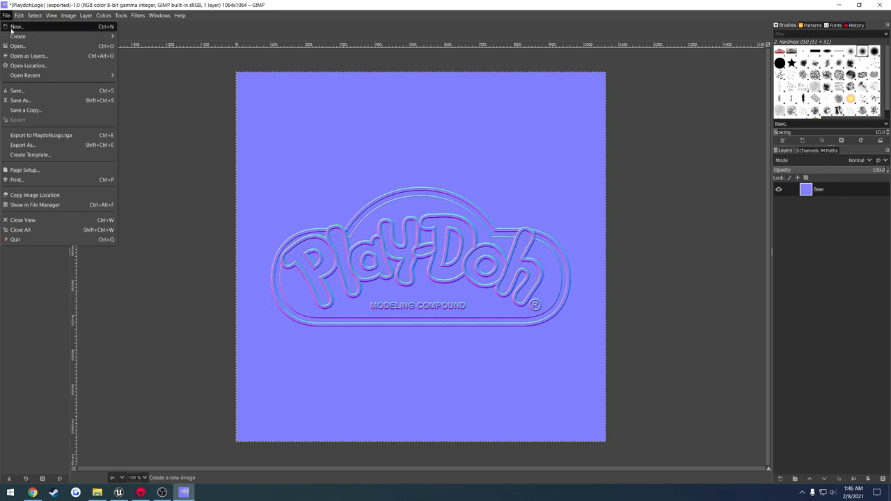
pyautogui.click(21, 144)
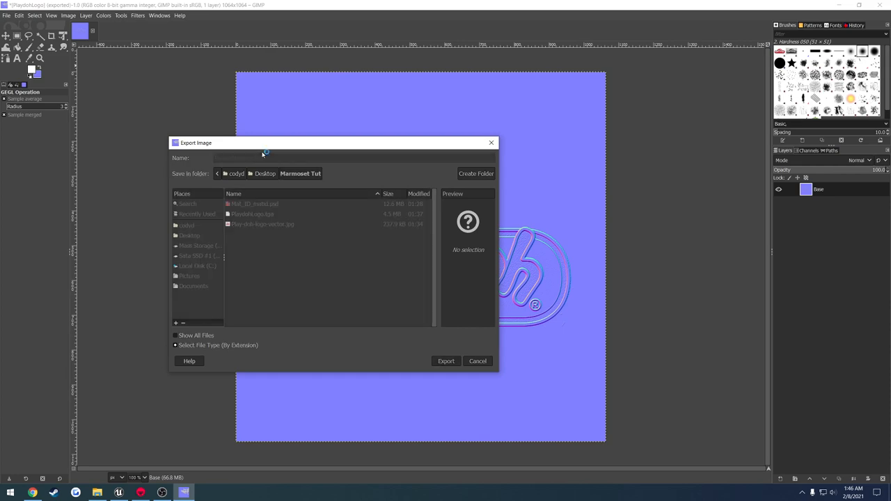
pyautogui.click(446, 360)
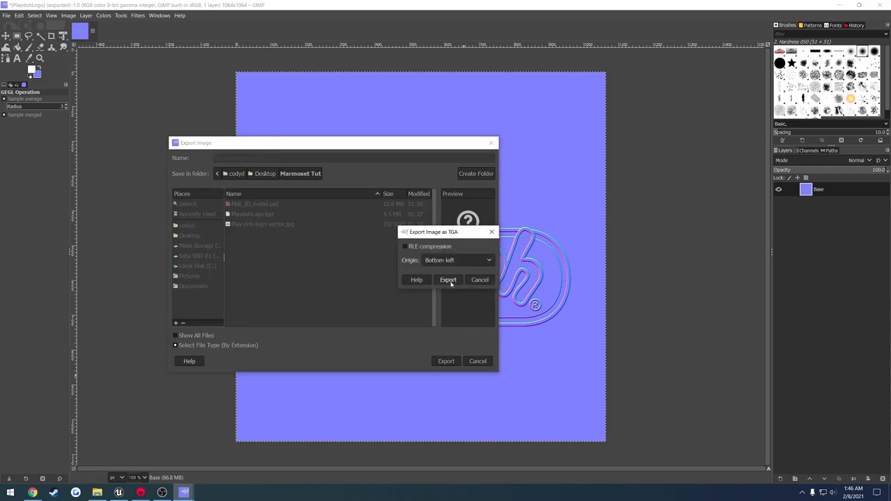
pyautogui.click(448, 280)
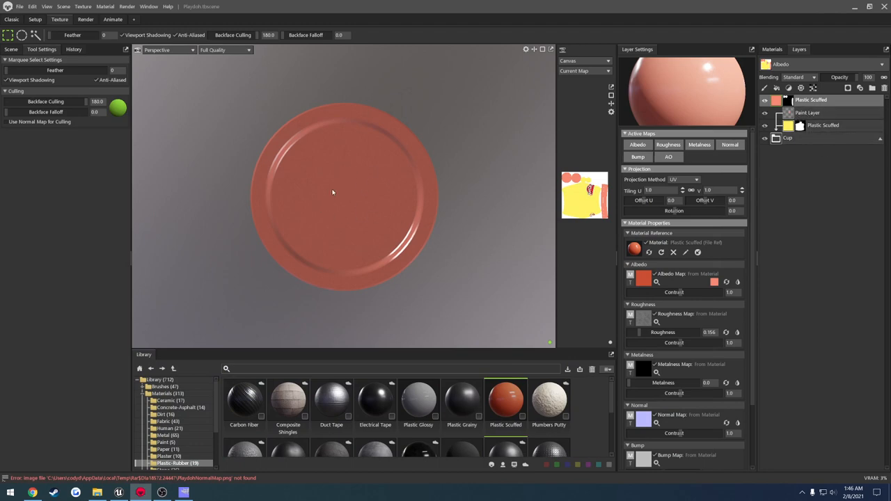
pyautogui.moveTo(332, 195)
pyautogui.write('Lid')
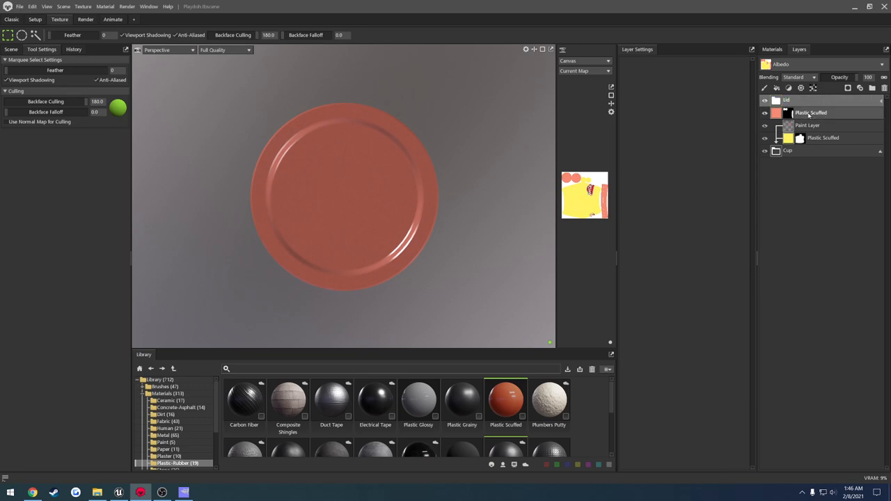
# Add a new paint layer to the Lid group above Plastic Scuffed.
pyautogui.click(818, 112)
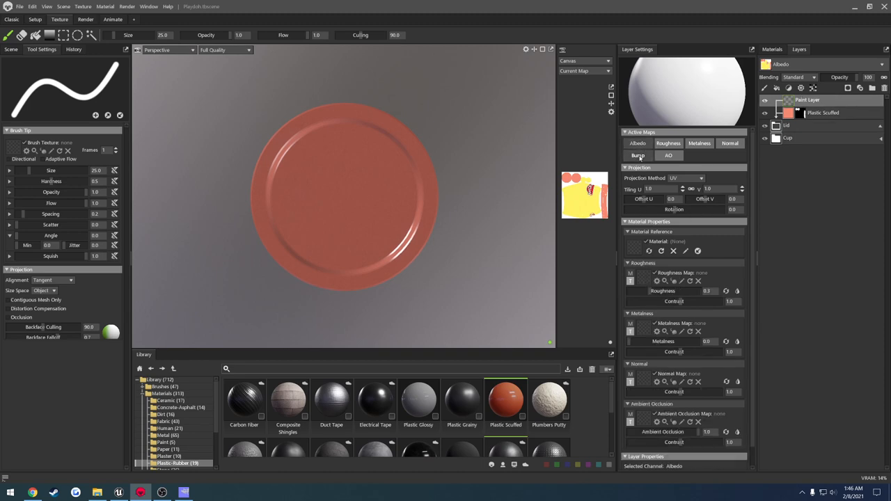
# Leave only the Normal channel active on the paint layer and load the logo normal map into it.
pyautogui.click(698, 142)
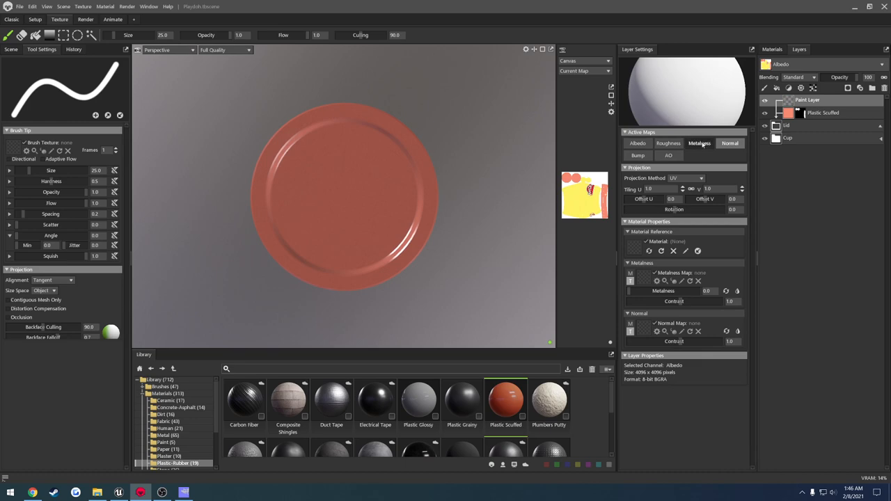
pyautogui.click(729, 144)
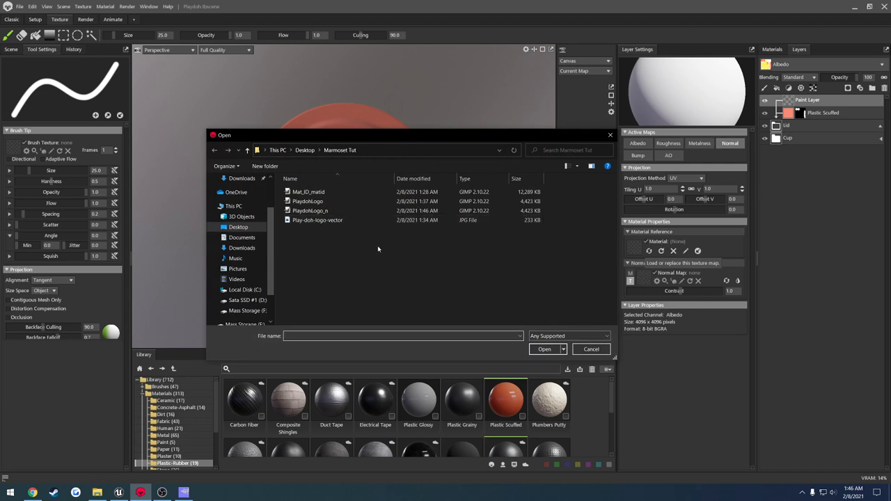
pyautogui.click(308, 210)
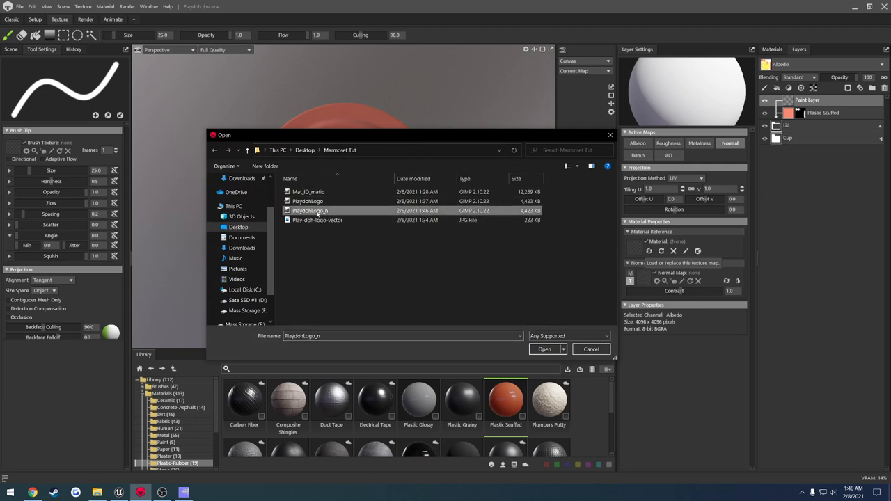
pyautogui.click(546, 348)
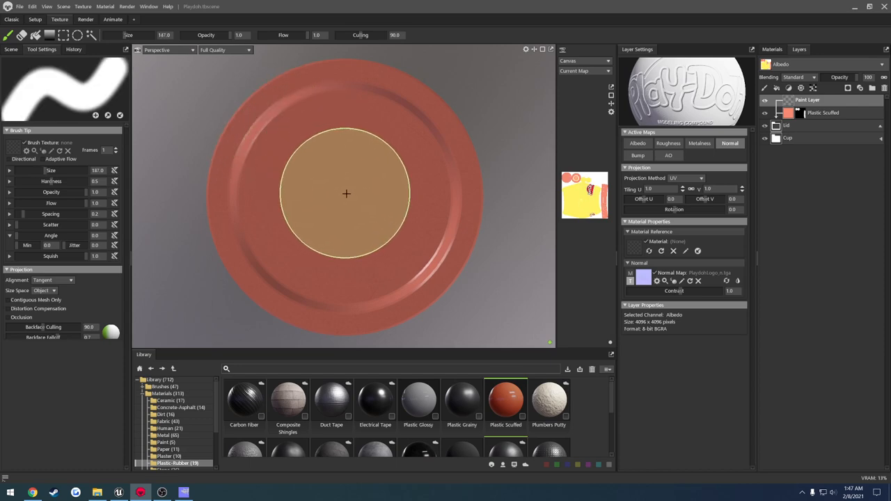
# Test-stamp the logo on the lid and check the normal map in the image editor.
pyautogui.moveTo(345, 193); pyautogui.dragTo(303, 242)
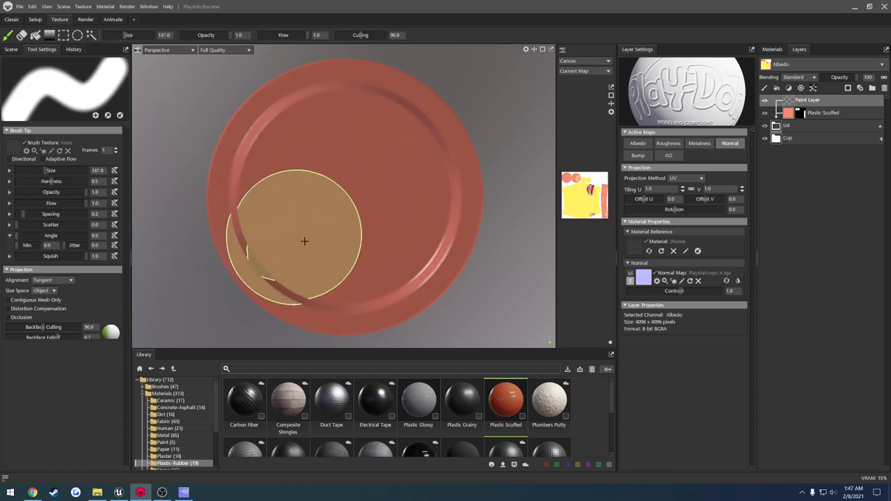
pyautogui.moveTo(303, 242); pyautogui.dragTo(451, 248)
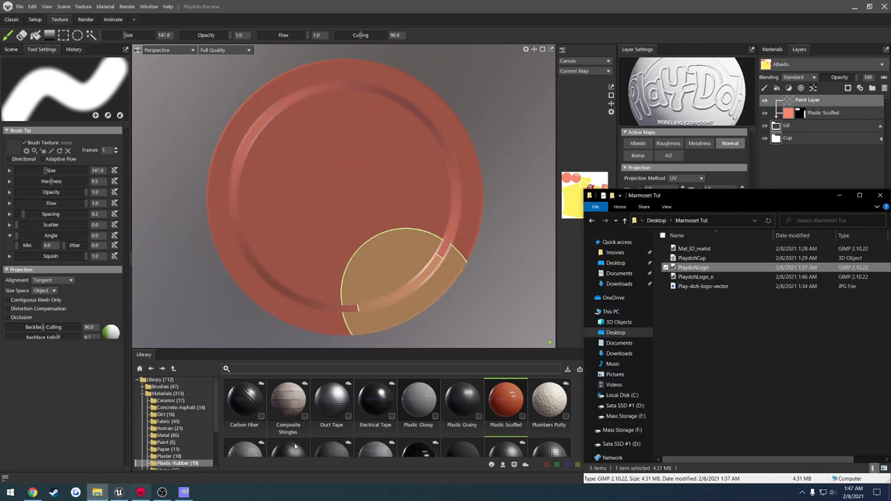
pyautogui.click(693, 276)
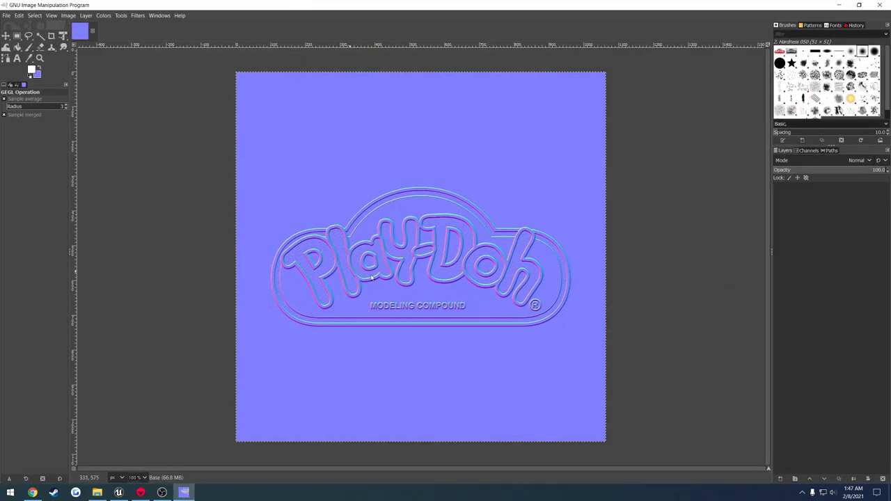
pyautogui.click(184, 493)
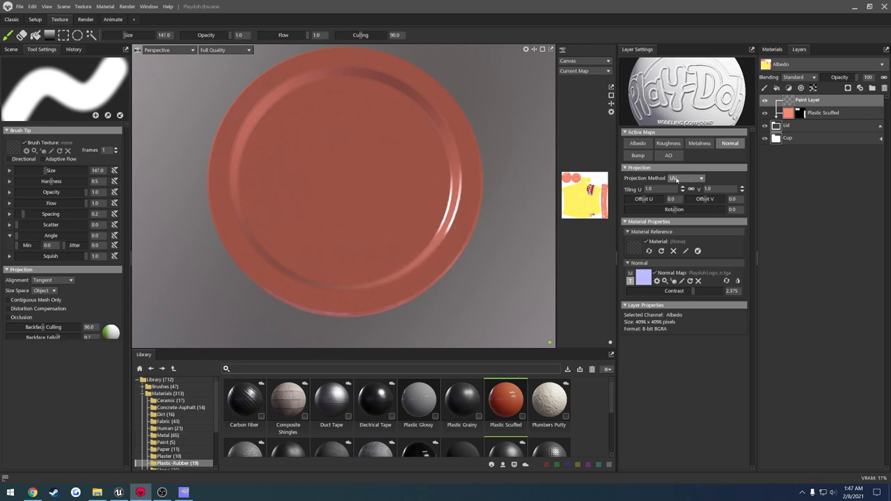
# Set projection to Fill To Brush and alignment to Sticker, then enlarge and rotate the brush over the lid.
pyautogui.click(701, 178)
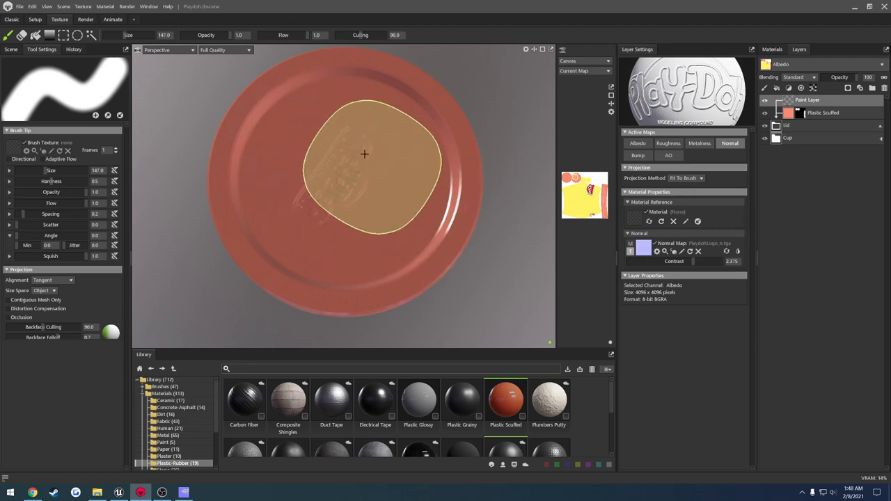
pyautogui.moveTo(365, 153); pyautogui.dragTo(448, 253)
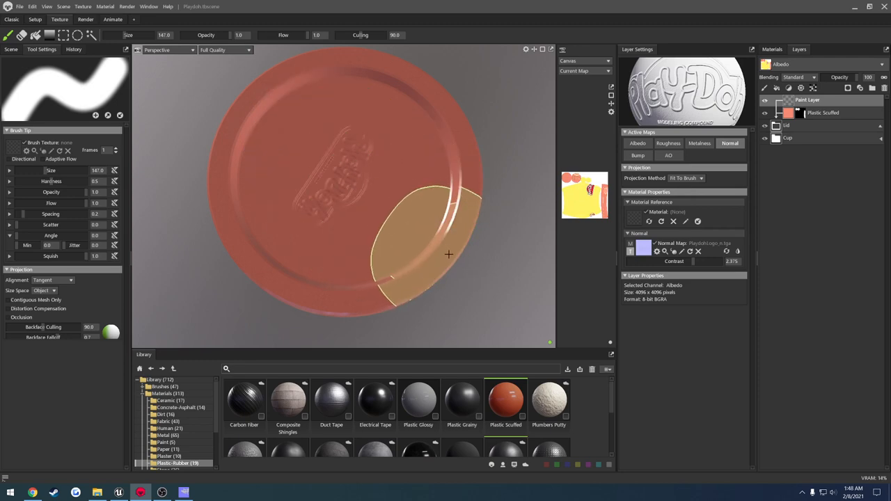
pyautogui.click(58, 280)
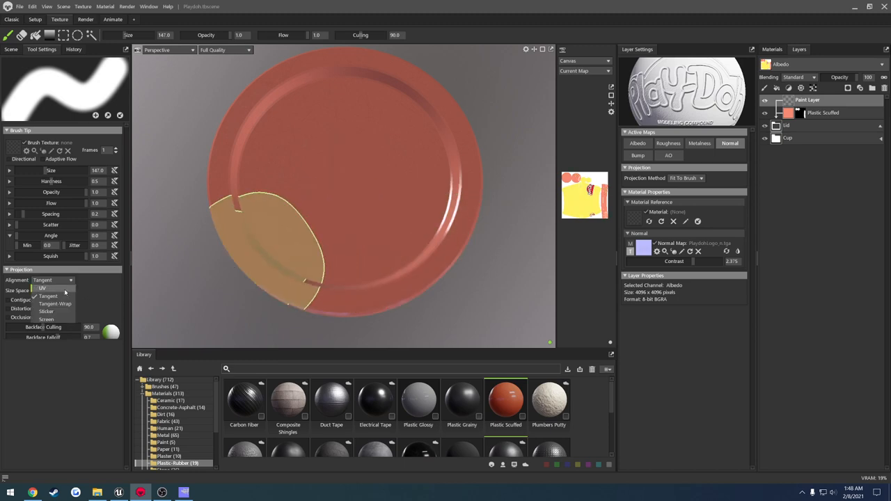
pyautogui.click(56, 310)
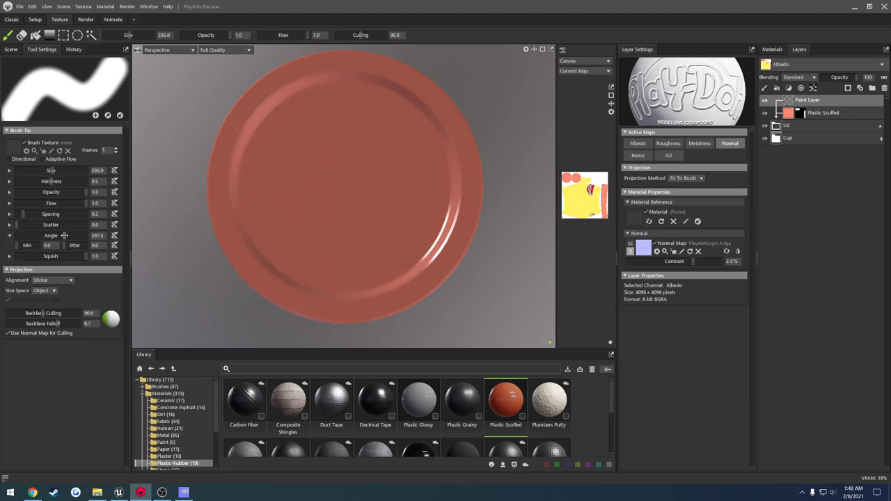
pyautogui.moveTo(250, 118); pyautogui.dragTo(261, 264)
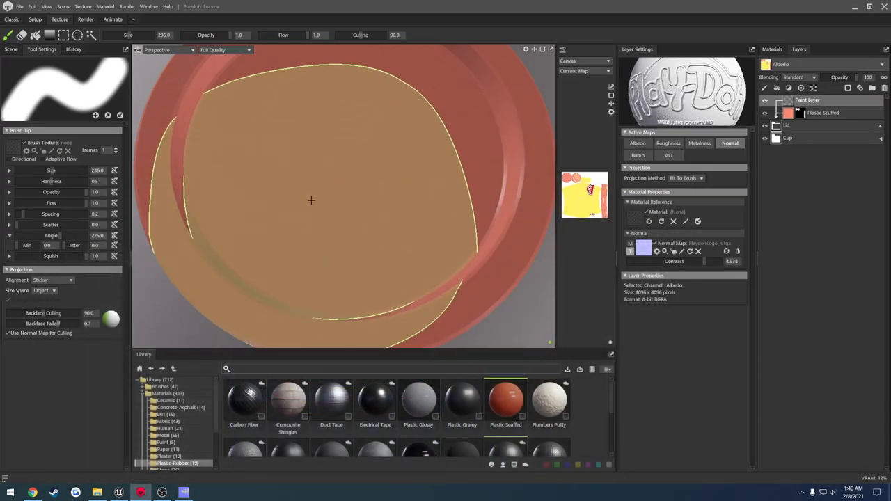
# Stamp the embossed Play-Doh logo onto the lid top with one large sticker stroke.
pyautogui.moveTo(312, 200); pyautogui.dragTo(459, 301)
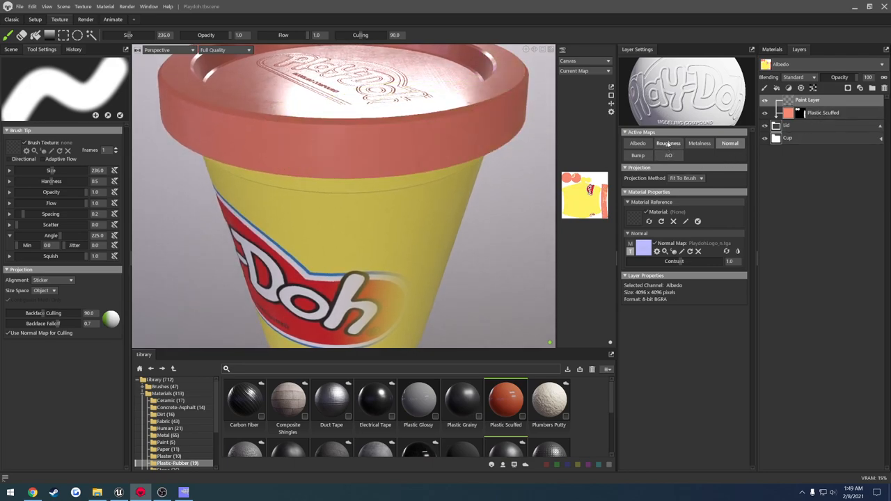
# Enable Roughness on the logo paint layer and lower it so the emboss looks glossy.
pyautogui.click(668, 142)
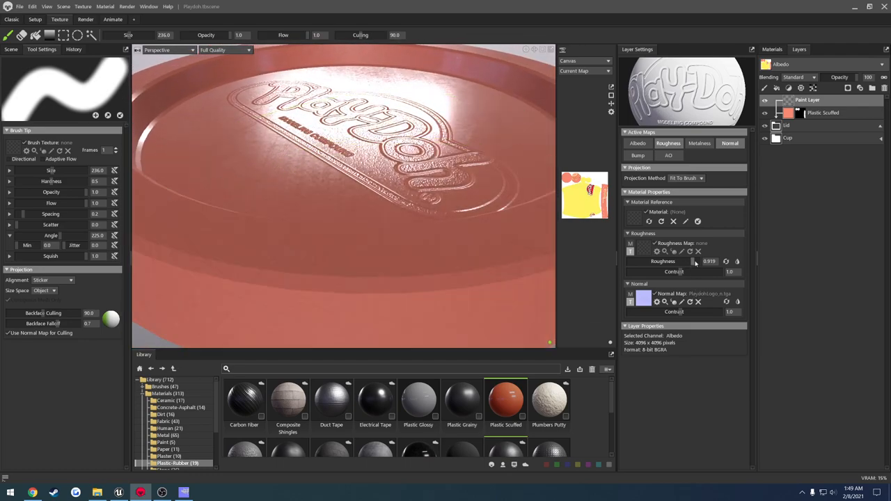
pyautogui.moveTo(707, 261); pyautogui.dragTo(682, 262)
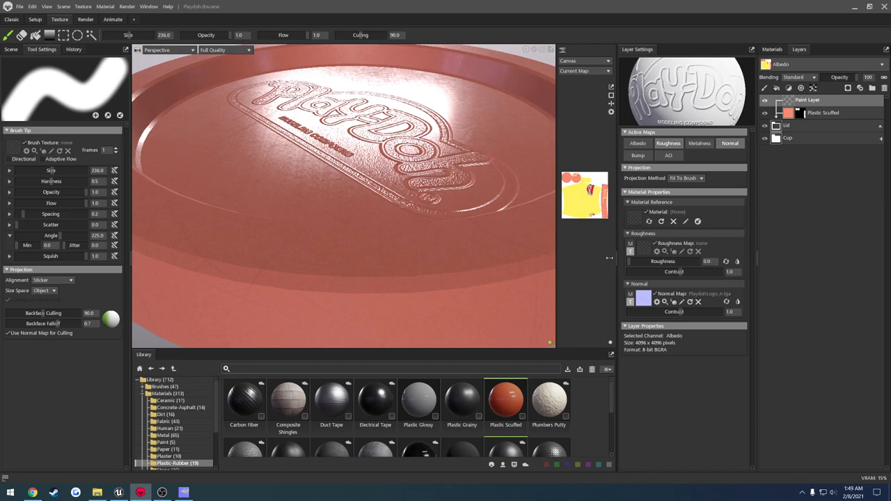
pyautogui.click(668, 142)
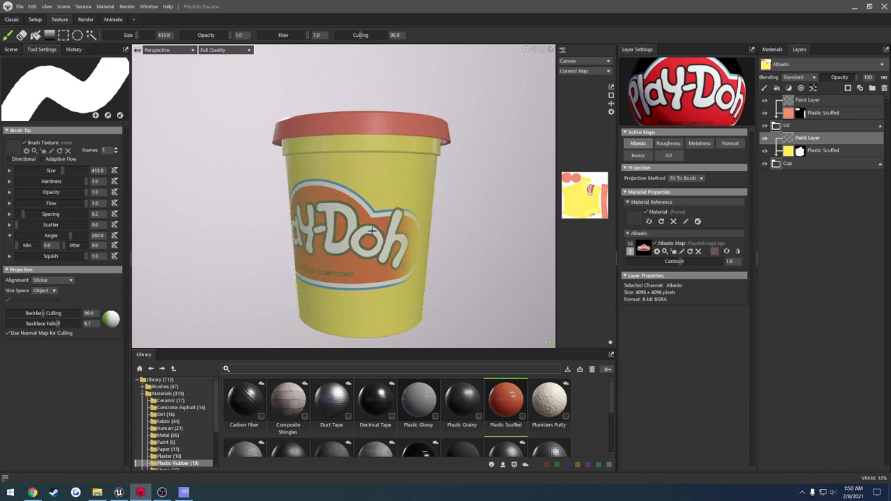
# Orbit around the cup to inspect the label and lid together.
pyautogui.moveTo(362, 230); pyautogui.dragTo(334, 223)
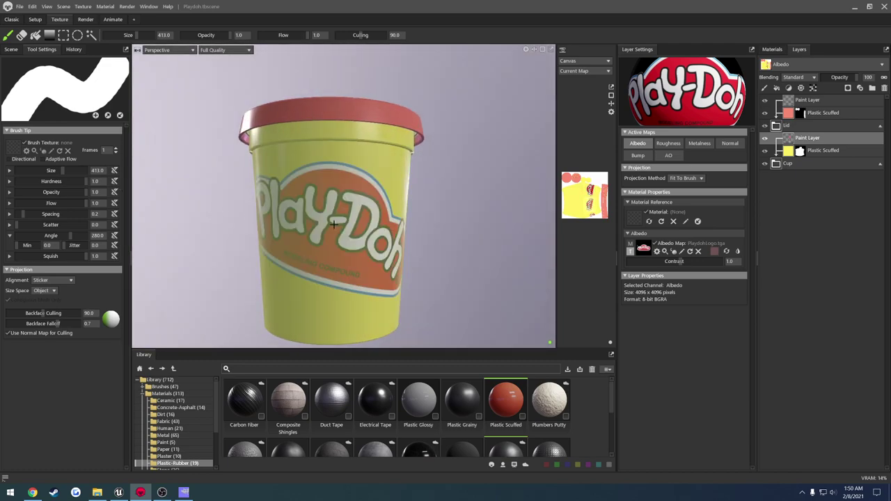
pyautogui.moveTo(334, 223); pyautogui.dragTo(425, 220)
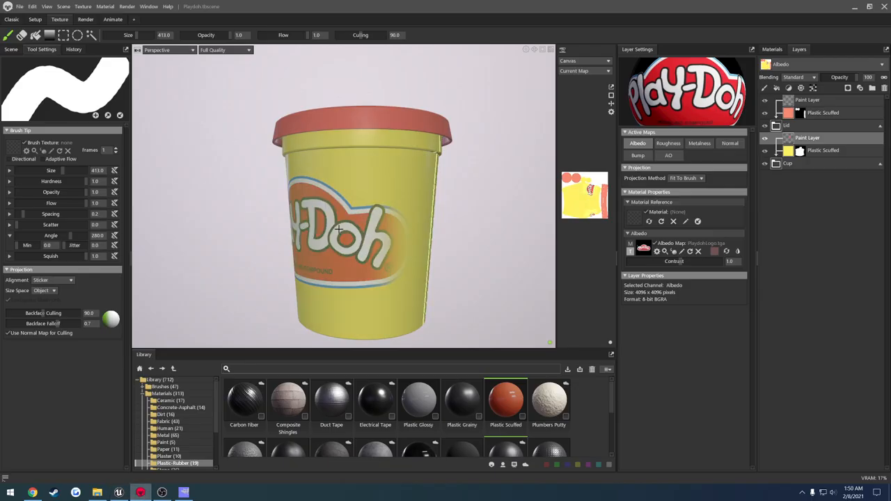
pyautogui.moveTo(337, 230); pyautogui.dragTo(402, 275)
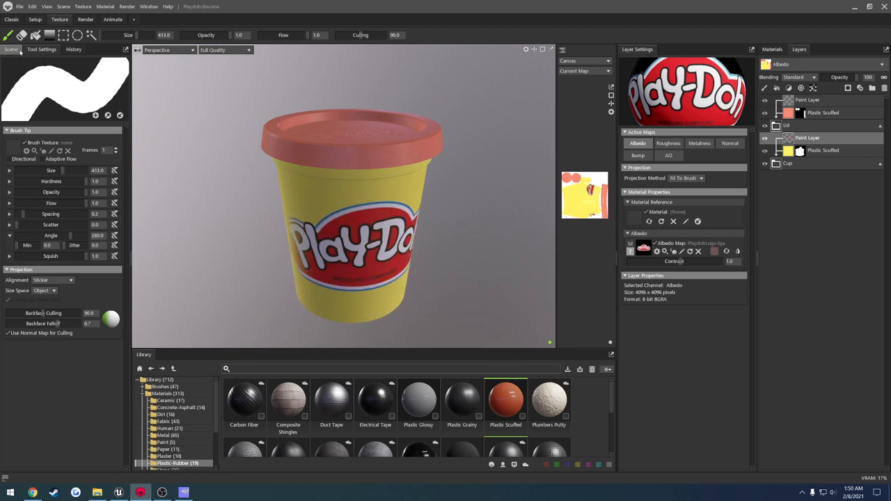
# Set the texture export output to Desktop > Marmoset Tut > Textures with file name 'Play'.
pyautogui.click(11, 50)
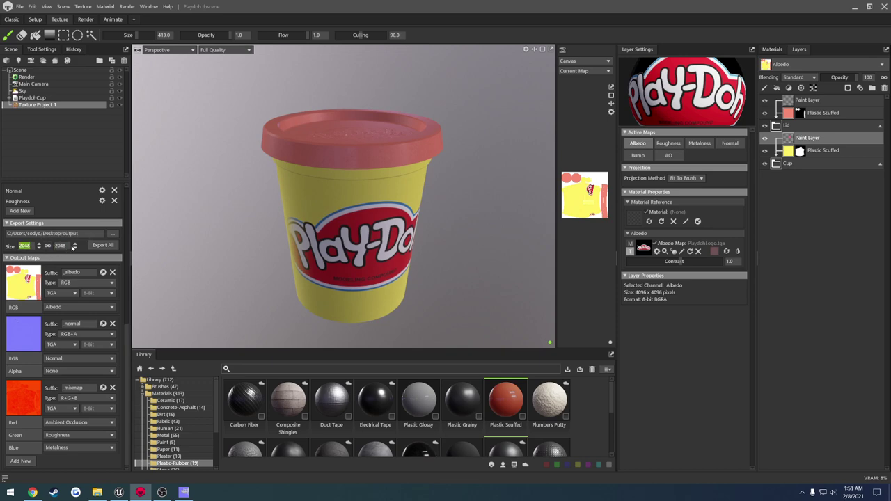
pyautogui.moveTo(114, 234)
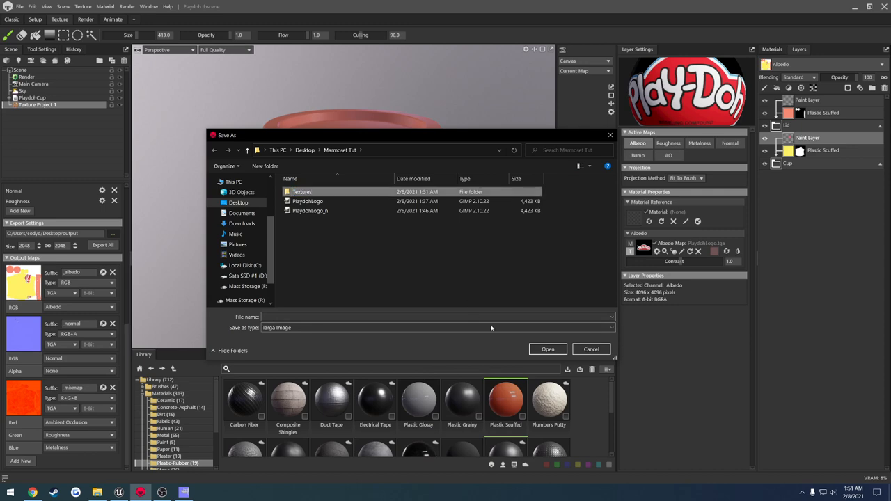
pyautogui.doubleClick(301, 192)
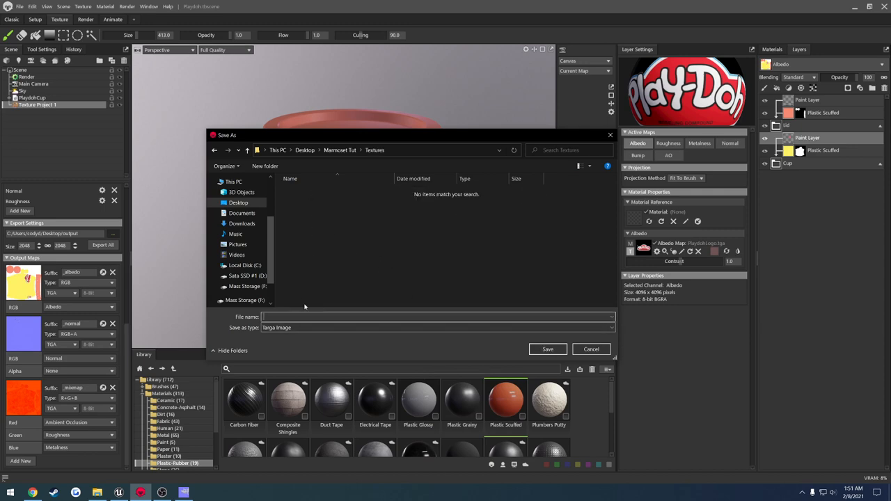
pyautogui.write('Play')
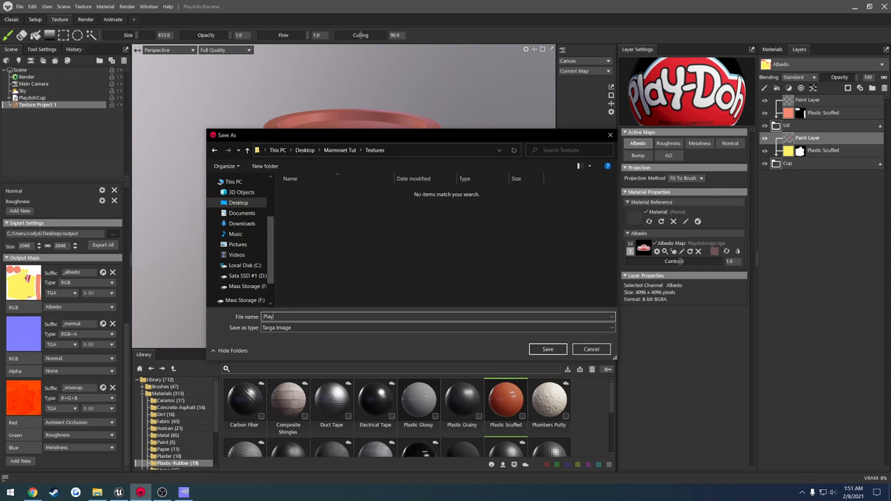
pyautogui.click(547, 348)
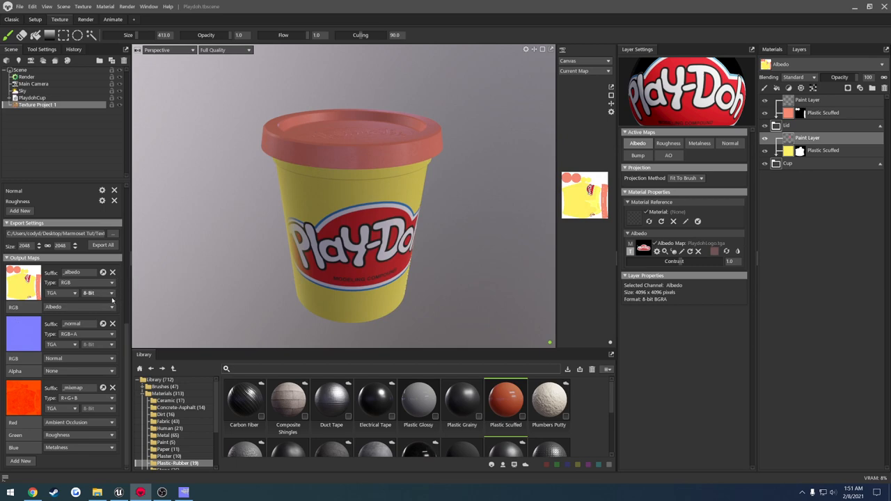
pyautogui.moveTo(76, 390)
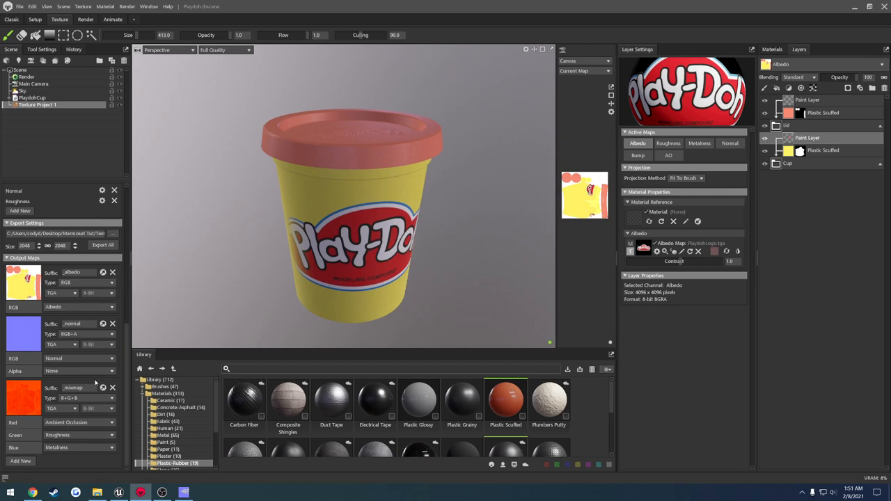
pyautogui.moveTo(92, 380)
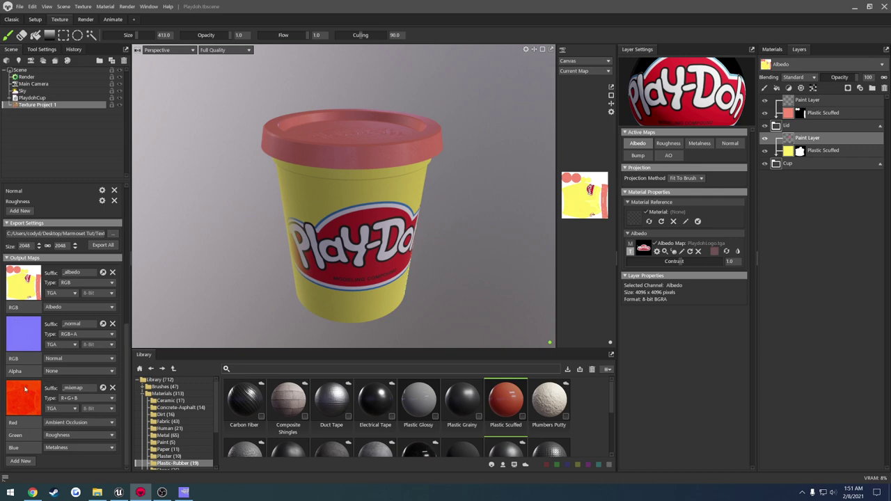
pyautogui.moveTo(53, 387)
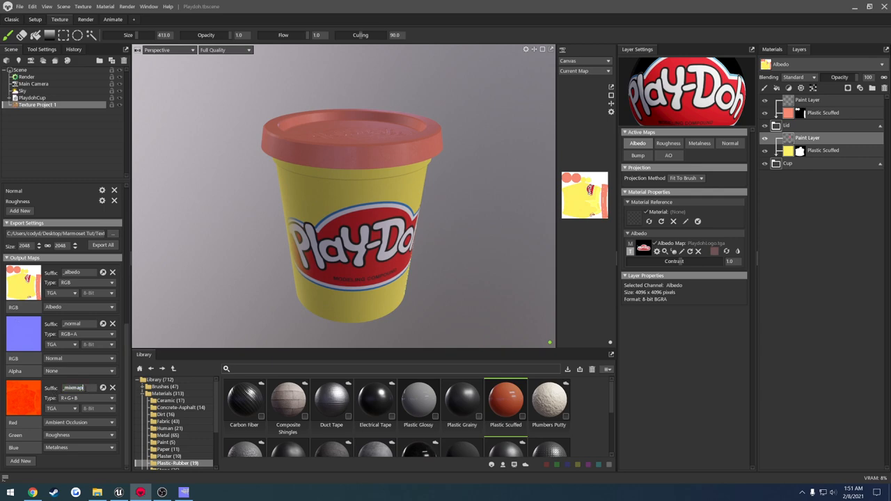
# Rename the mixmap output and set the normal and other output maps' file formats.
pyautogui.click(94, 398)
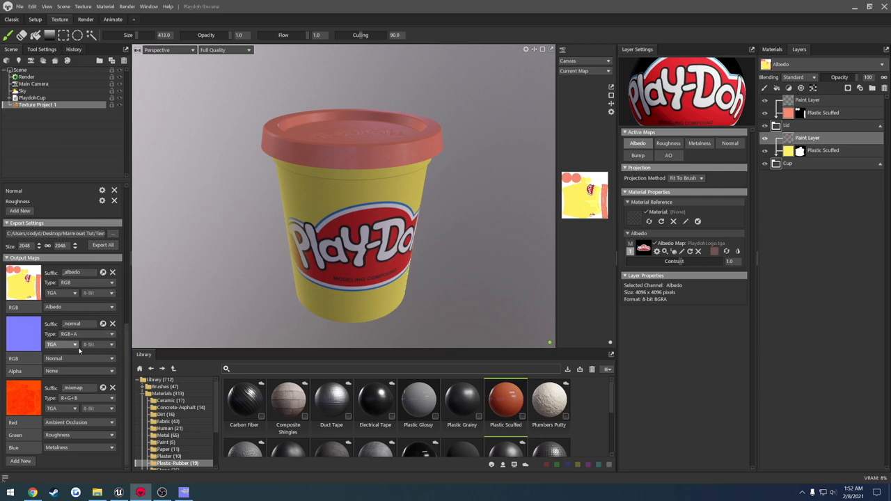
pyautogui.click(61, 344)
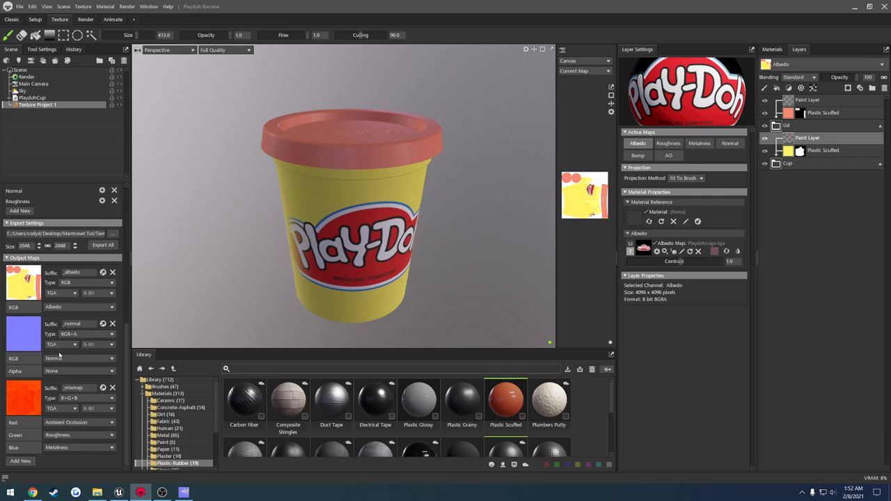
pyautogui.click(61, 359)
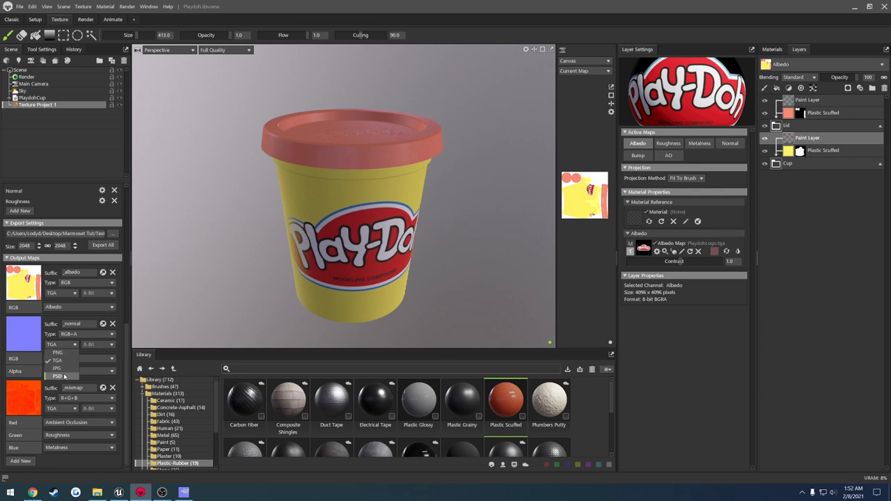
pyautogui.click(76, 359)
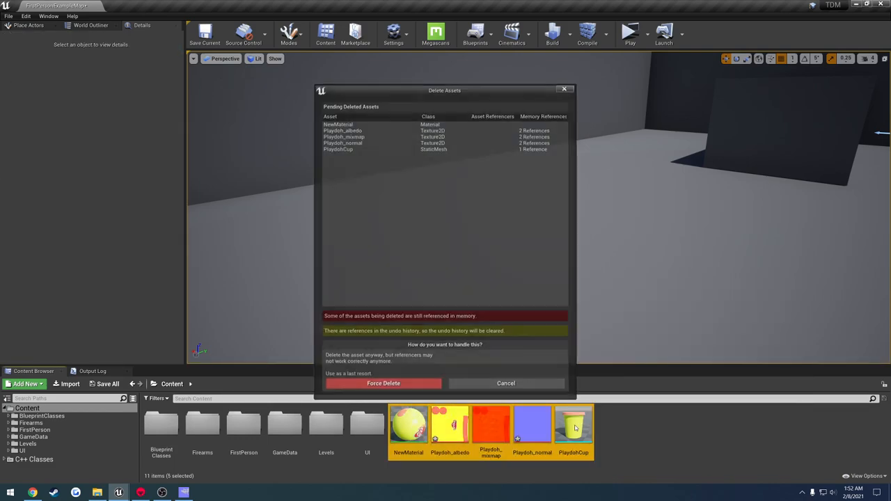
# Force-delete the old cup assets and reimport PlaydohCup with Create New Materials for M_Cup.
pyautogui.click(382, 383)
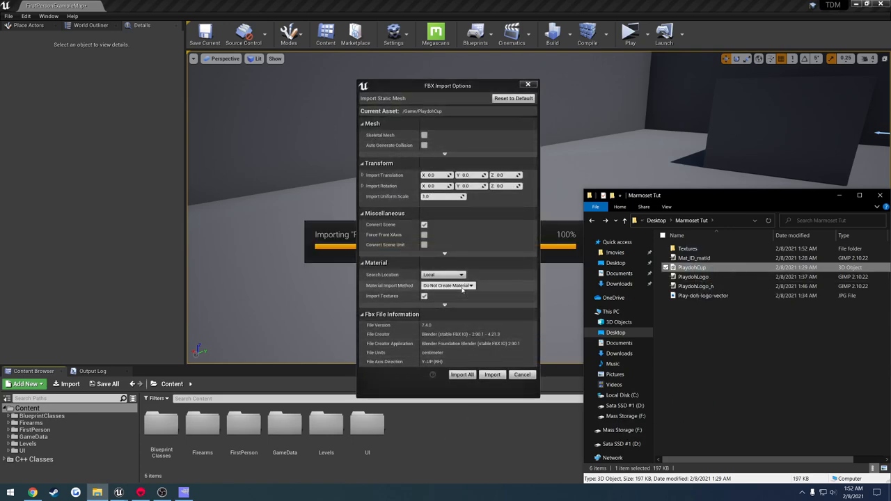
pyautogui.click(447, 285)
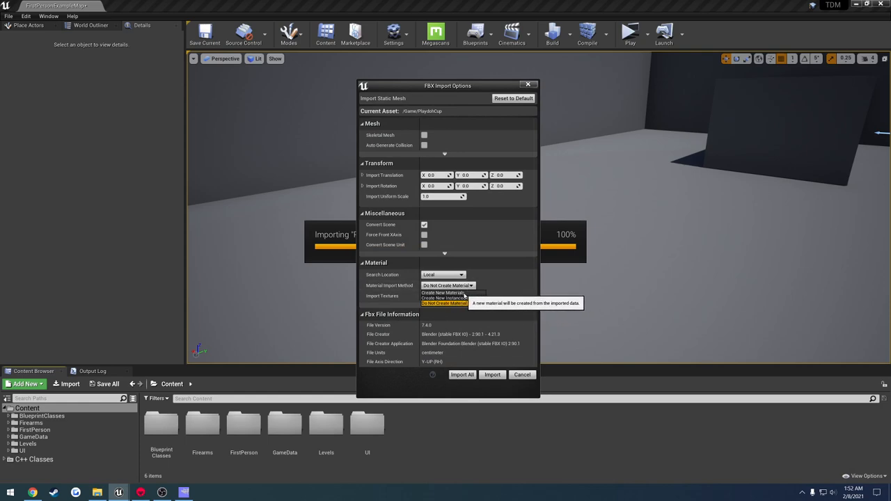
pyautogui.click(491, 374)
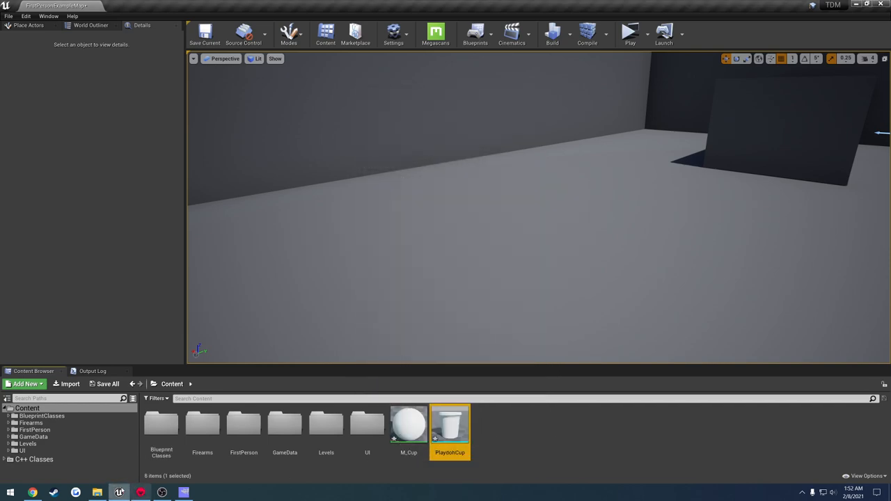
# Import the albedo, mixmap and normal textures into Content and open M_Cup for editing.
pyautogui.click(92, 490)
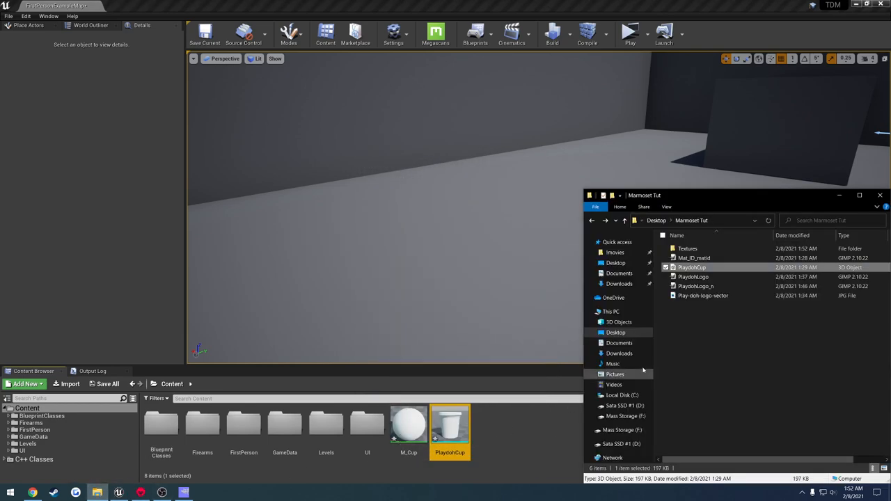
pyautogui.doubleClick(688, 248)
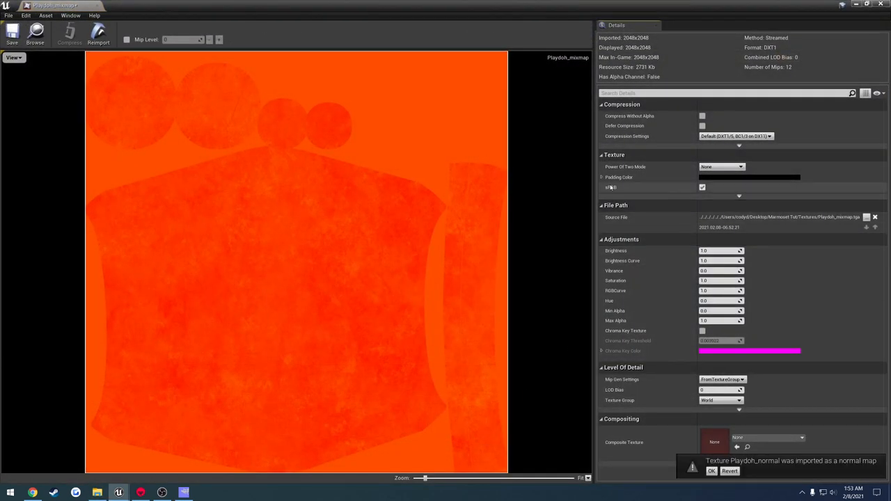
pyautogui.click(702, 186)
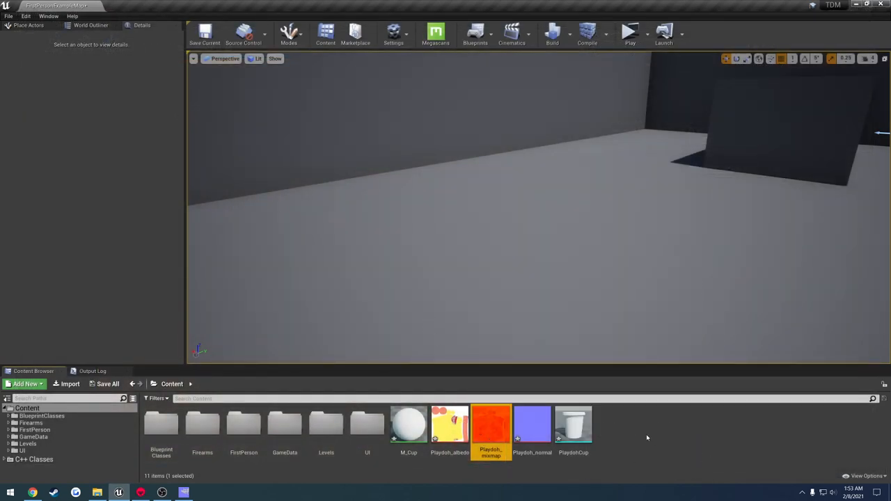
pyautogui.moveTo(406, 422)
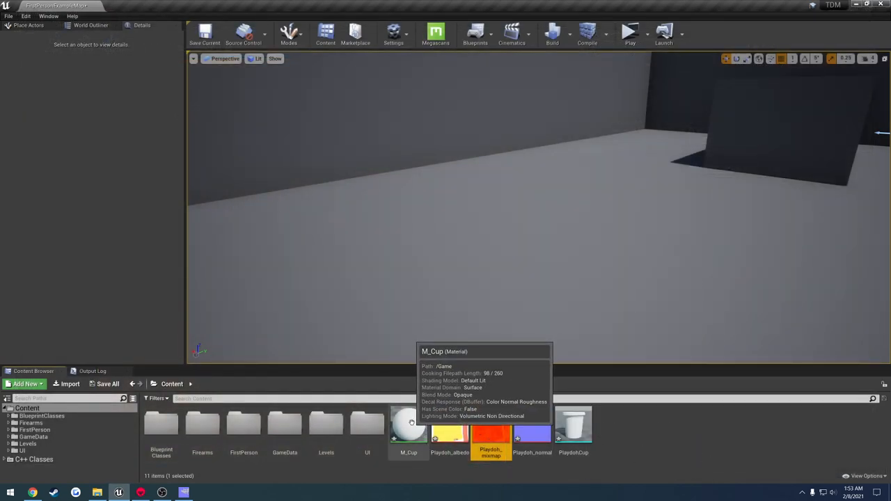
pyautogui.doubleClick(409, 428)
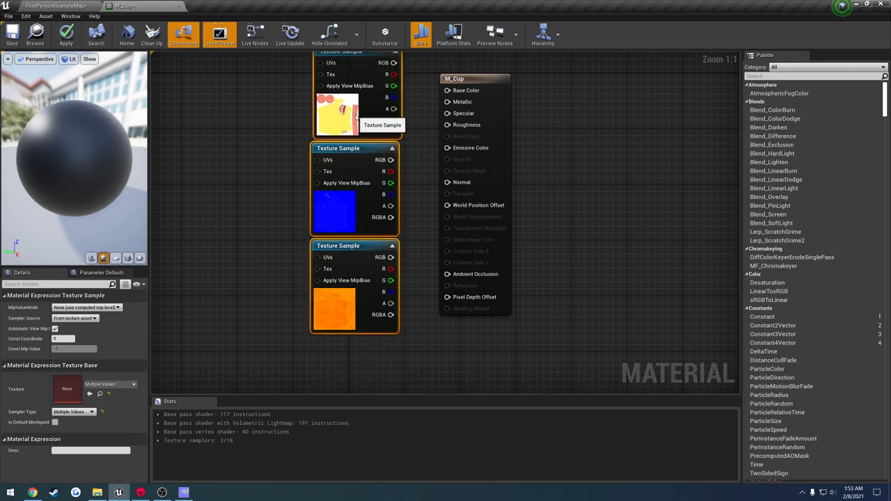
# Connect the albedo texture sample's colour into M_Cup's Base Color input.
pyautogui.click(336, 111)
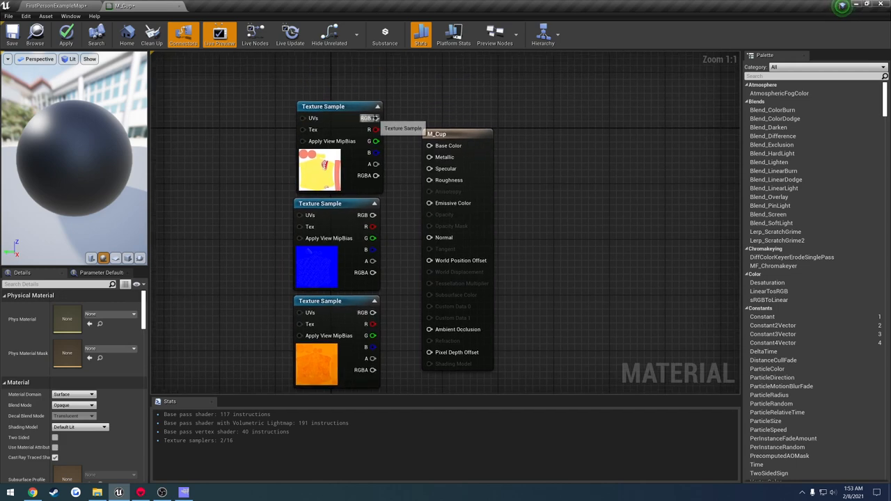
pyautogui.click(318, 170)
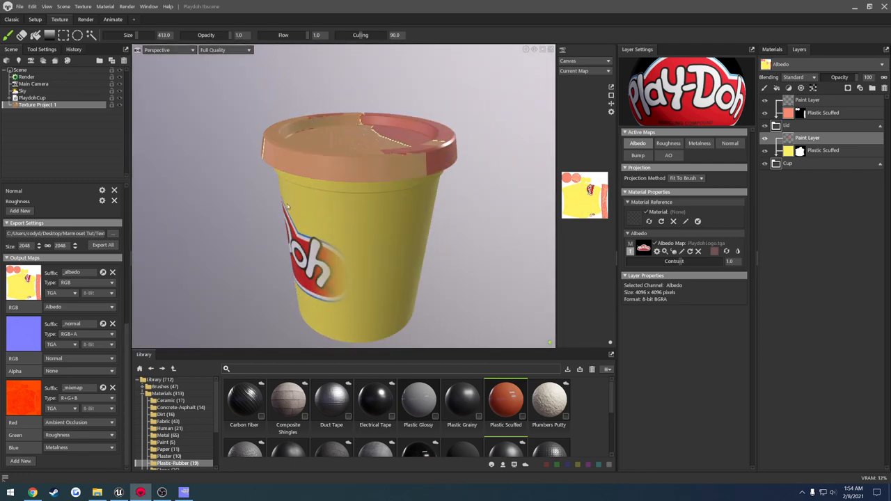
# Place PlaydohCup in the level and confirm M_Cup is assigned.
pyautogui.click(119, 492)
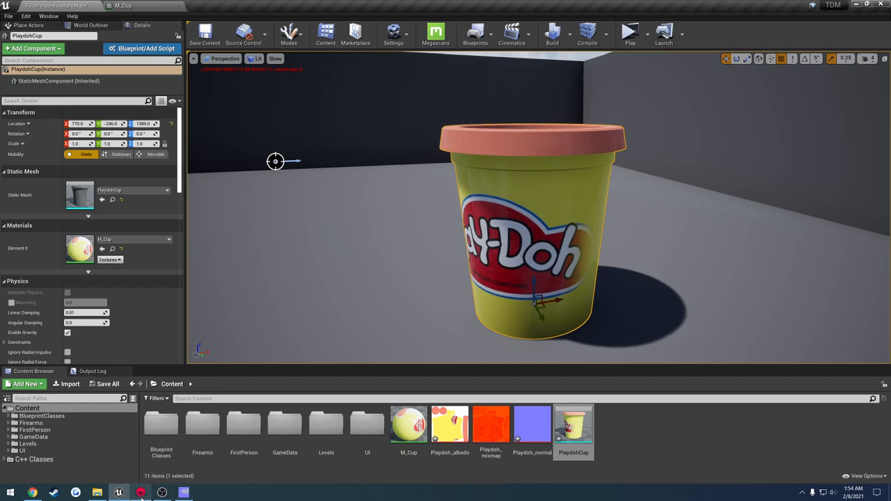
pyautogui.click(117, 490)
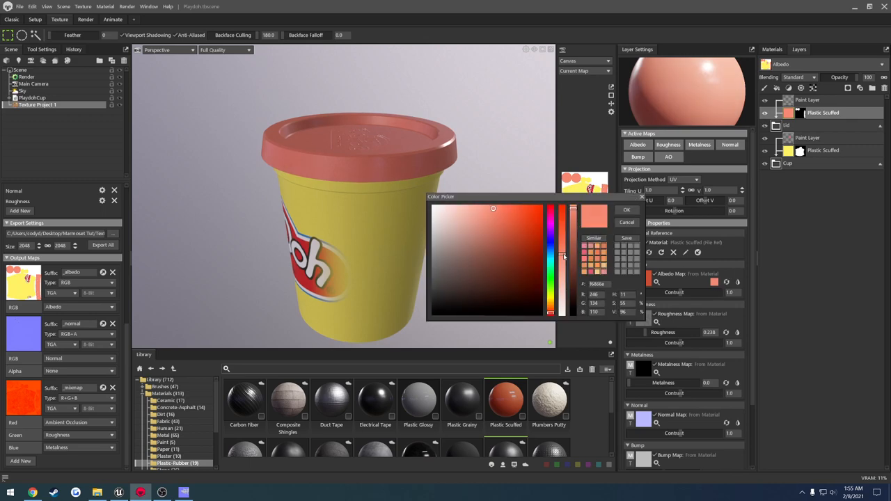
# Pick a darker red for the lid's Plastic Scuffed albedo colour.
pyautogui.click(627, 208)
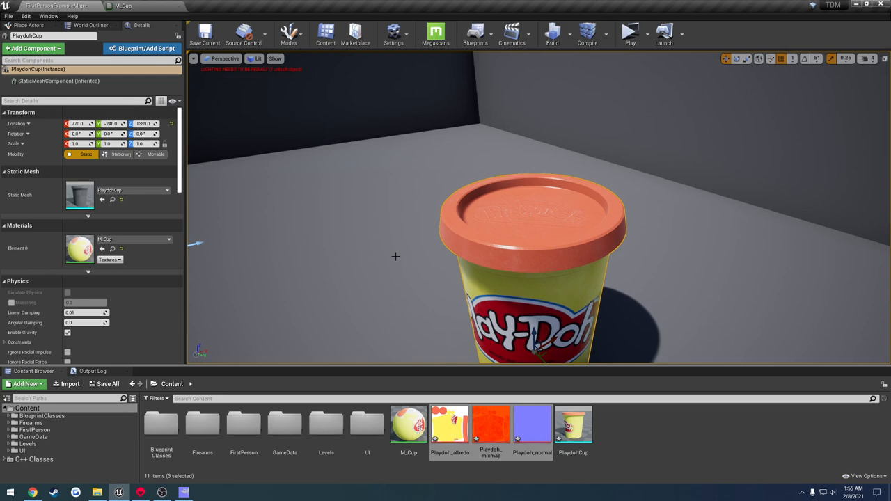
pyautogui.moveTo(401, 256)
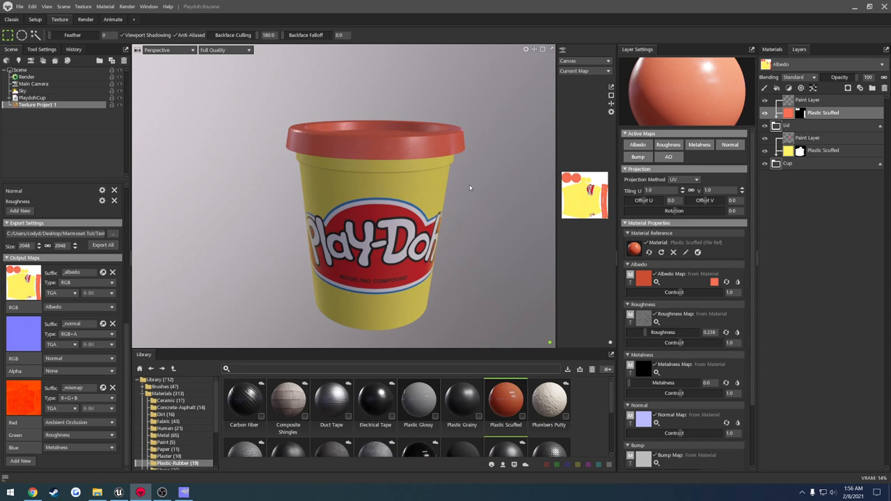
pyautogui.moveTo(471, 174)
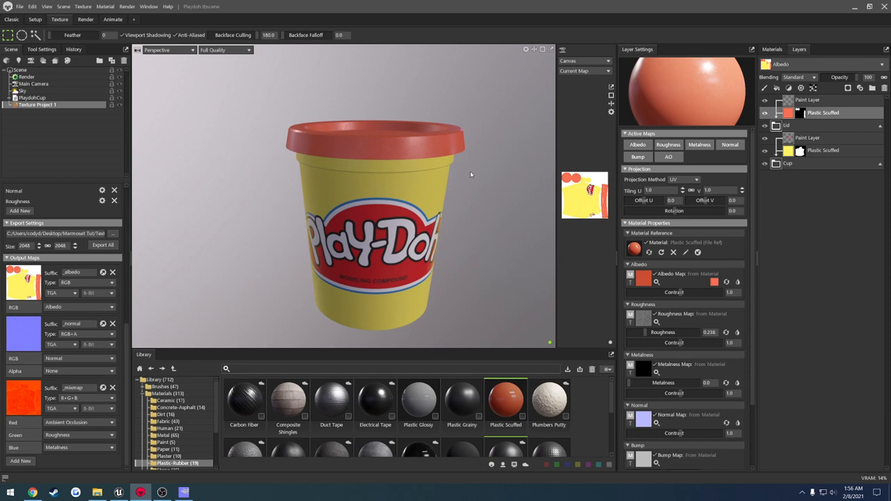